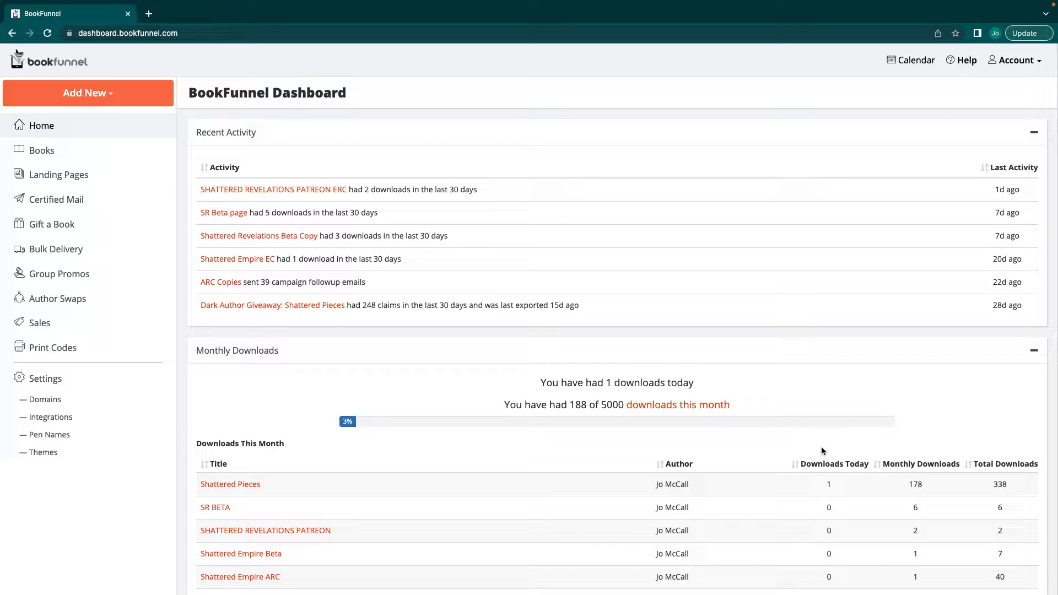
Go to the Books list and show the Action menu for adding a new book.
{"action": "left_click", "coordinate": [42, 150]}
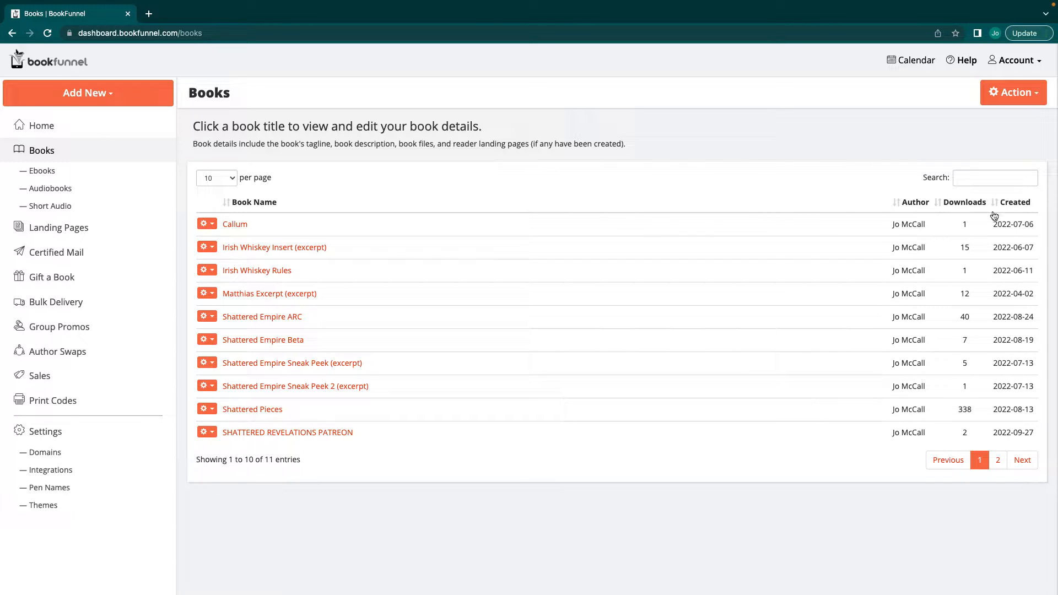
{"action": "mouse_move", "coordinate": [754, 446]}
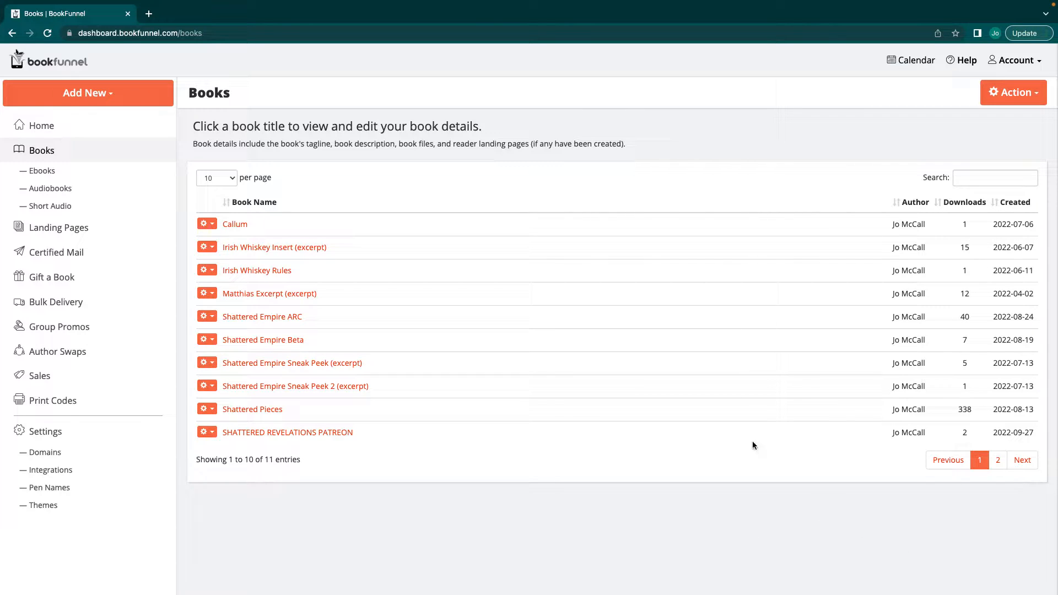
{"action": "mouse_move", "coordinate": [1023, 459]}
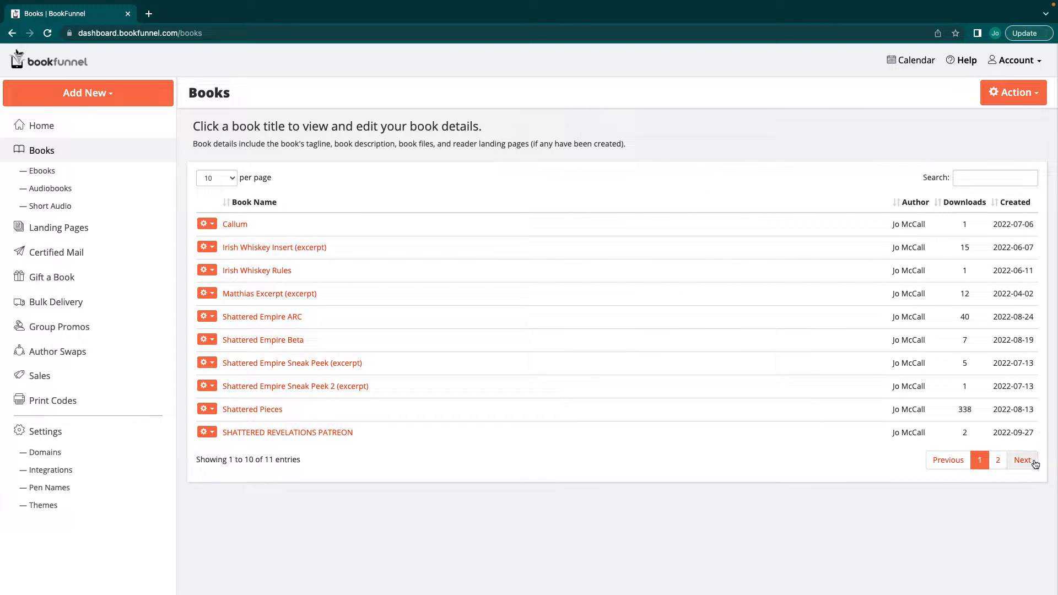
{"action": "left_click", "coordinate": [1012, 92]}
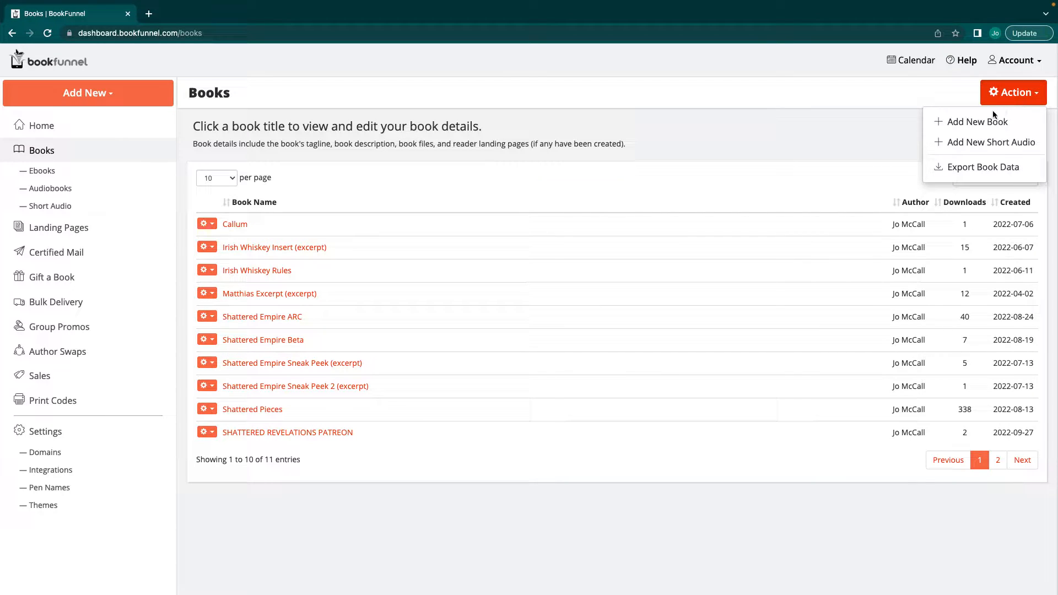
Start a new ebook titled Test Test and review the available author names.
{"action": "left_click", "coordinate": [976, 121]}
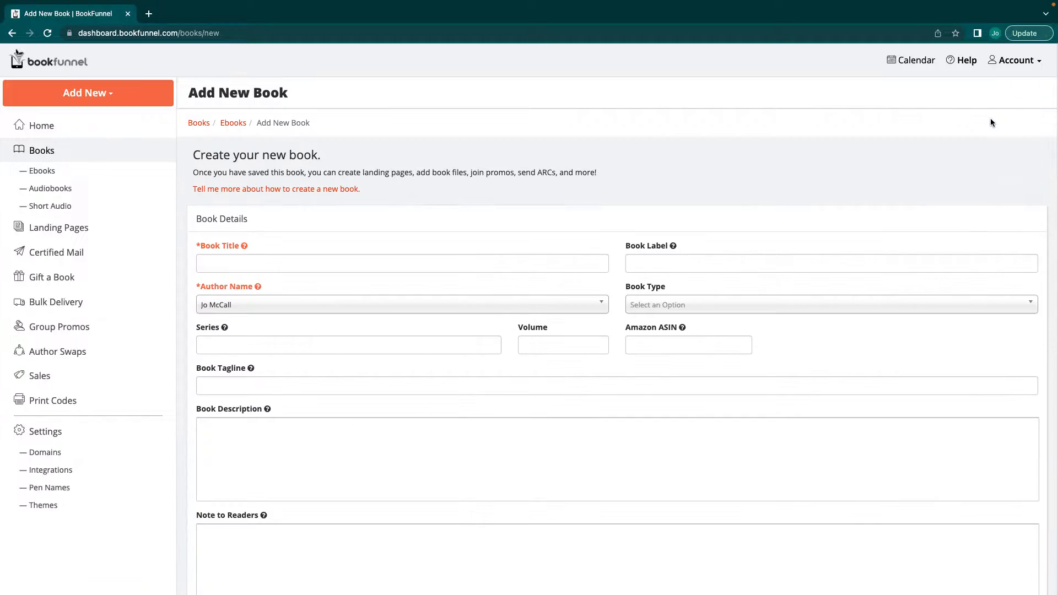
{"action": "type", "text": "Test Test"}
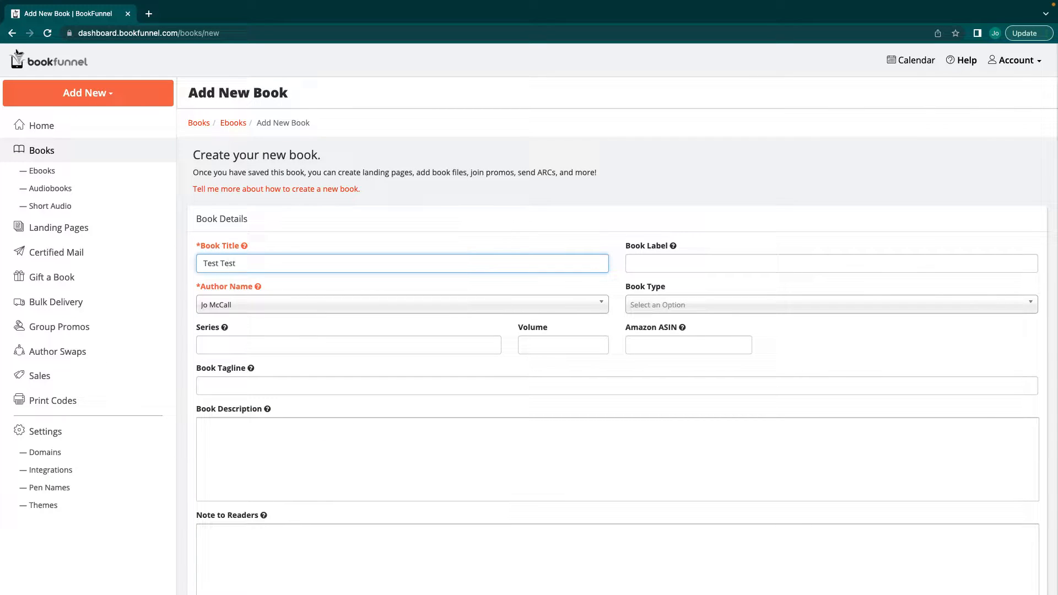
{"action": "left_click", "coordinate": [830, 263]}
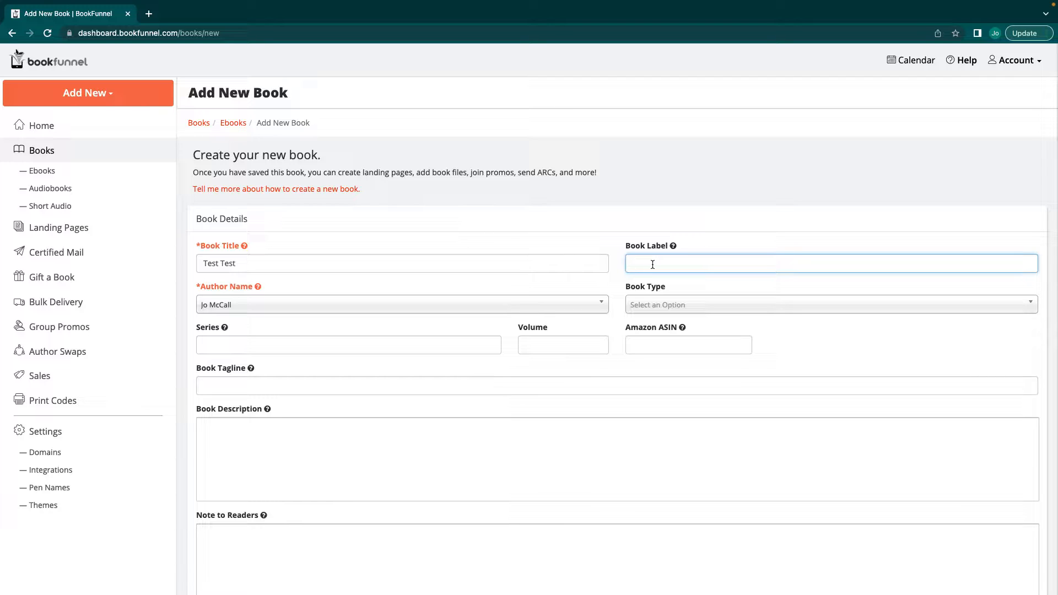
{"action": "left_click", "coordinate": [401, 304]}
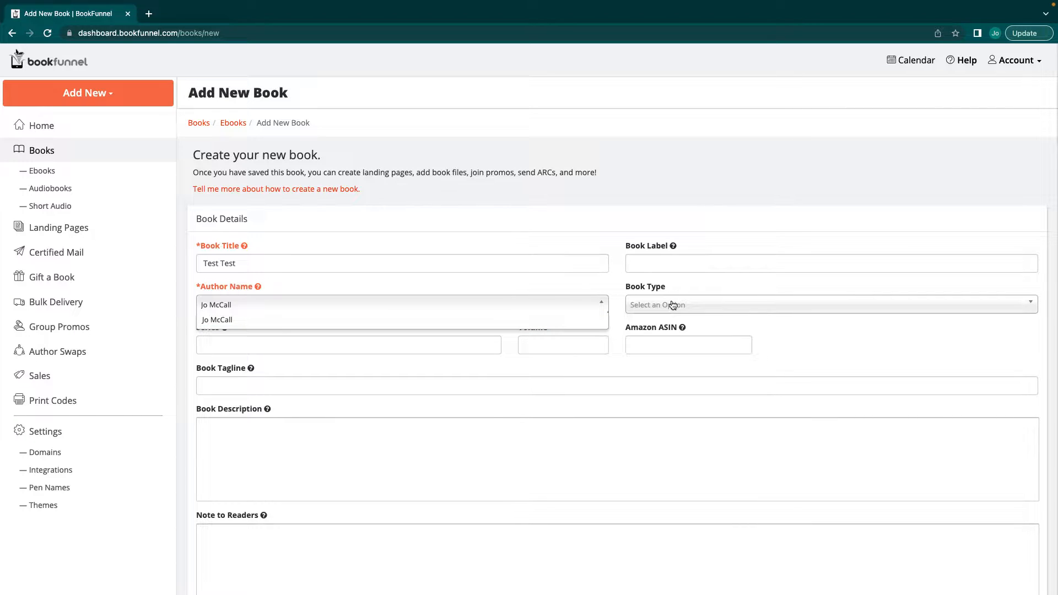
Set book type Other, series Shattered World Series, volume 4, leaving ASIN and tagline blank.
{"action": "left_click", "coordinate": [829, 304]}
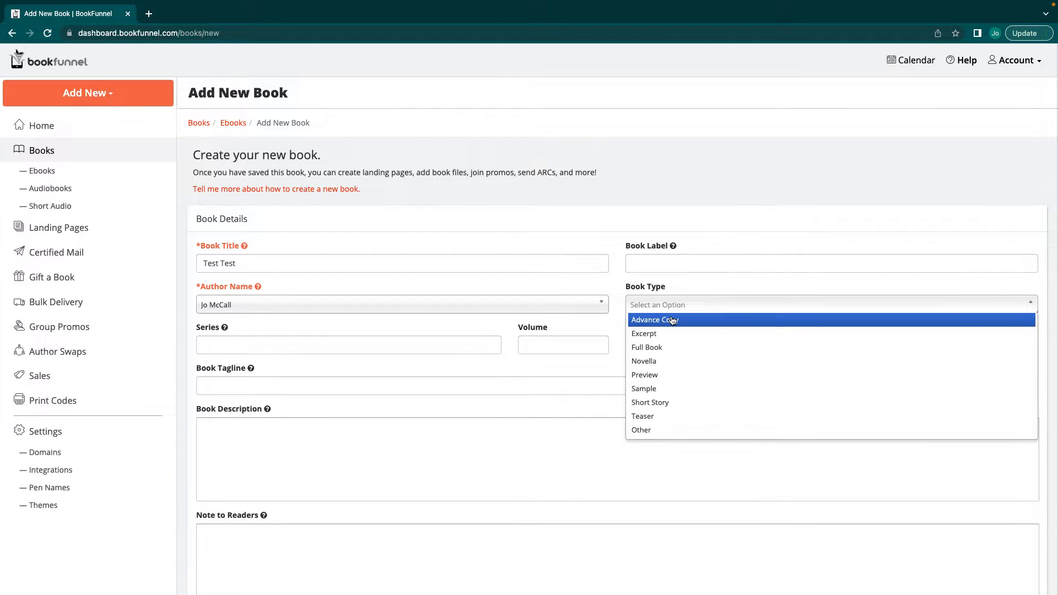
{"action": "mouse_move", "coordinate": [647, 430]}
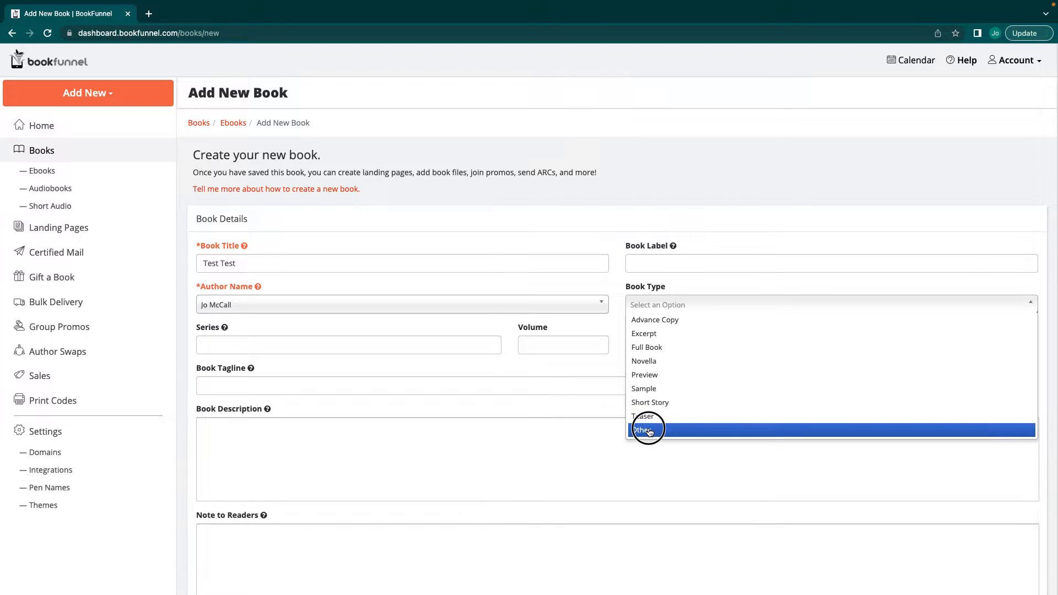
{"action": "left_click", "coordinate": [641, 430]}
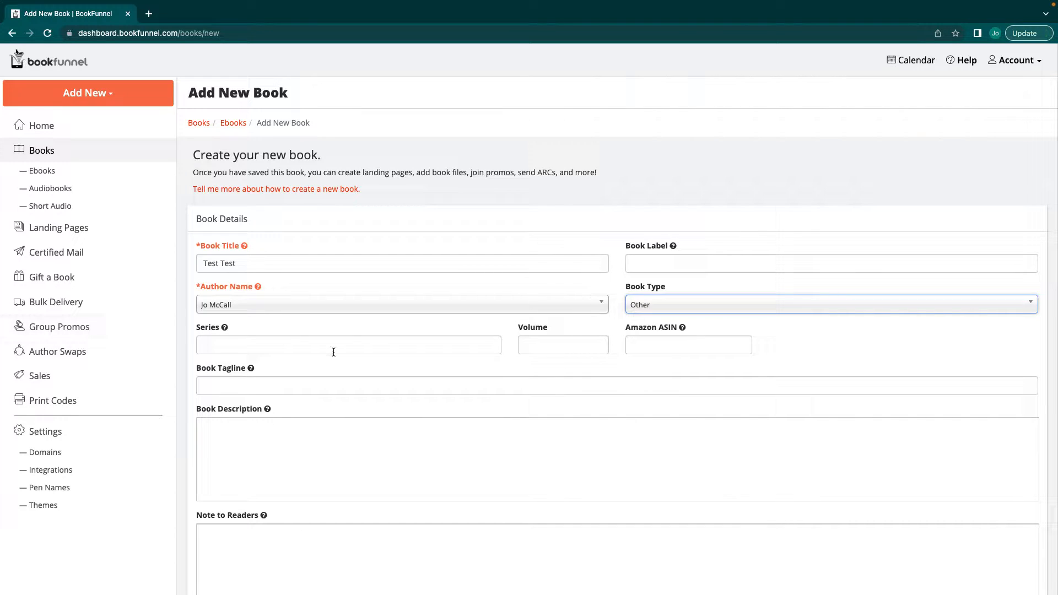
{"action": "type", "text": "Shattered World Series"}
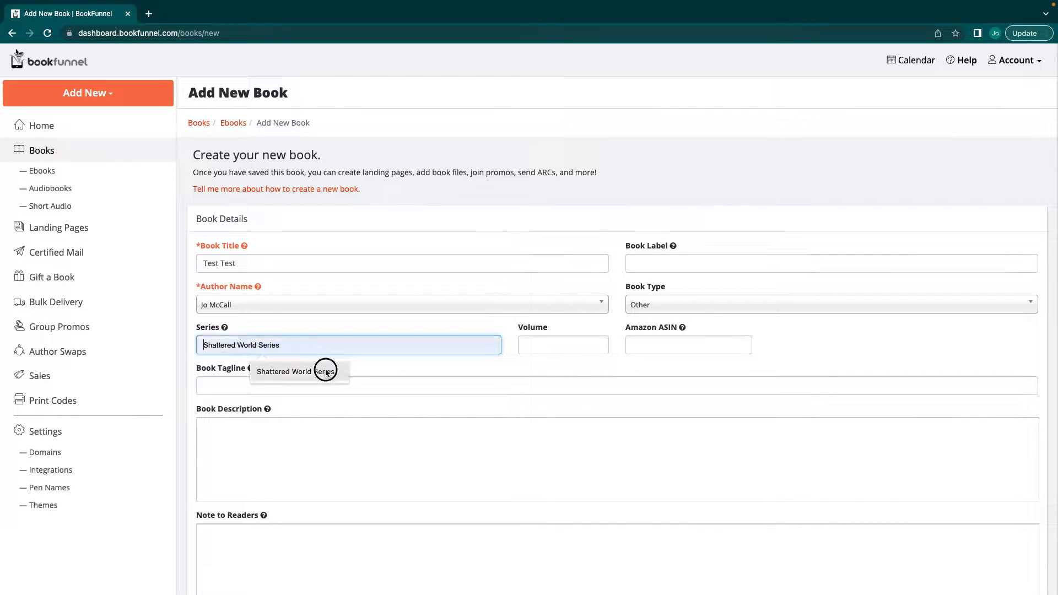
{"action": "type", "text": "4"}
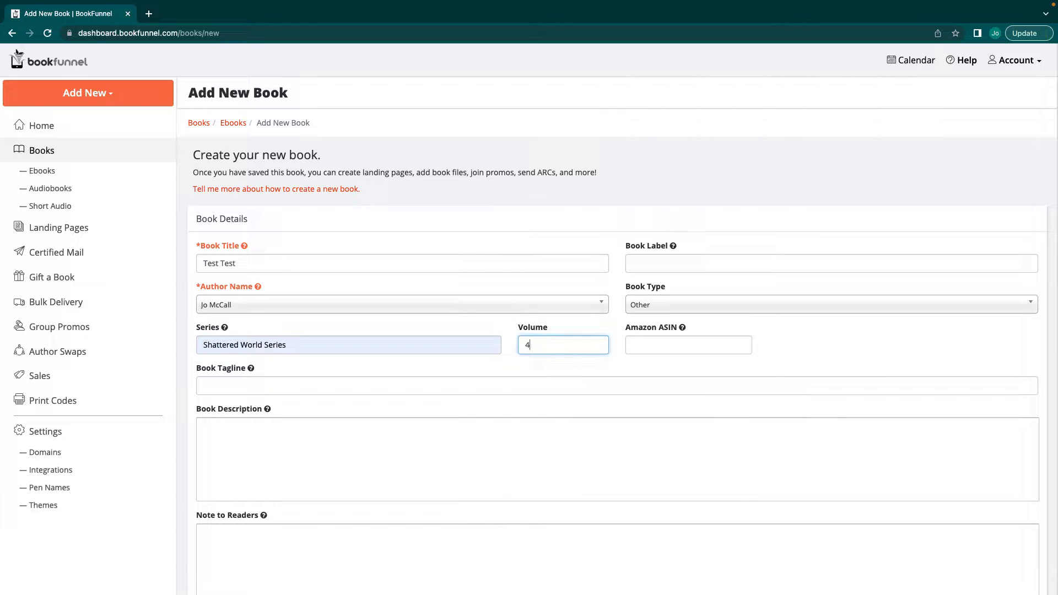
{"action": "left_click", "coordinate": [688, 345]}
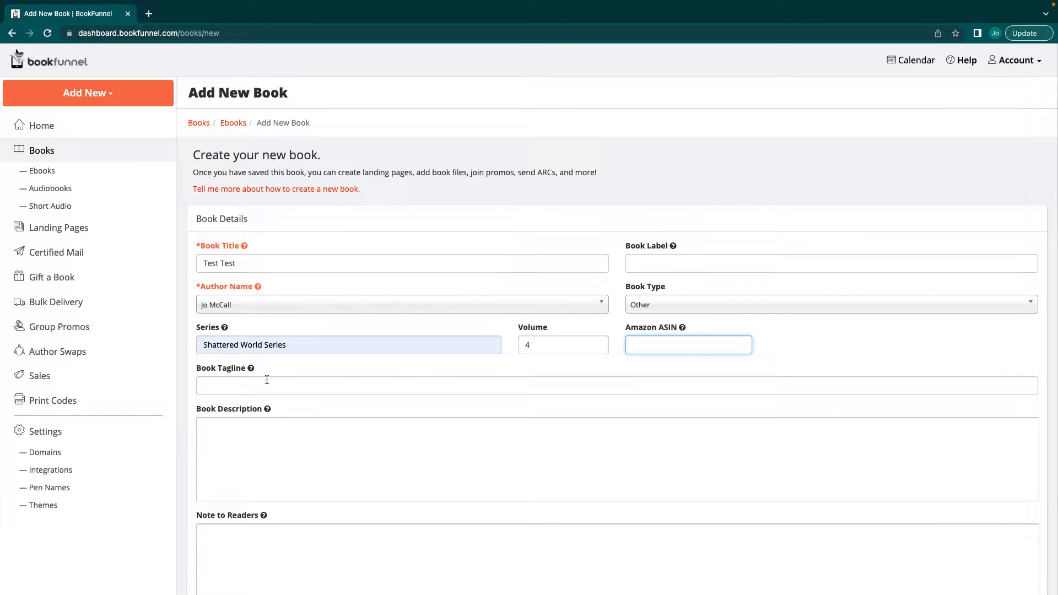
{"action": "left_click", "coordinate": [616, 386]}
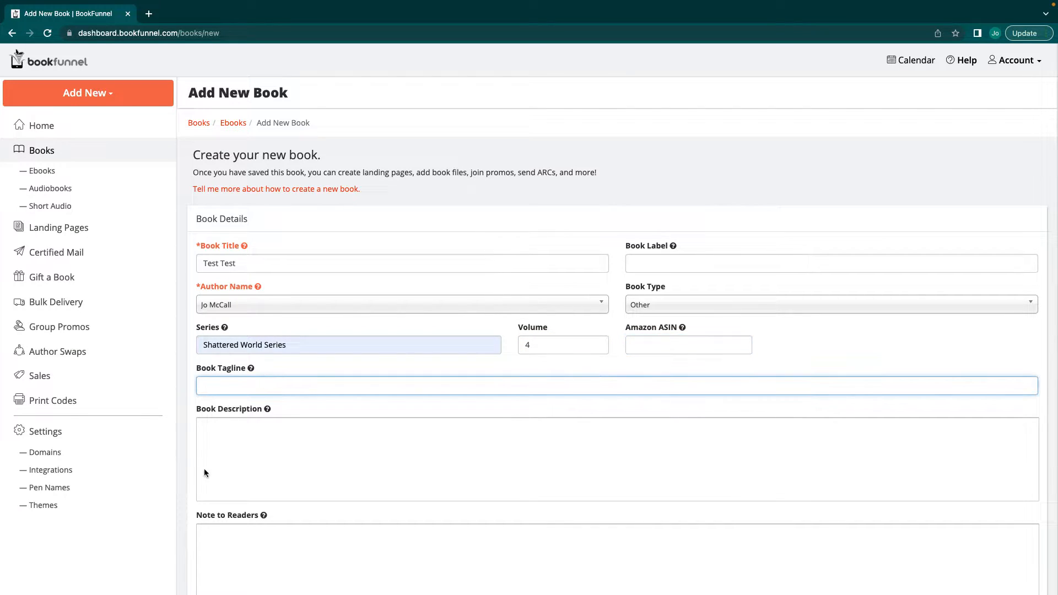
{"action": "scroll", "scroll_direction": "down", "scroll_amount": 3}
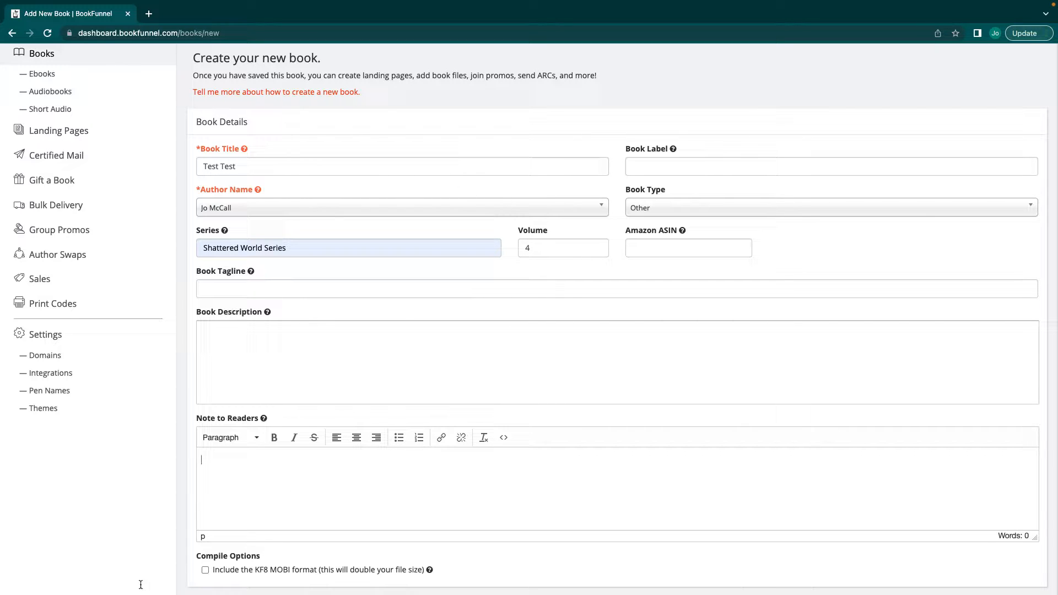
{"action": "scroll", "scroll_direction": "down", "scroll_amount": 3}
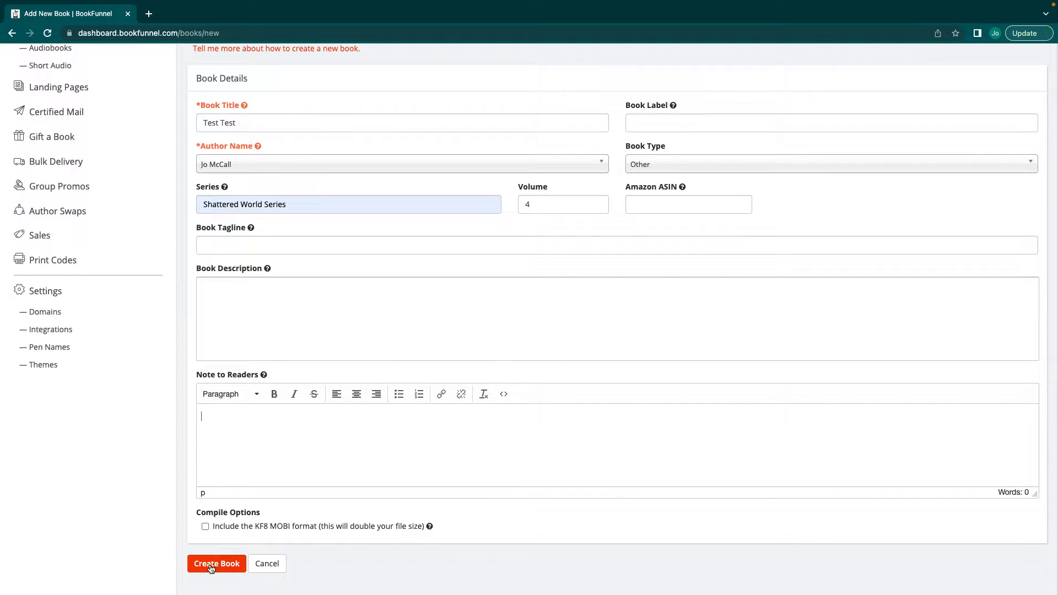
Create the Test Test book and begin uploading a cover.
{"action": "left_click", "coordinate": [216, 564]}
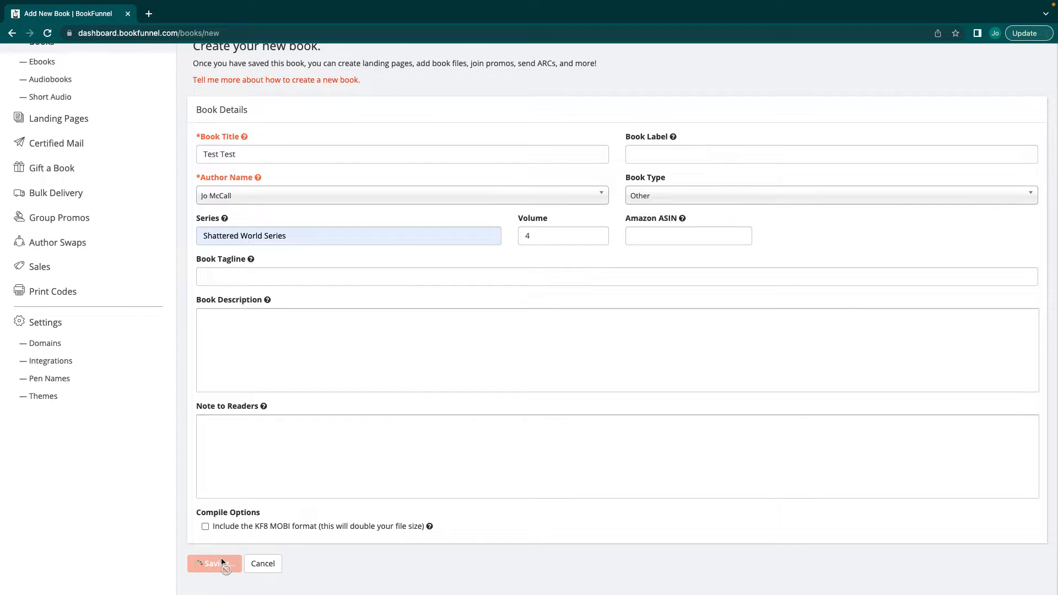
{"action": "left_click", "coordinate": [214, 563]}
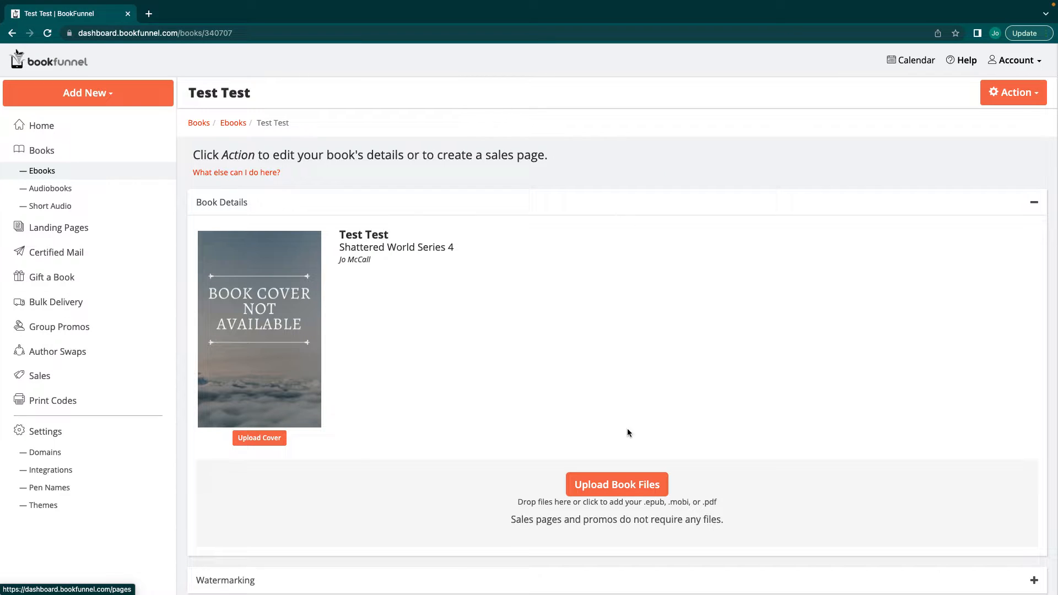
{"action": "scroll", "scroll_direction": "down", "scroll_amount": 3}
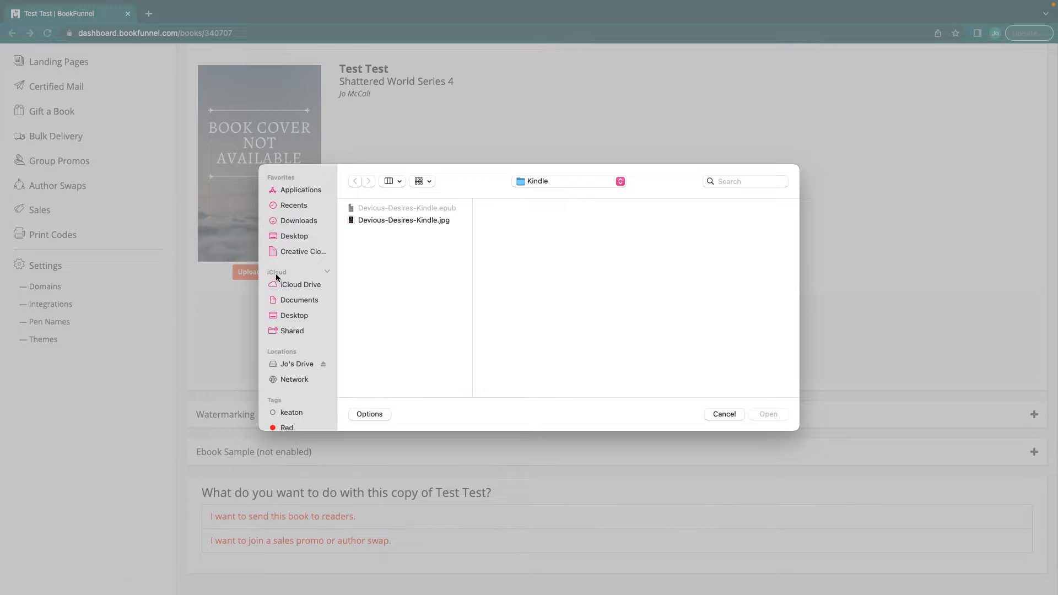
Choose SE EBOOK 2.jpg from the Documents COVERS folder as the cover image.
{"action": "left_click", "coordinate": [298, 300]}
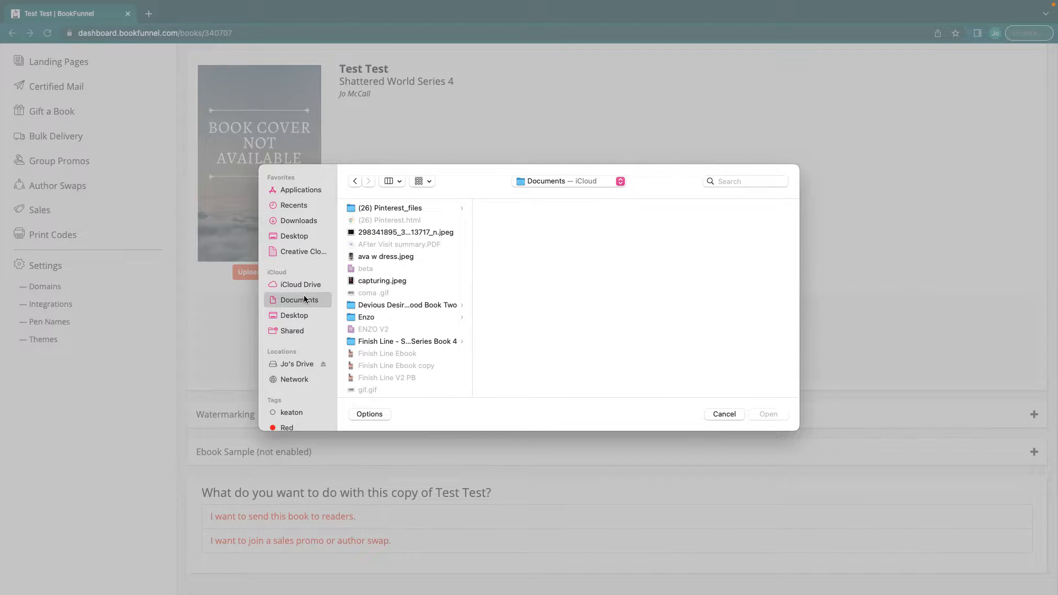
{"action": "scroll", "scroll_direction": "down", "scroll_amount": 3}
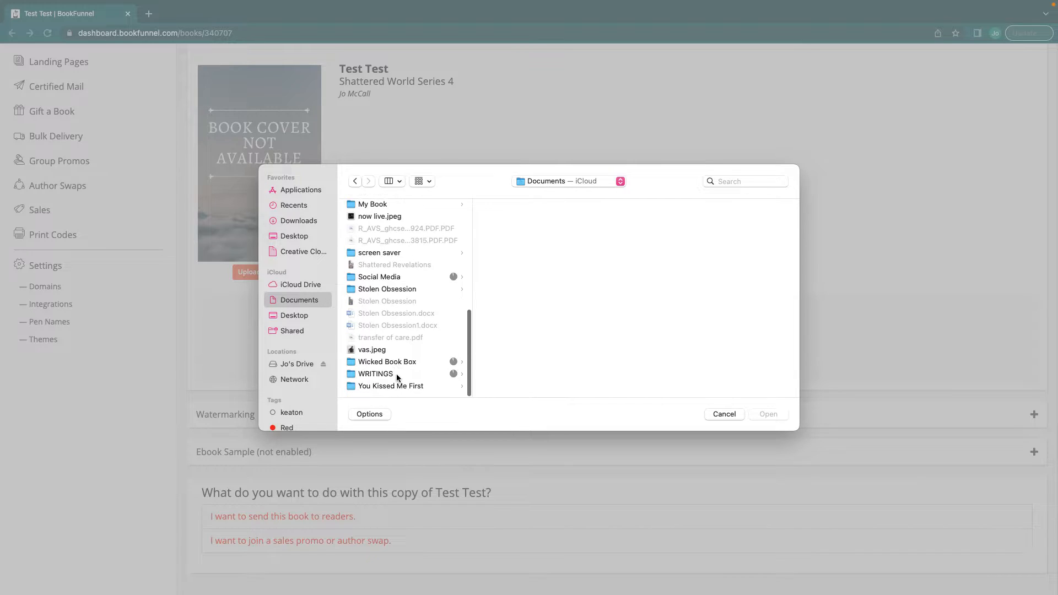
{"action": "left_click", "coordinate": [376, 373]}
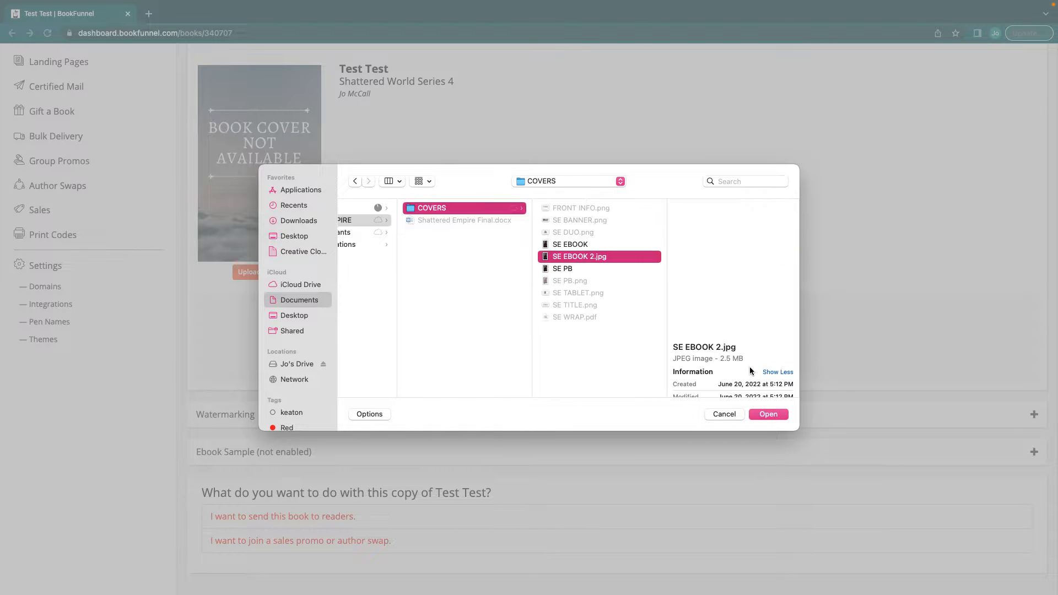
{"action": "left_click", "coordinate": [723, 413]}
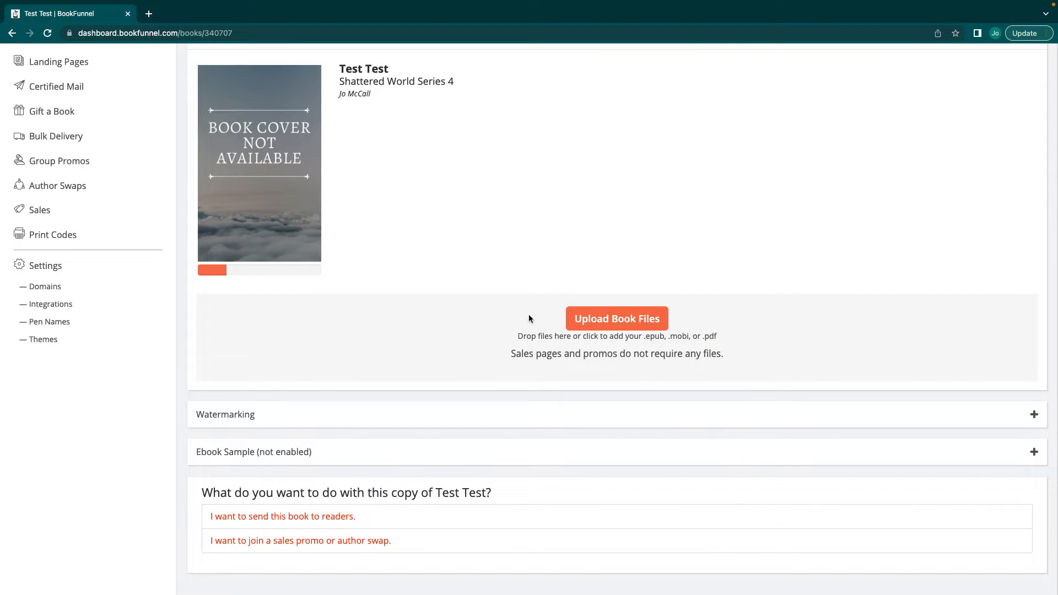
Browse from Documents through the Enzo and Finish Line folders toward the Kindle book files.
{"action": "left_click", "coordinate": [616, 318]}
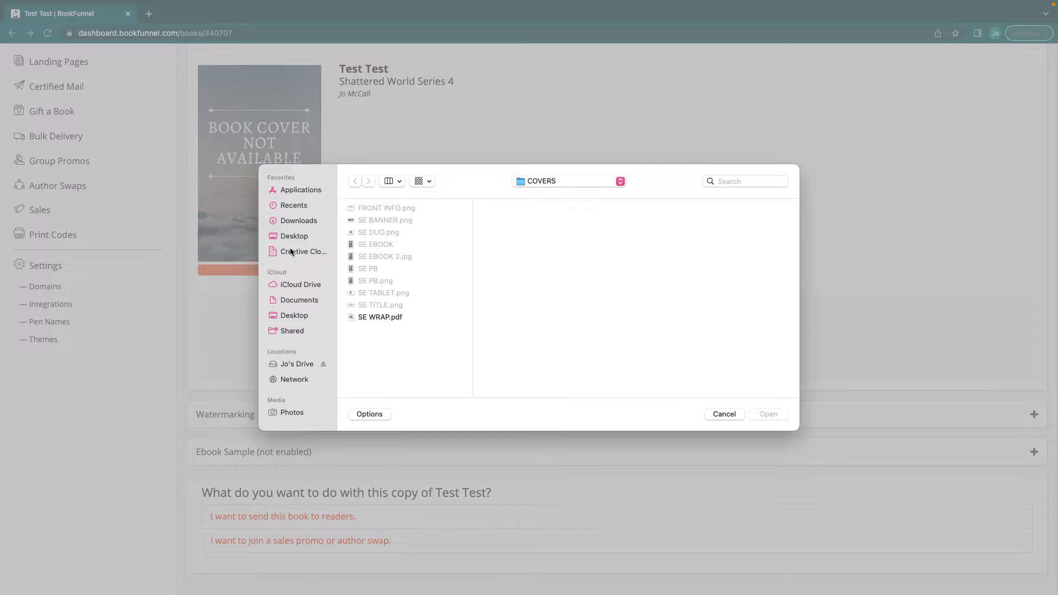
{"action": "left_click", "coordinate": [299, 299]}
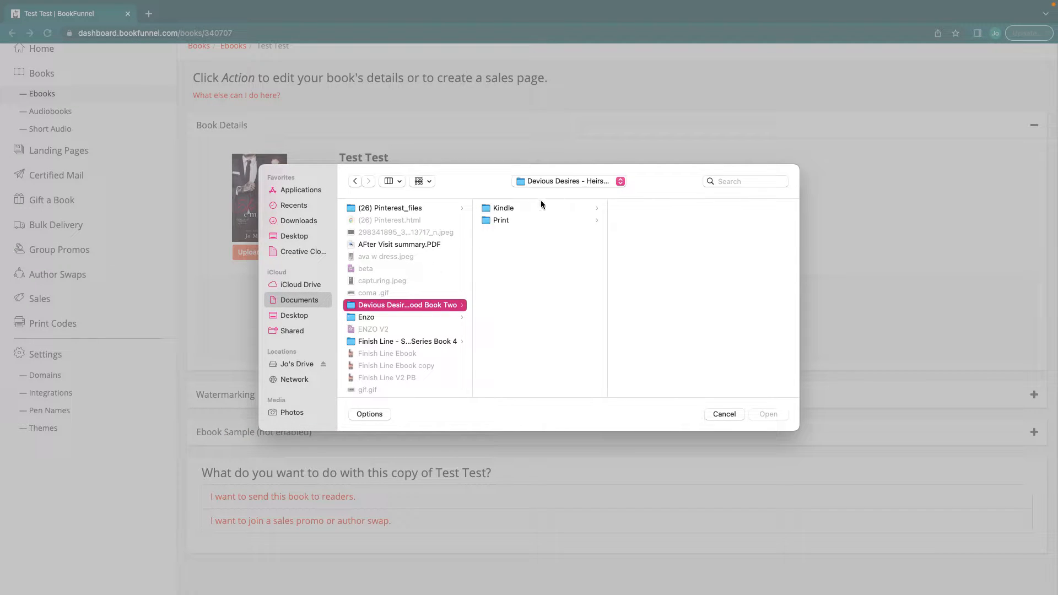
{"action": "left_click", "coordinate": [502, 208]}
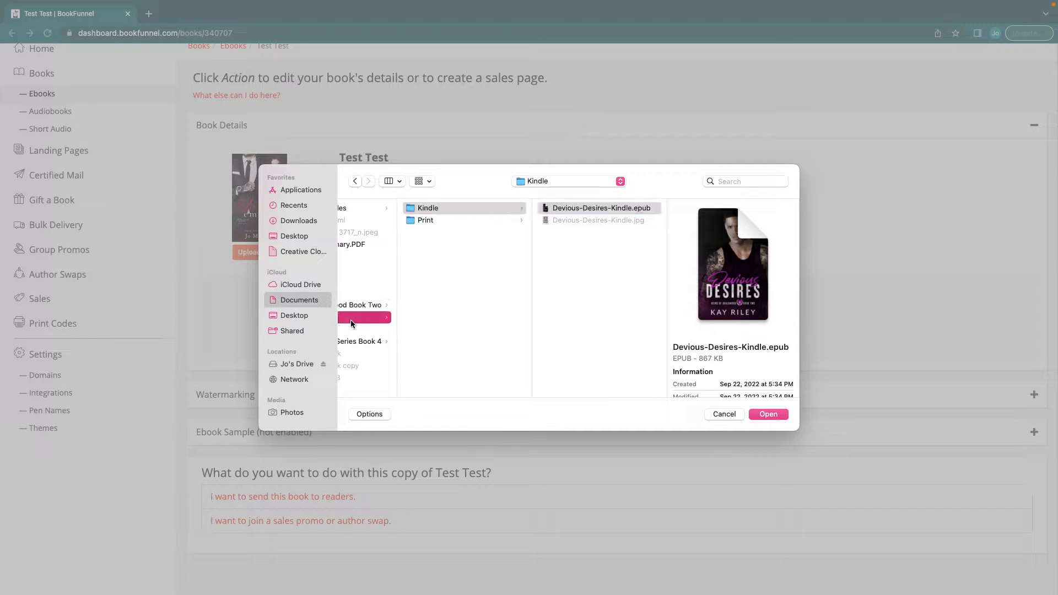
{"action": "left_click", "coordinate": [368, 317]}
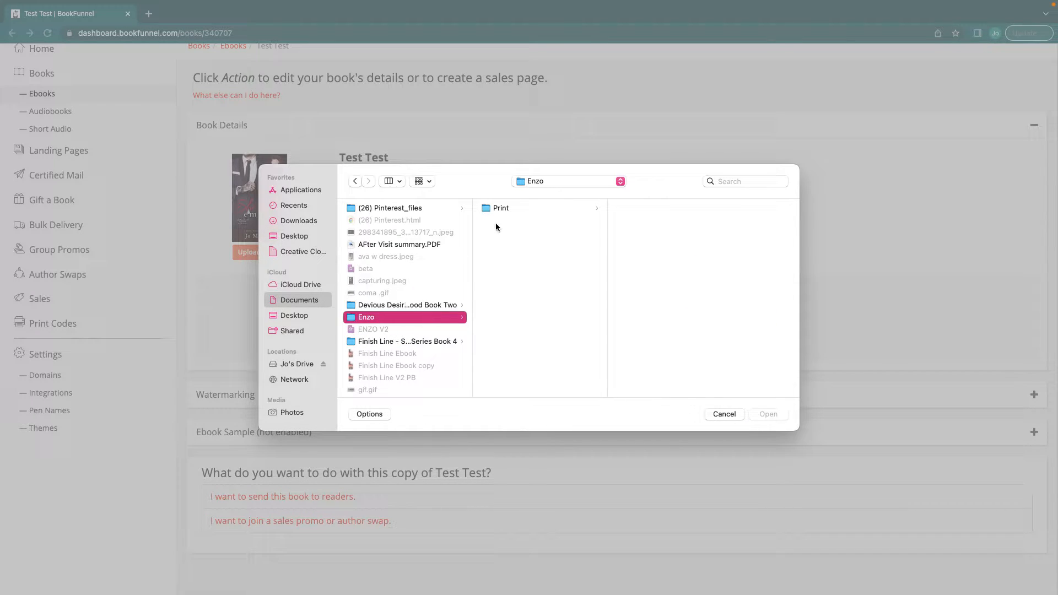
{"action": "left_click", "coordinate": [405, 341]}
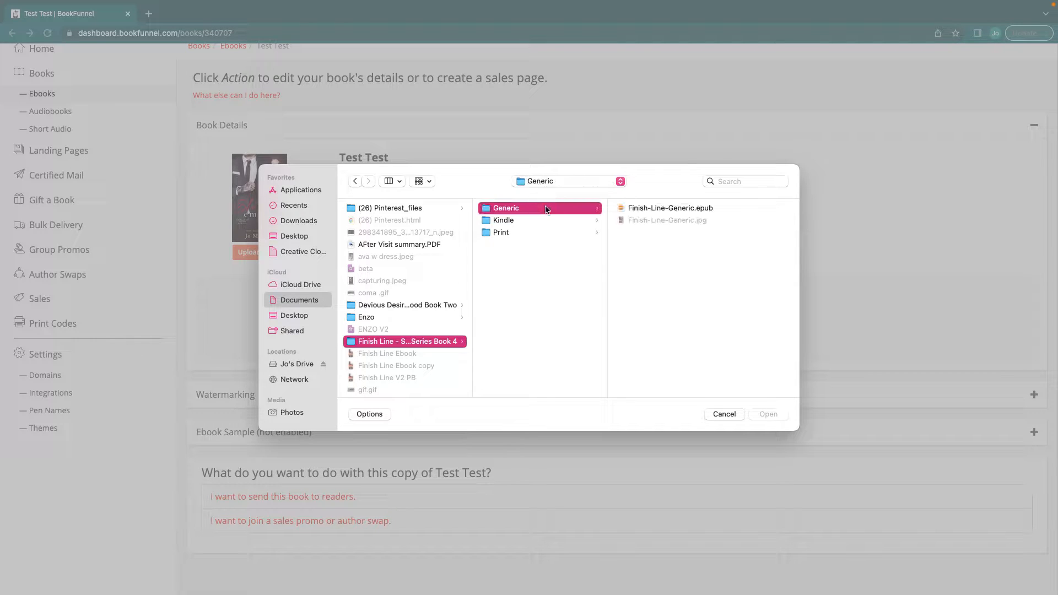
{"action": "left_click", "coordinate": [503, 221]}
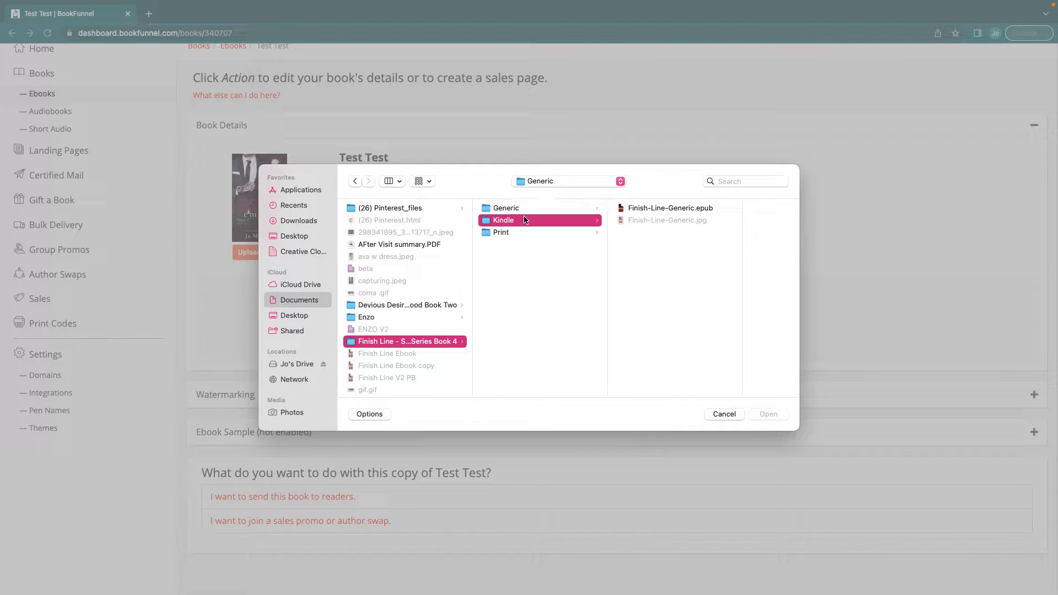
Select Finish-Line-Kindle.epub from the Kindle folder and upload it as the book file.
{"action": "left_click", "coordinate": [503, 221]}
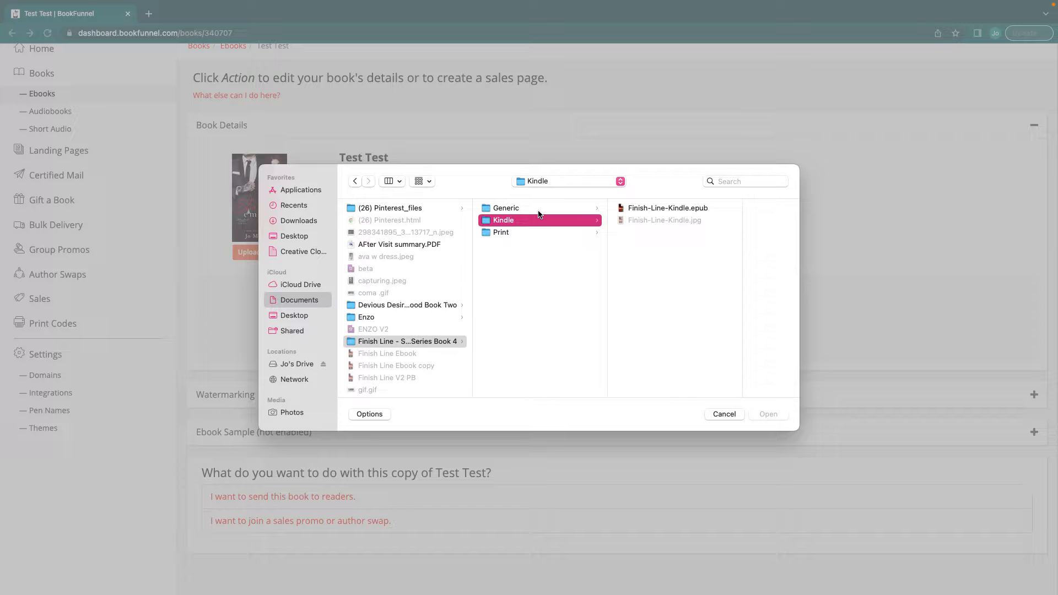
{"action": "left_click", "coordinate": [506, 209]}
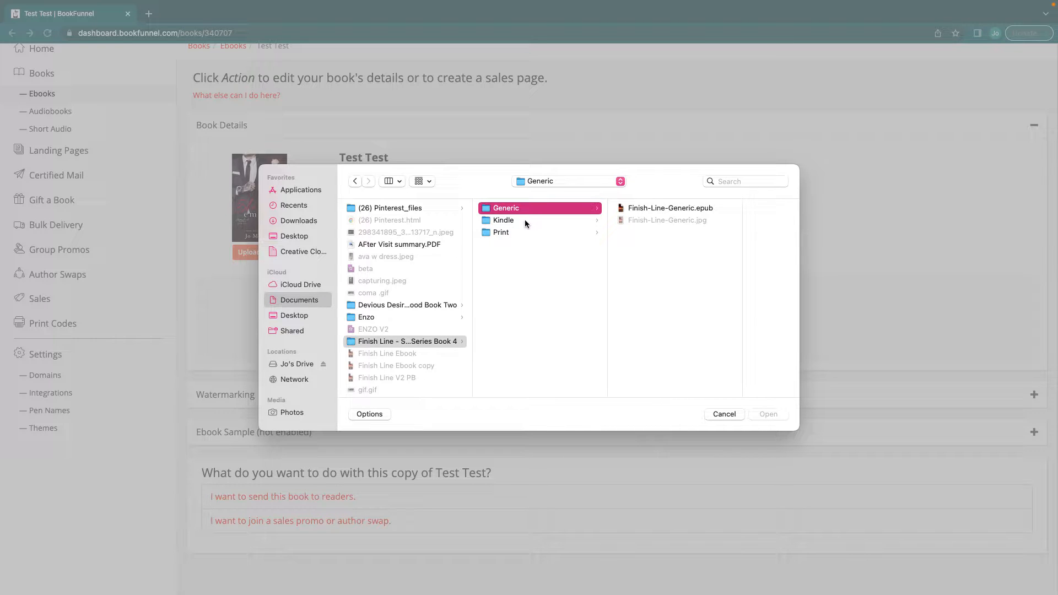
{"action": "left_click", "coordinate": [503, 220]}
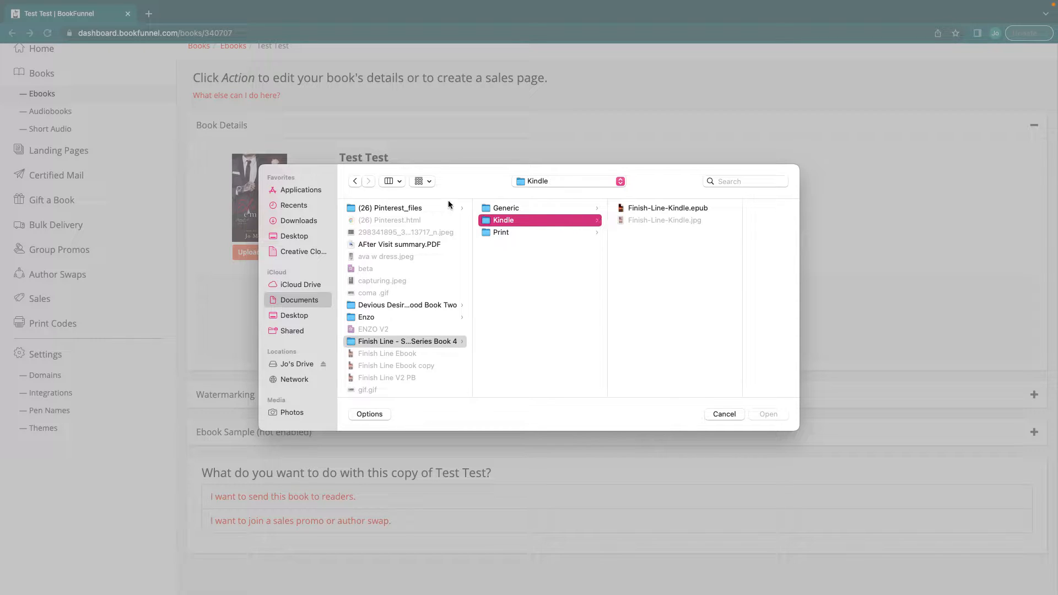
{"action": "left_click", "coordinate": [668, 208]}
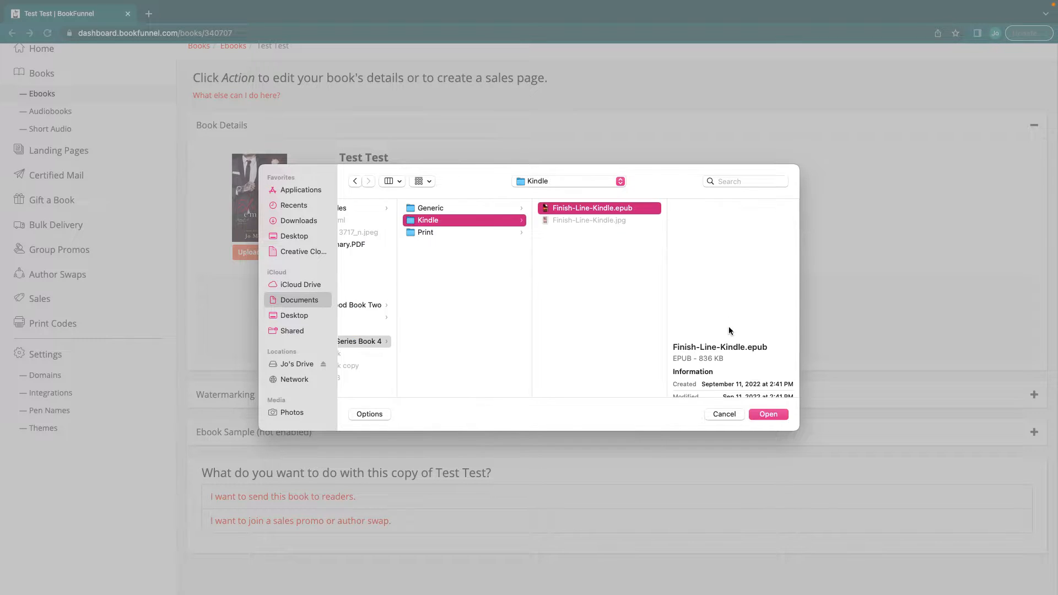
{"action": "left_click", "coordinate": [768, 414]}
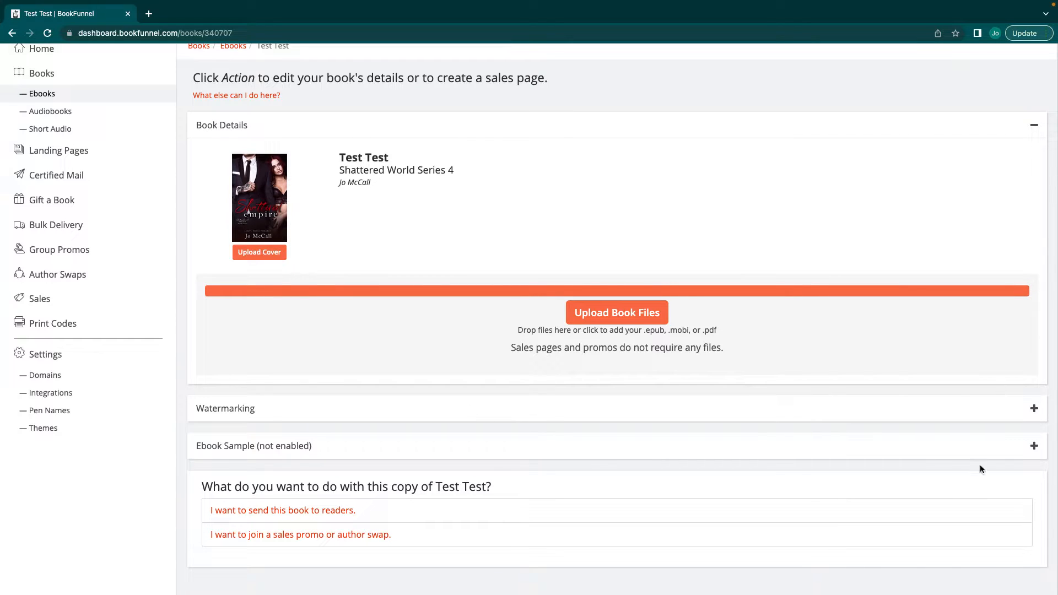
Watch the file table while Generic EPUB and Legacy MOBI compile to Ready.
{"action": "scroll", "scroll_direction": "down", "scroll_amount": 3}
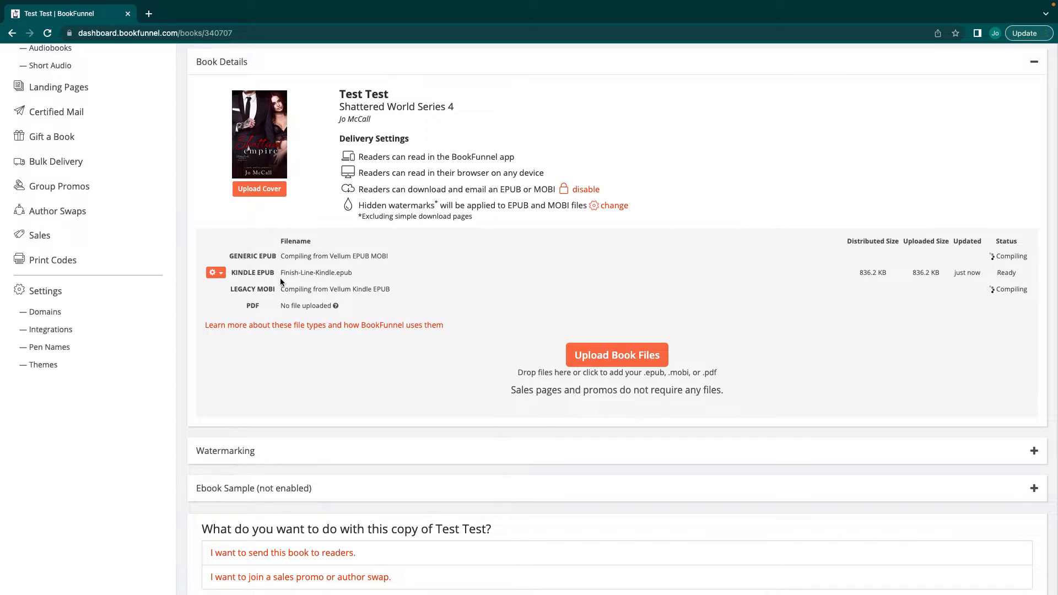
{"action": "mouse_move", "coordinate": [393, 282]}
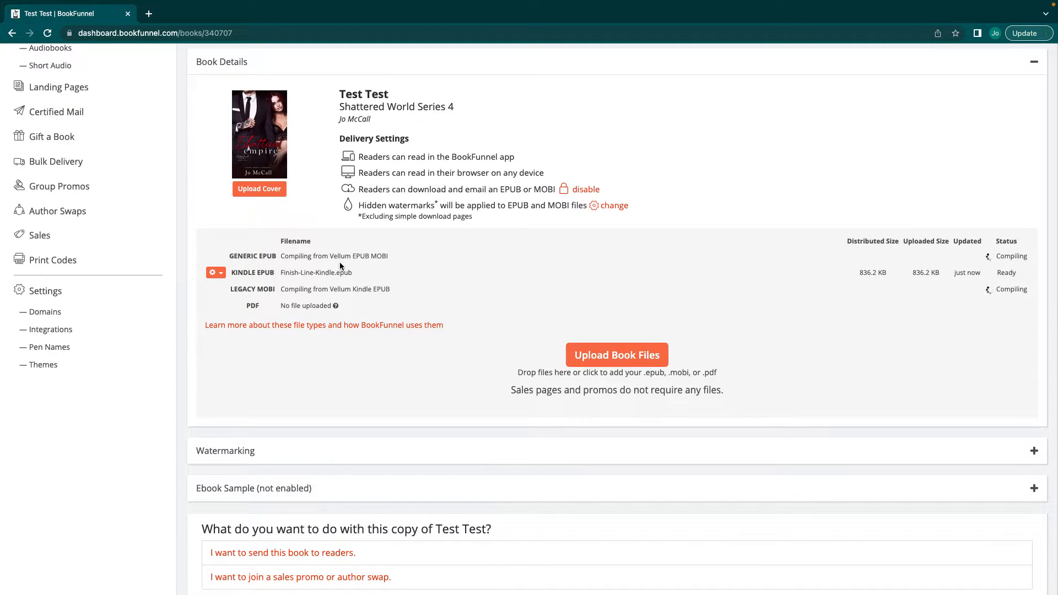
{"action": "mouse_move", "coordinate": [369, 266]}
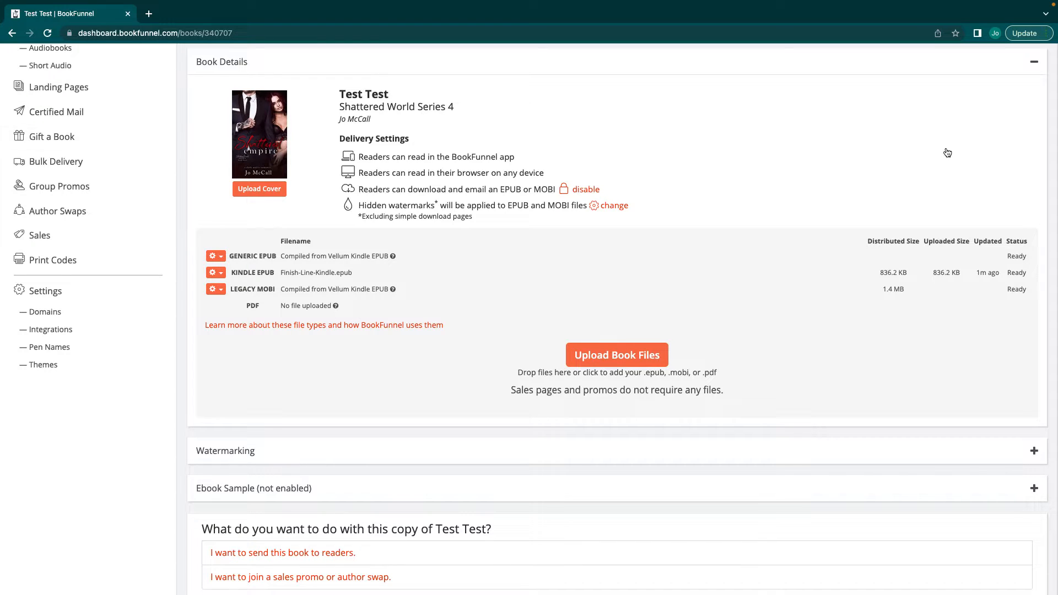
Expand Watermarking, briefly enable visible EPUB/MOBI watermarking, then leave it disabled.
{"action": "scroll", "scroll_direction": "down", "scroll_amount": 3}
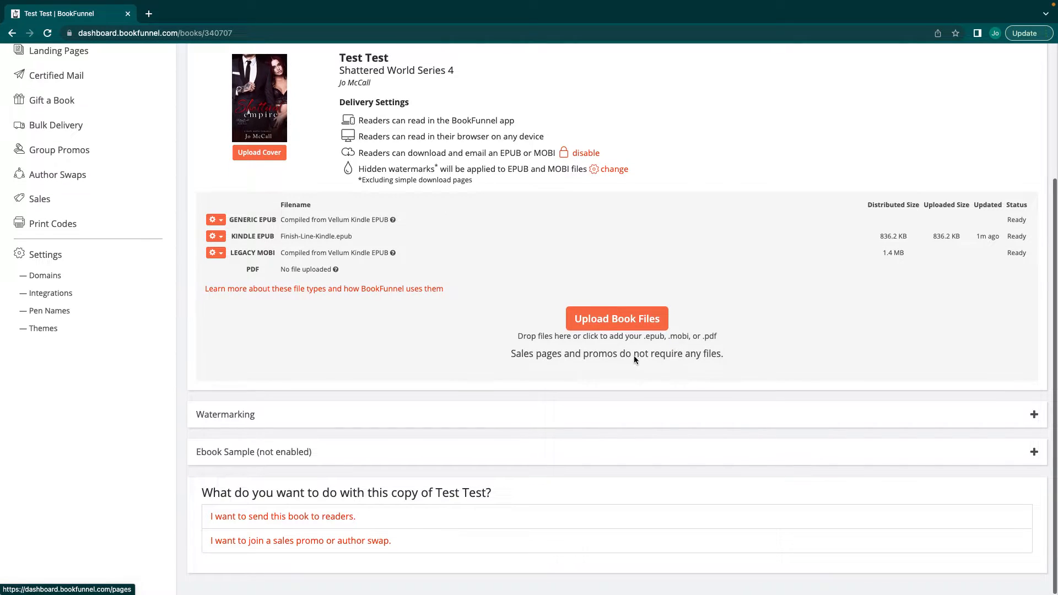
{"action": "left_click", "coordinate": [225, 414]}
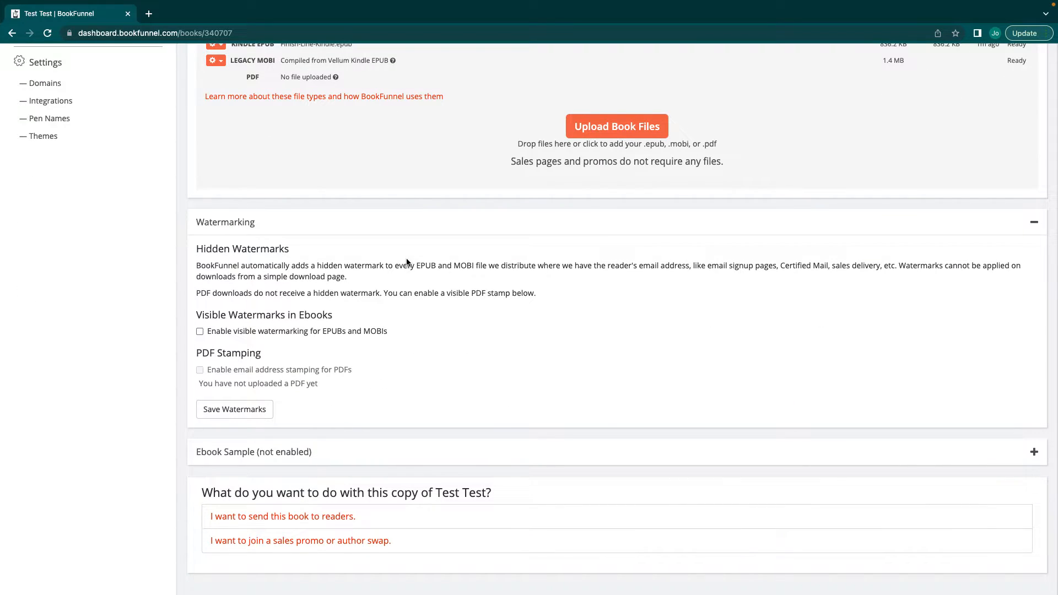
{"action": "mouse_move", "coordinate": [402, 264]}
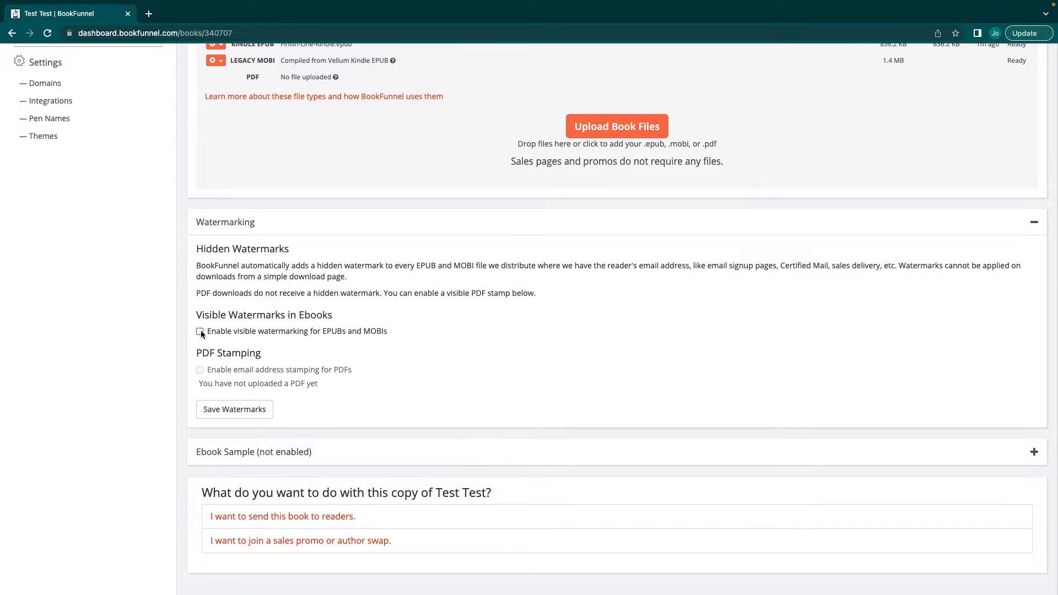
{"action": "left_click", "coordinate": [199, 331]}
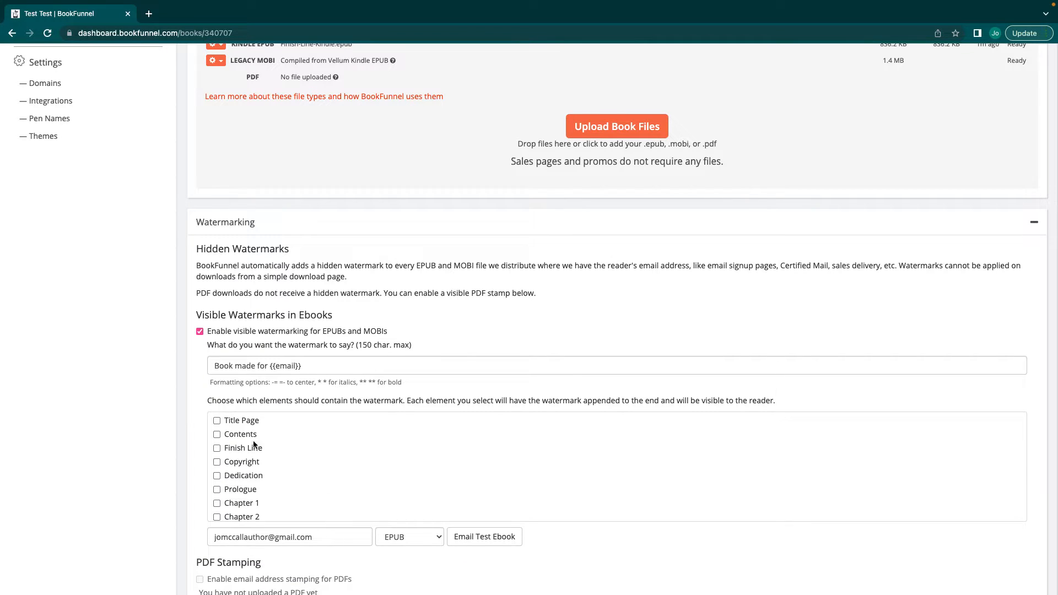
{"action": "left_click", "coordinate": [200, 331]}
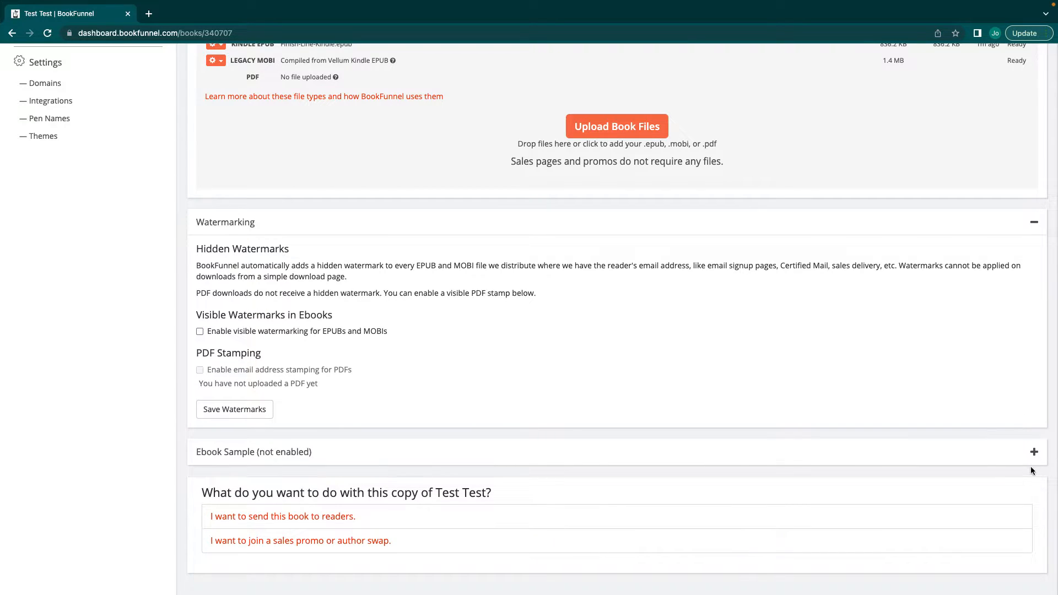
{"action": "left_click", "coordinate": [1032, 452]}
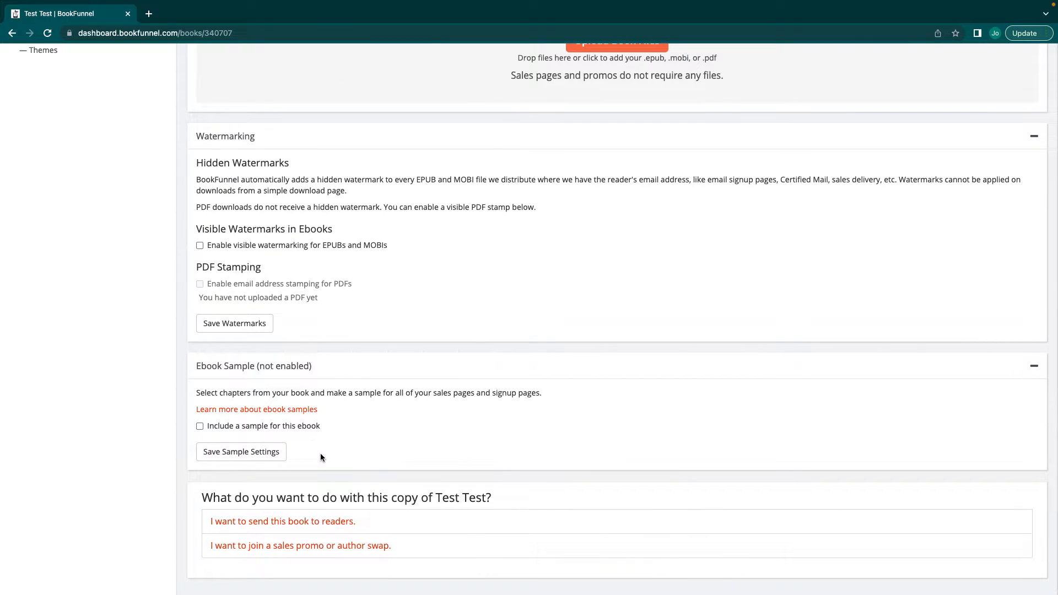
{"action": "mouse_move", "coordinate": [339, 455]}
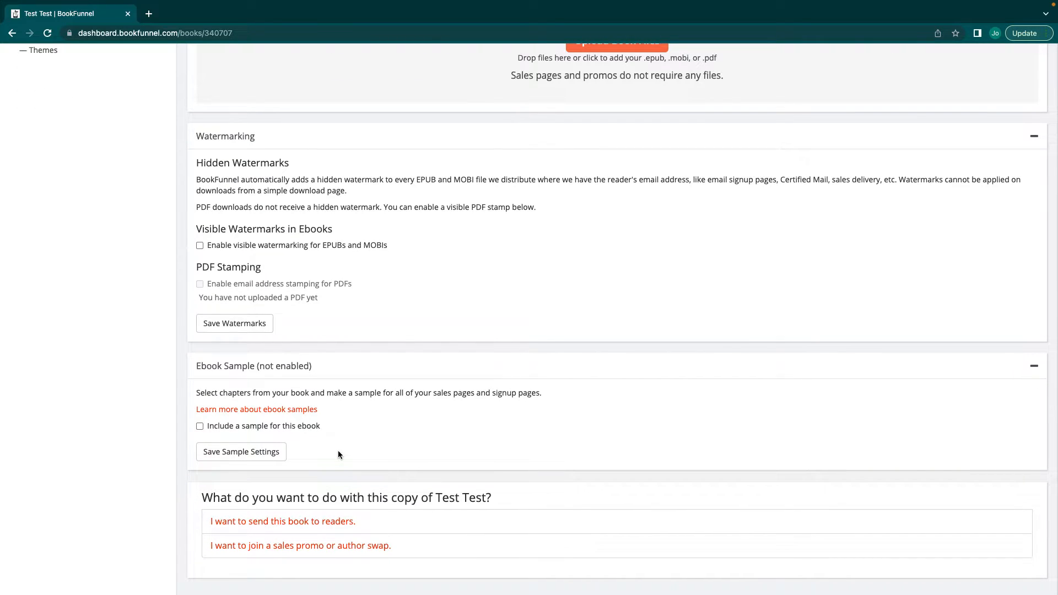
{"action": "mouse_move", "coordinate": [318, 452]}
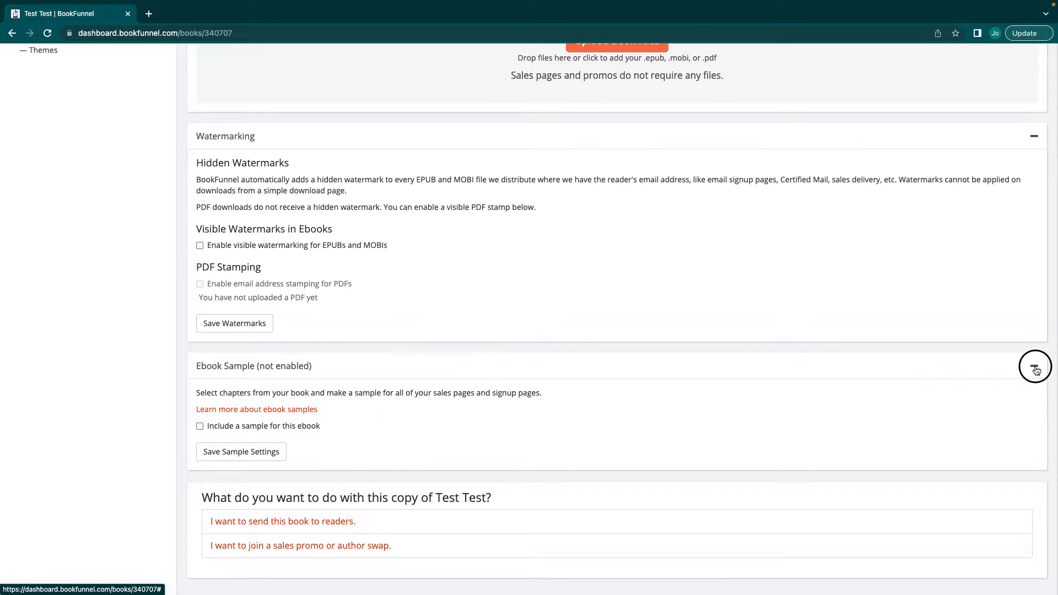
{"action": "left_click", "coordinate": [1035, 371]}
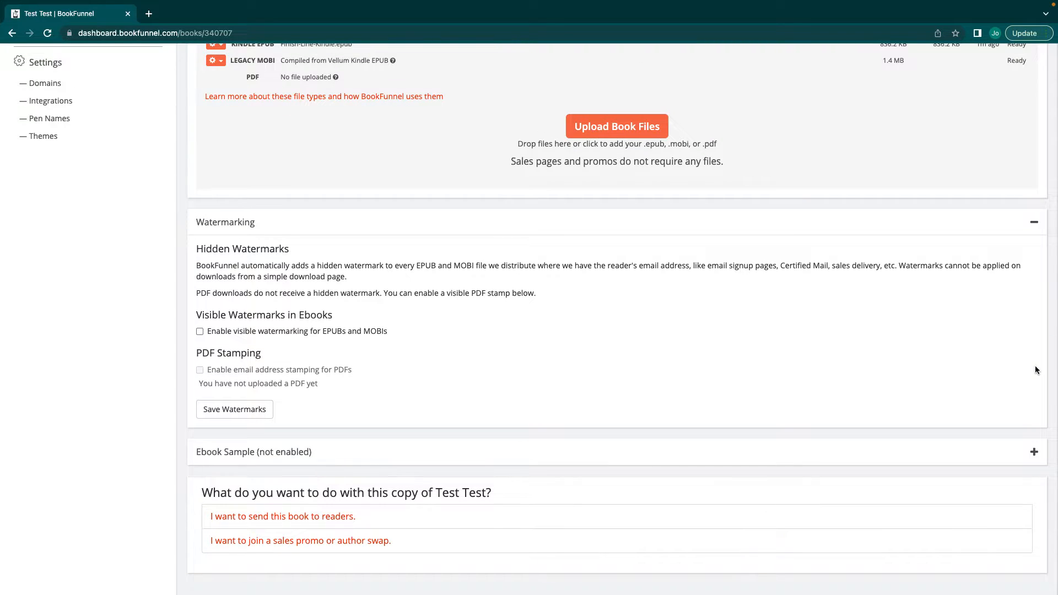
{"action": "mouse_move", "coordinate": [772, 517]}
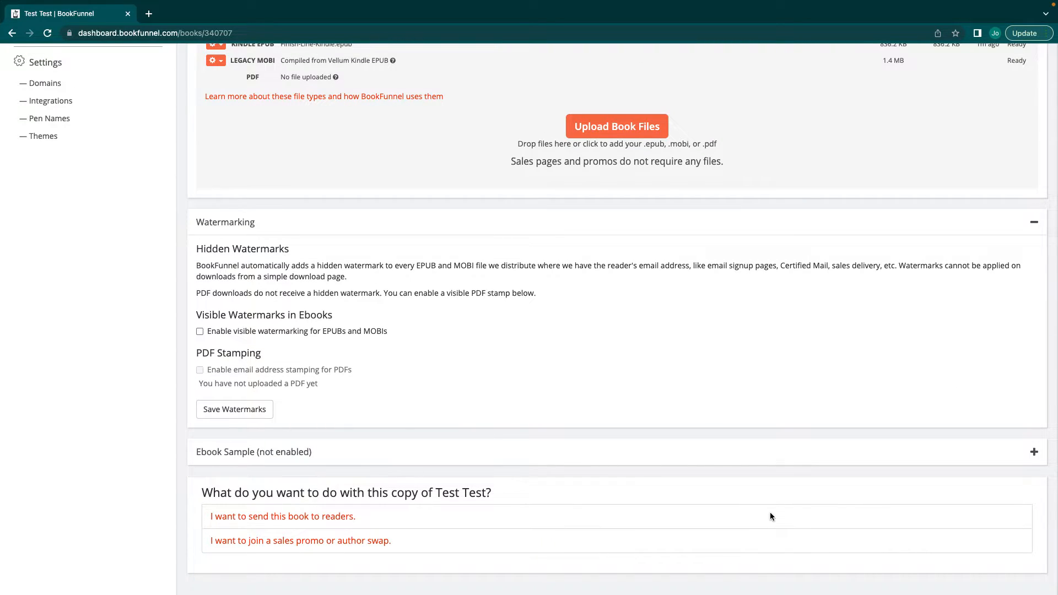
{"action": "scroll", "scroll_direction": "up", "scroll_amount": 3}
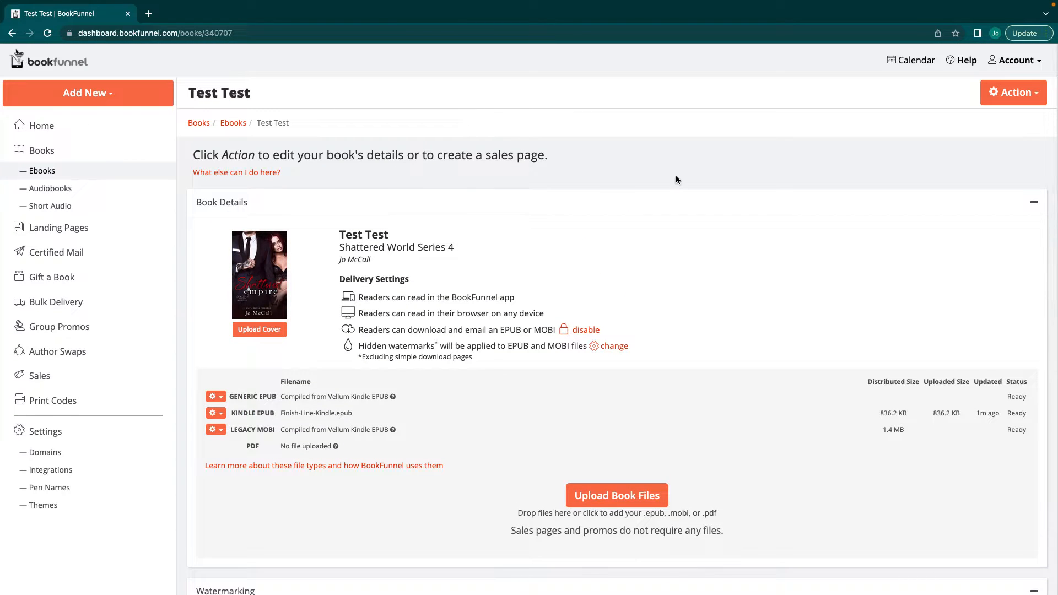
{"action": "mouse_move", "coordinate": [58, 227]}
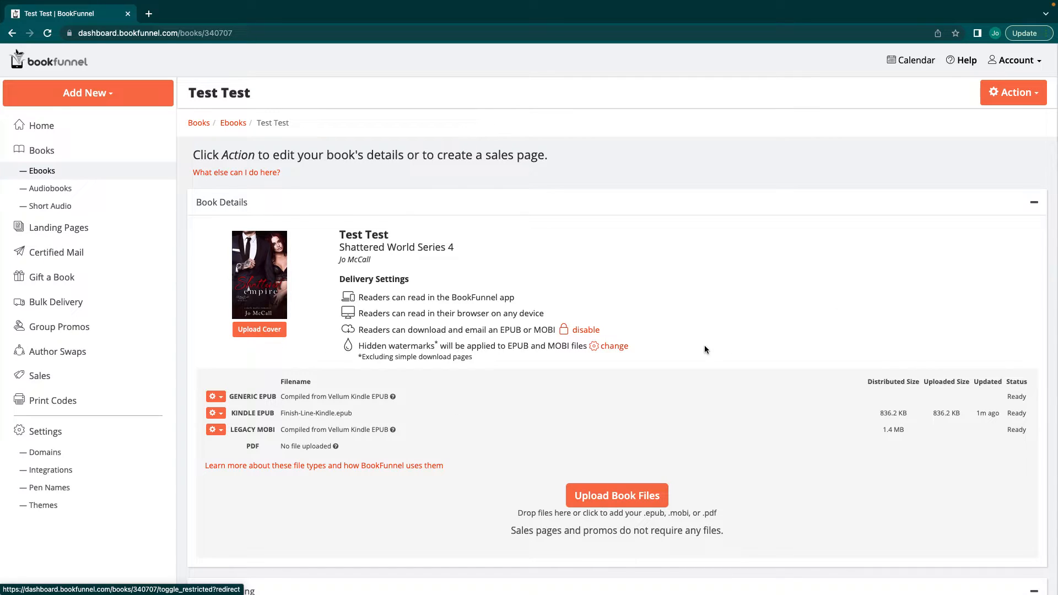
{"action": "mouse_move", "coordinate": [149, 238]}
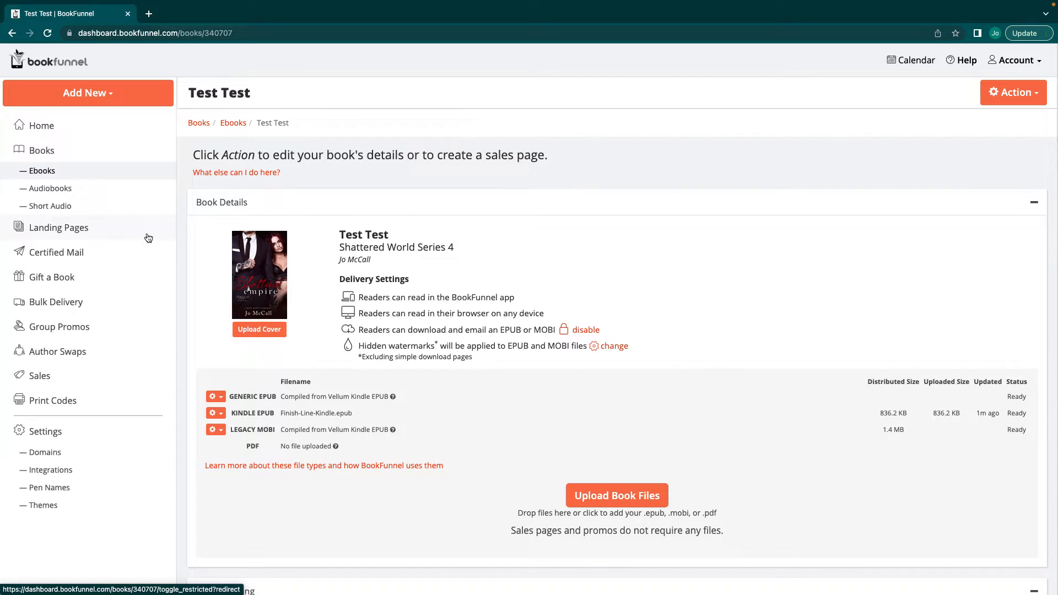
Begin a new landing page from Landing Pages and choose Test Test as its book.
{"action": "left_click", "coordinate": [59, 227]}
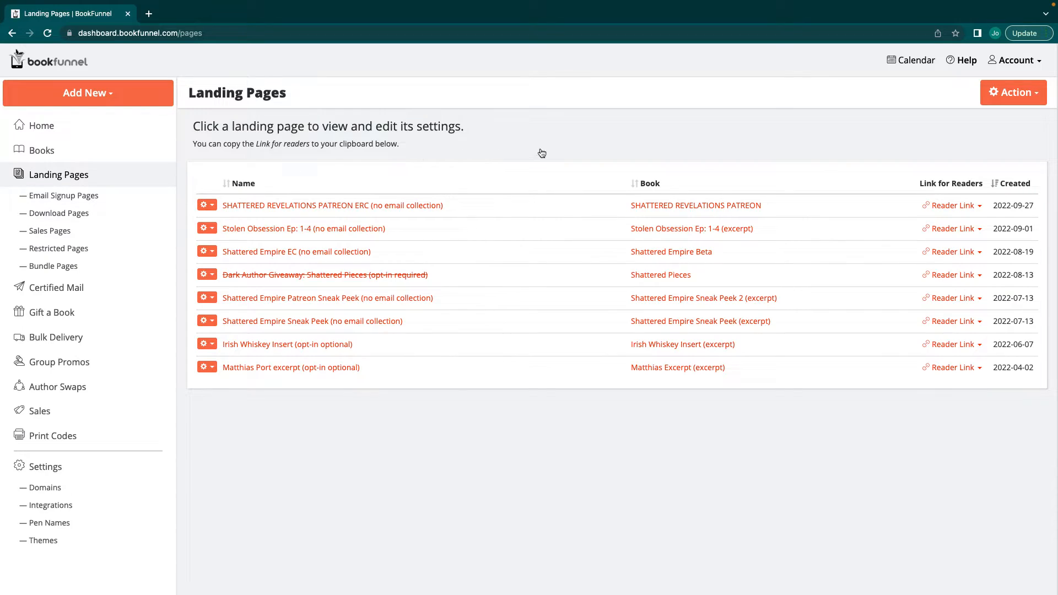
{"action": "mouse_move", "coordinate": [148, 316]}
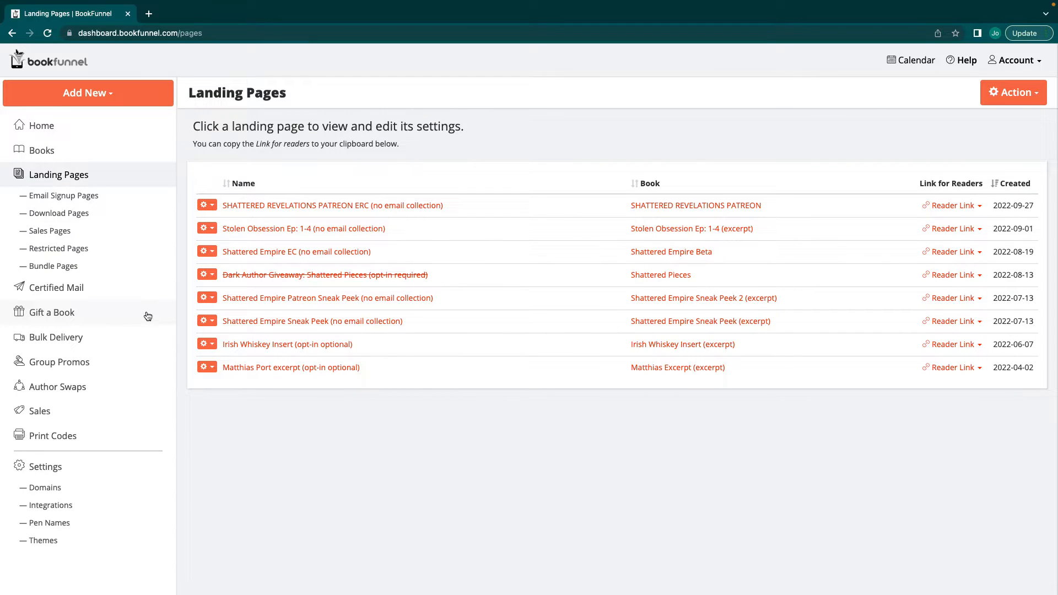
{"action": "left_click", "coordinate": [1013, 93]}
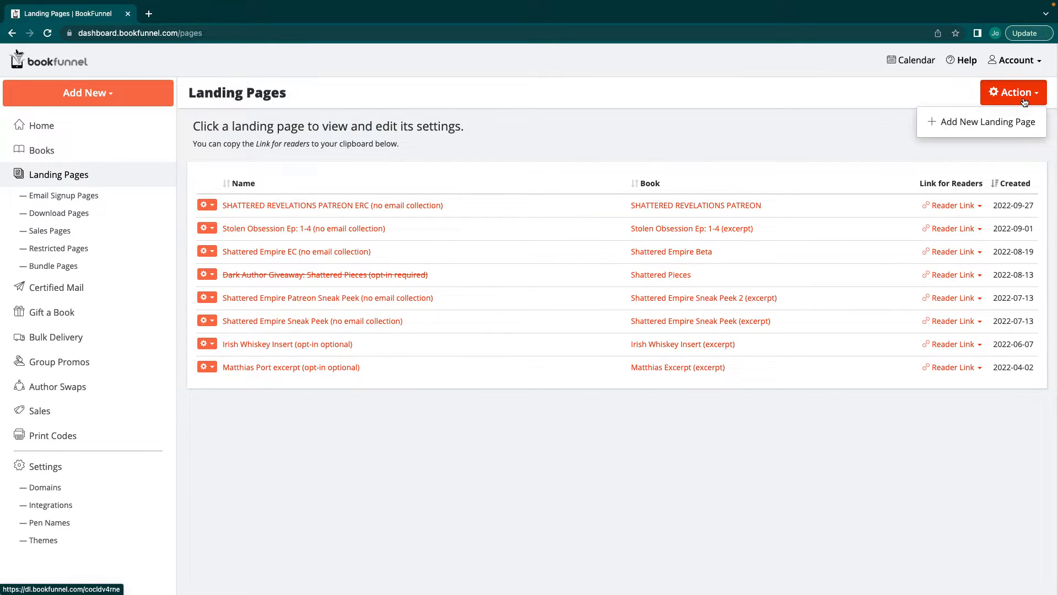
{"action": "left_click", "coordinate": [986, 122]}
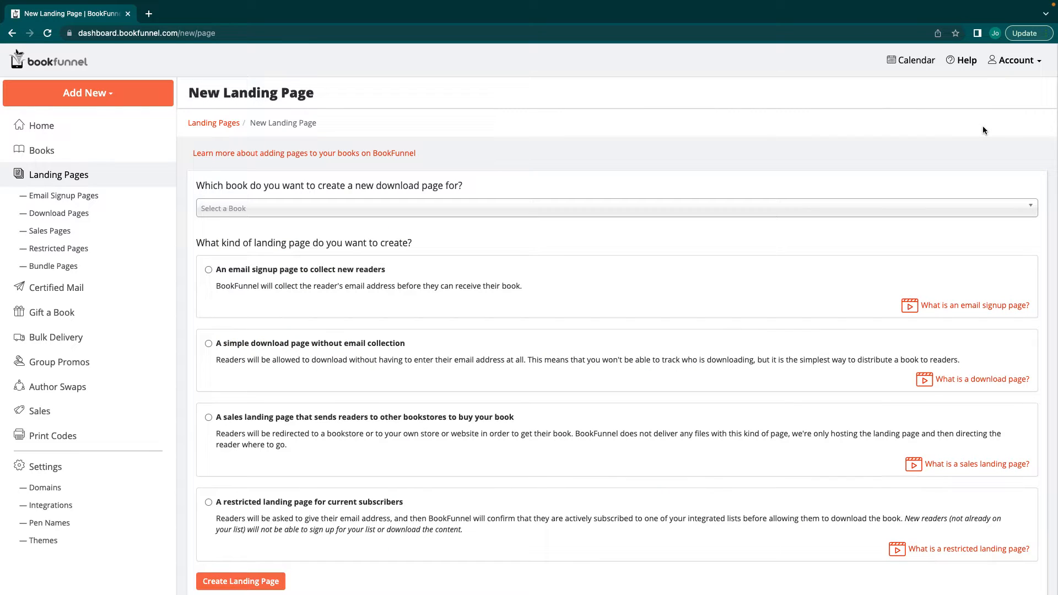
{"action": "mouse_move", "coordinate": [344, 215]}
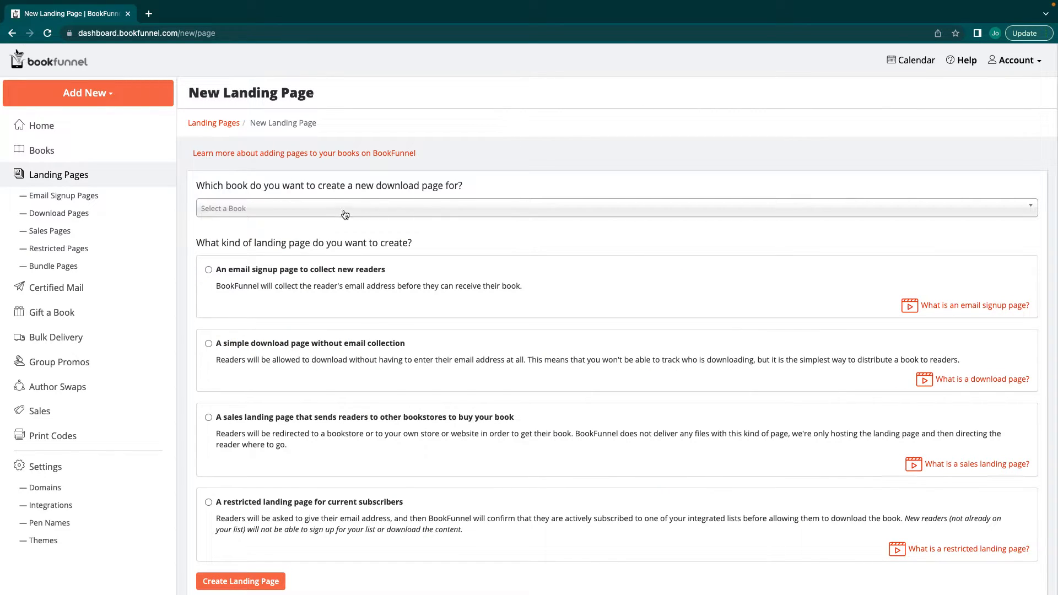
{"action": "left_click", "coordinate": [613, 208]}
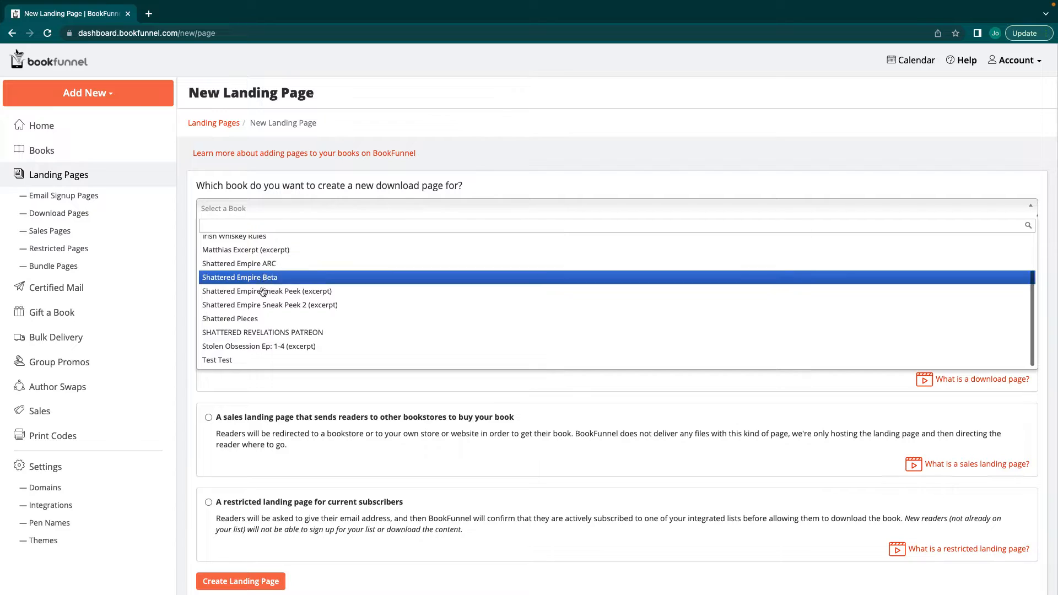
{"action": "mouse_move", "coordinate": [217, 360]}
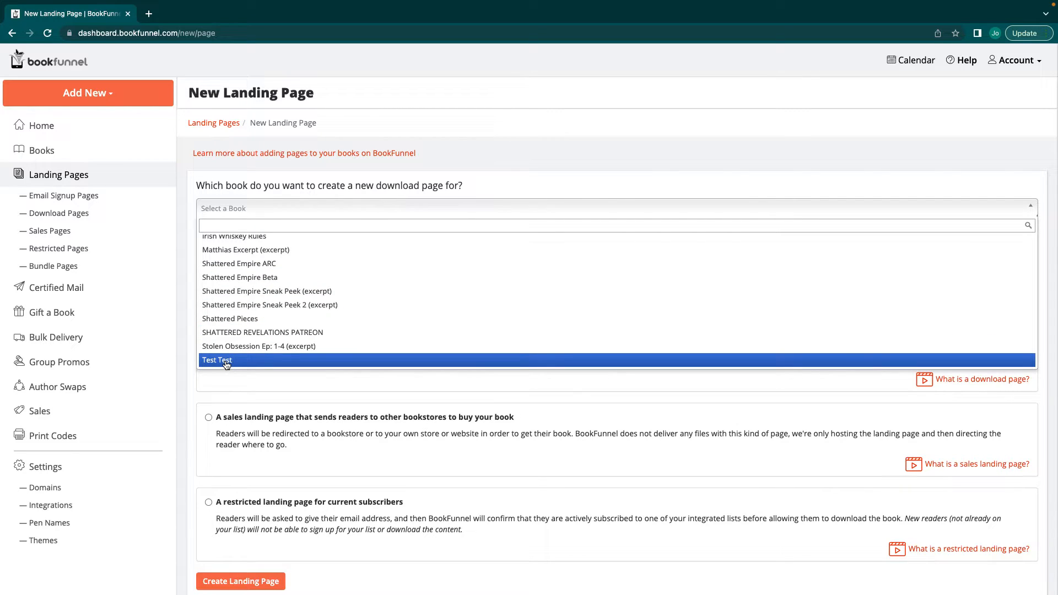
{"action": "left_click", "coordinate": [217, 360]}
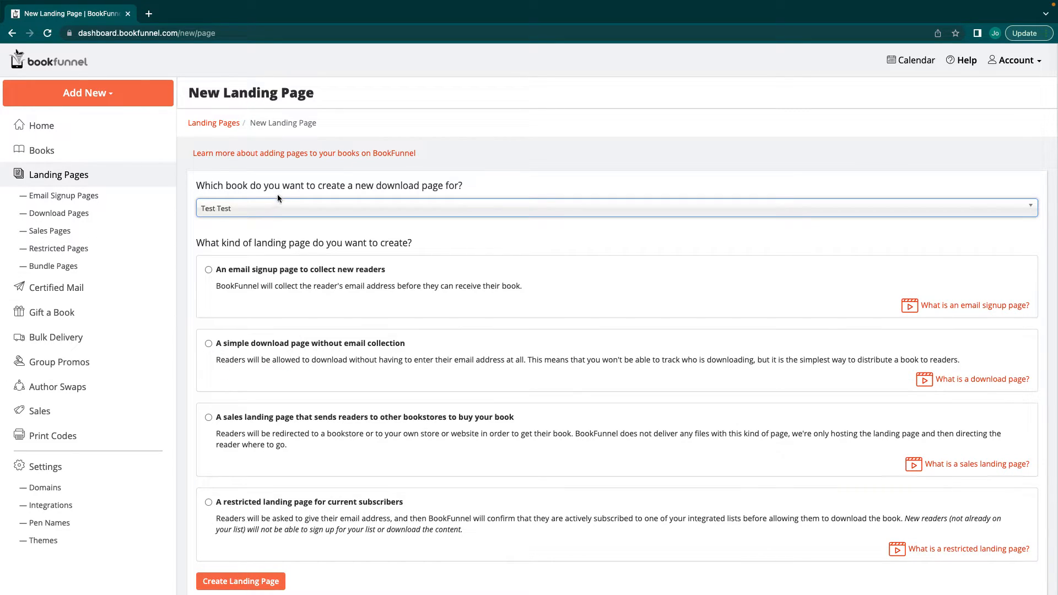
Select 'A simple download page without email collection' as the landing page type.
{"action": "scroll", "scroll_direction": "down", "scroll_amount": 3}
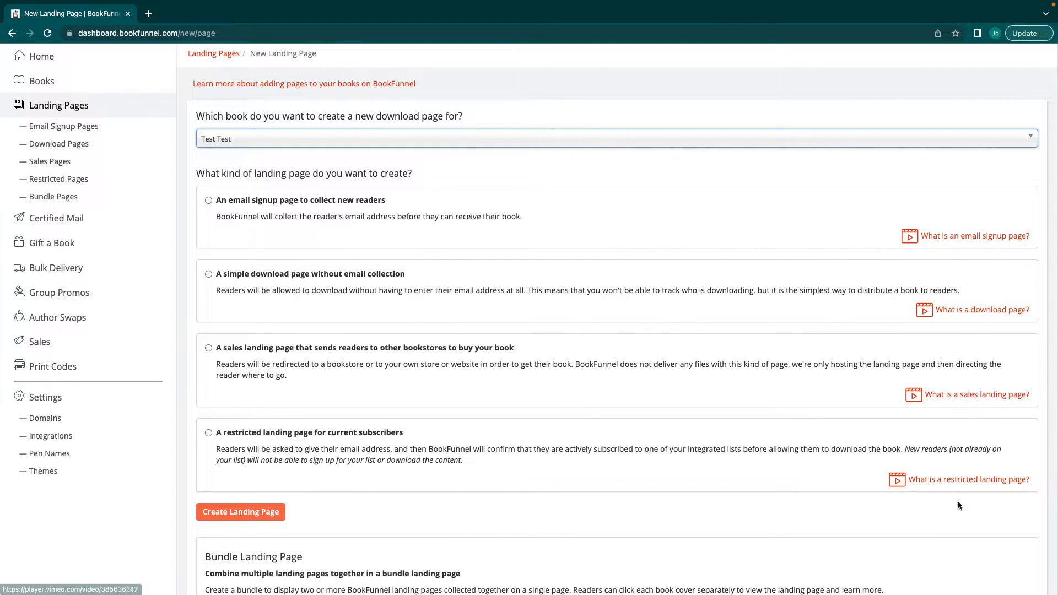
{"action": "mouse_move", "coordinate": [973, 236]}
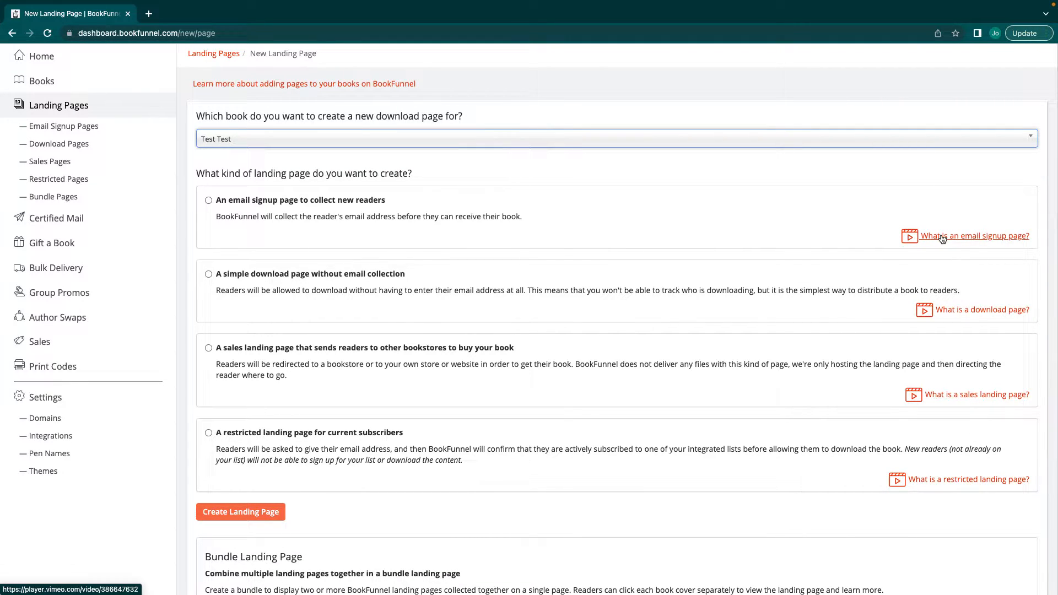
{"action": "mouse_move", "coordinate": [194, 206]}
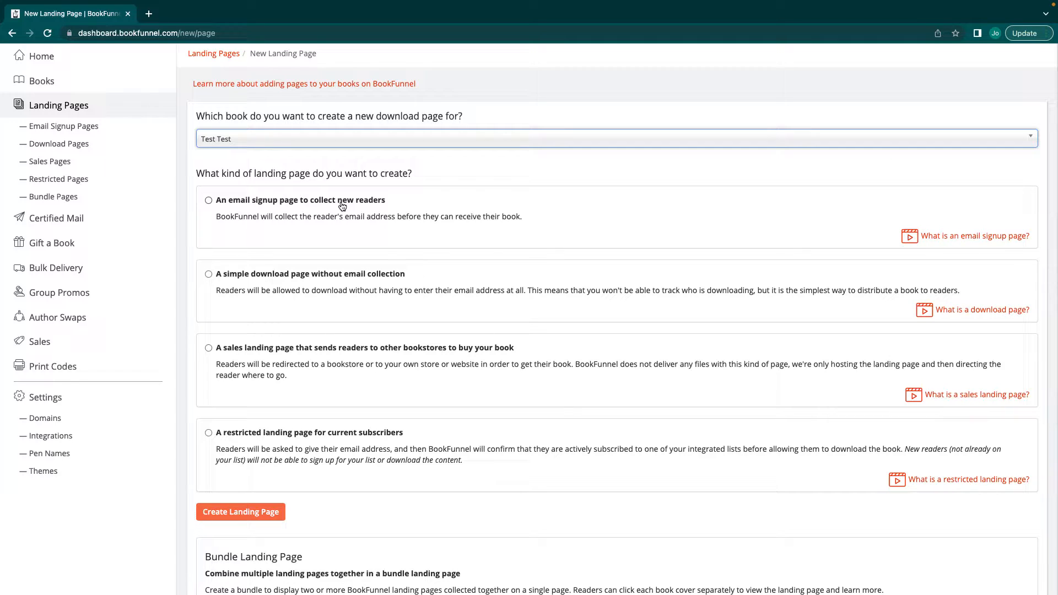
{"action": "scroll", "scroll_direction": "down", "scroll_amount": 3}
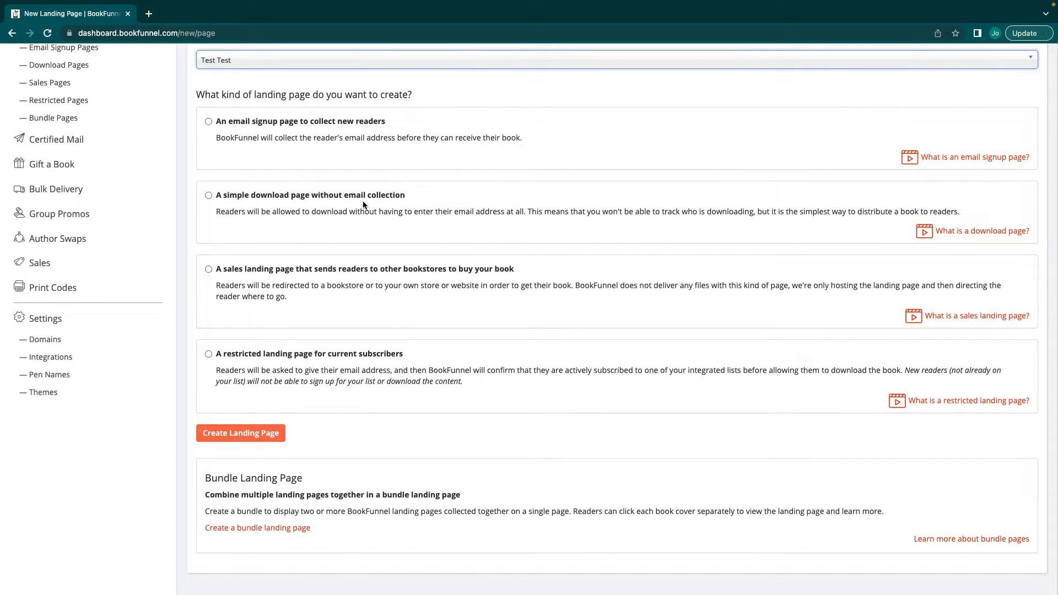
{"action": "mouse_move", "coordinate": [440, 334]}
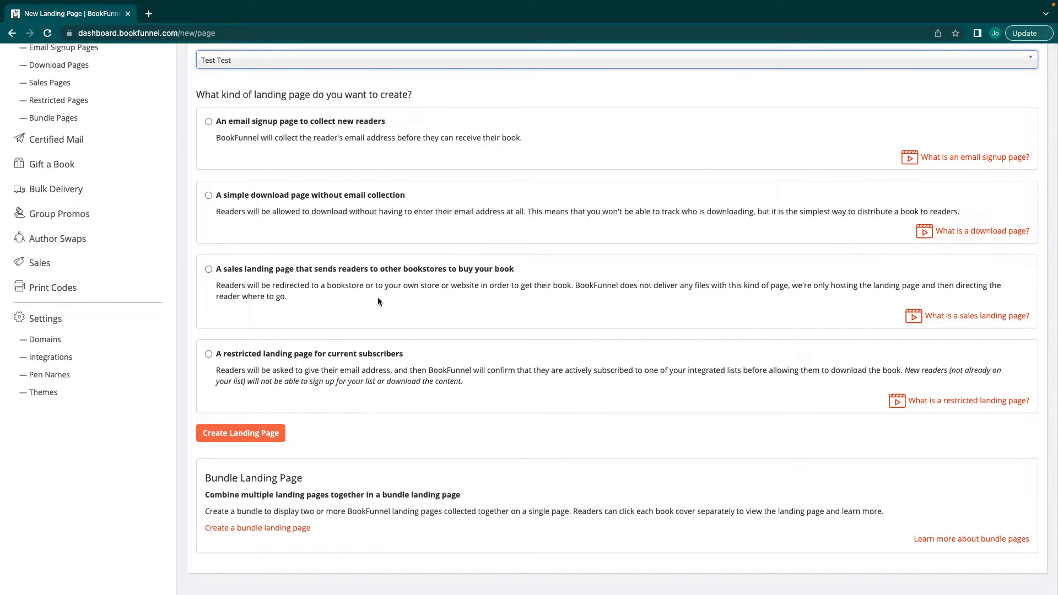
{"action": "mouse_move", "coordinate": [526, 302]}
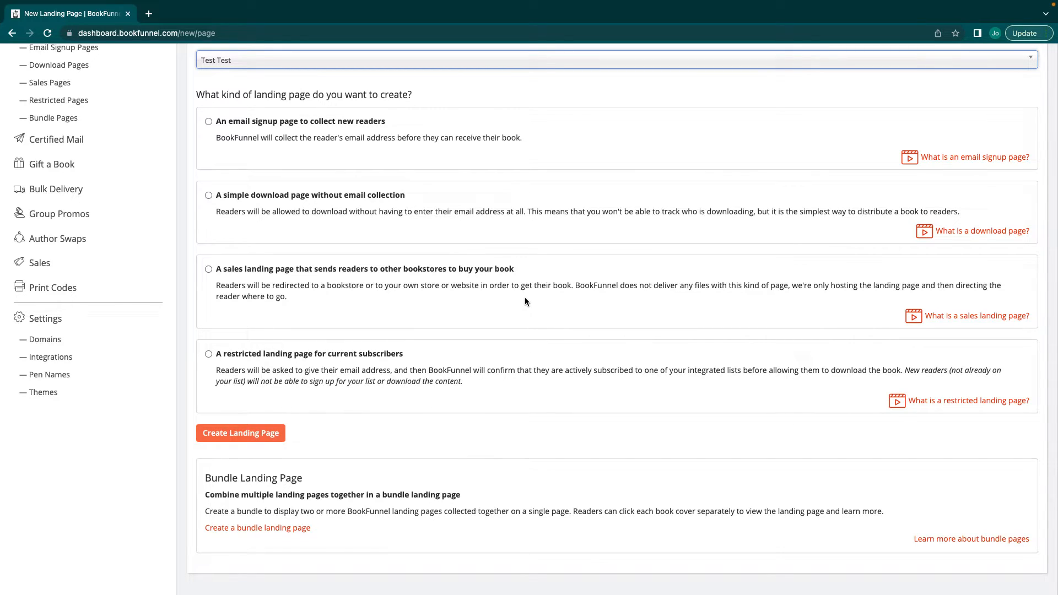
{"action": "mouse_move", "coordinate": [398, 269]}
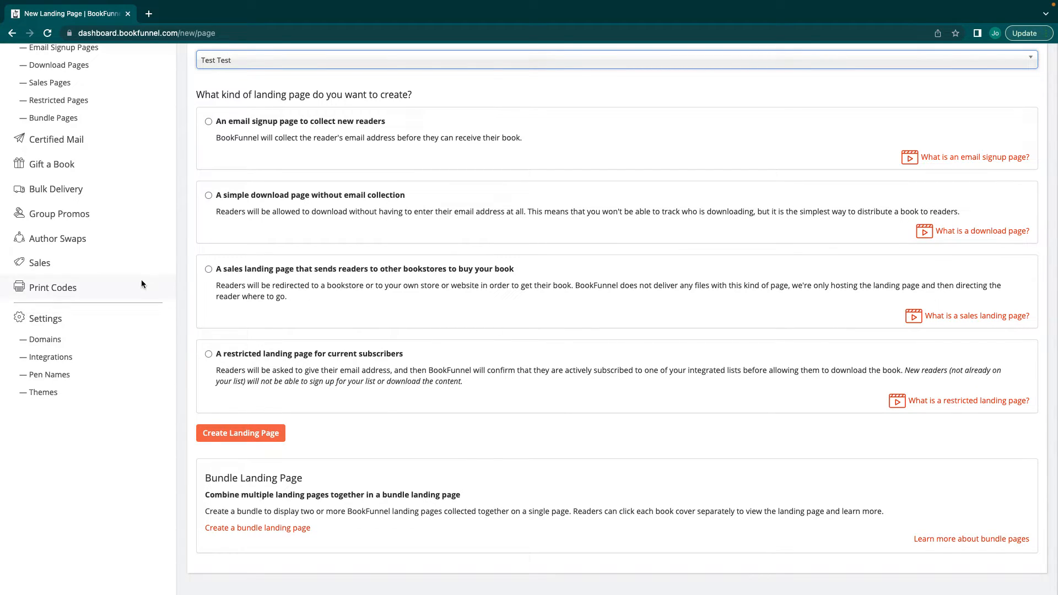
{"action": "mouse_move", "coordinate": [506, 233]}
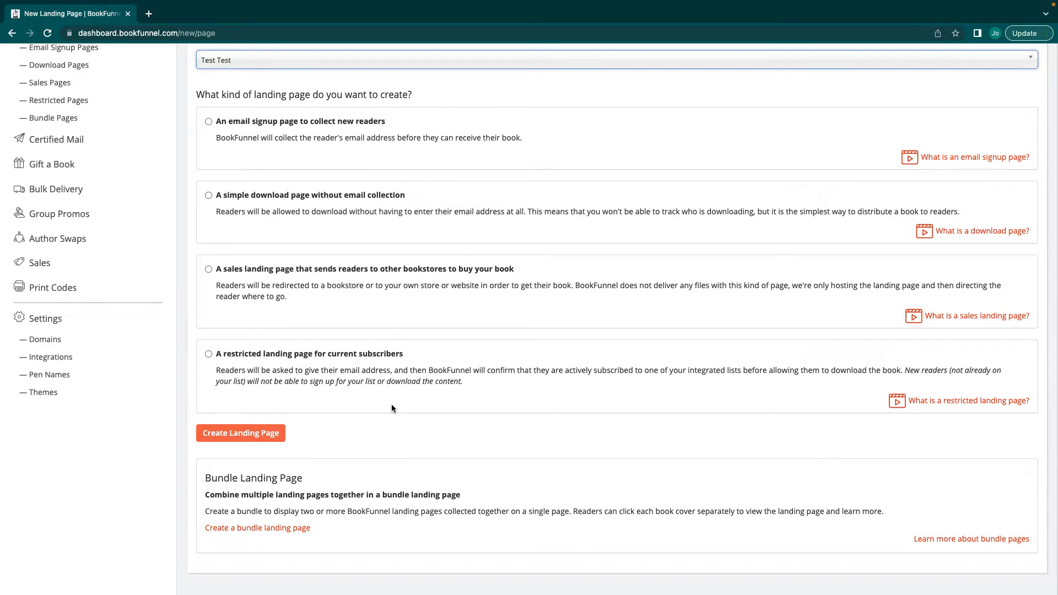
{"action": "mouse_move", "coordinate": [269, 216]}
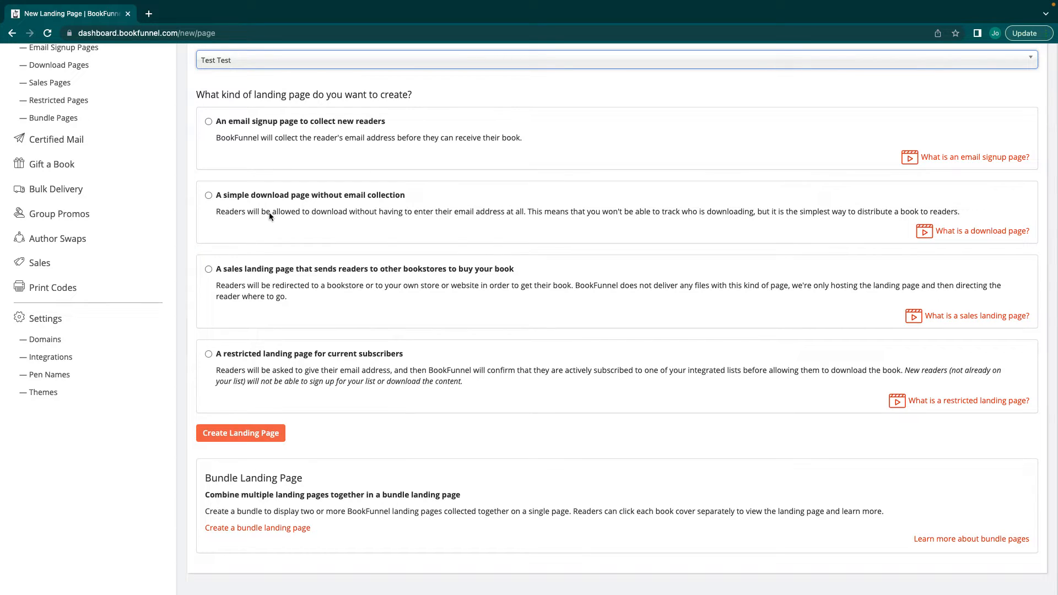
{"action": "left_click", "coordinate": [210, 195]}
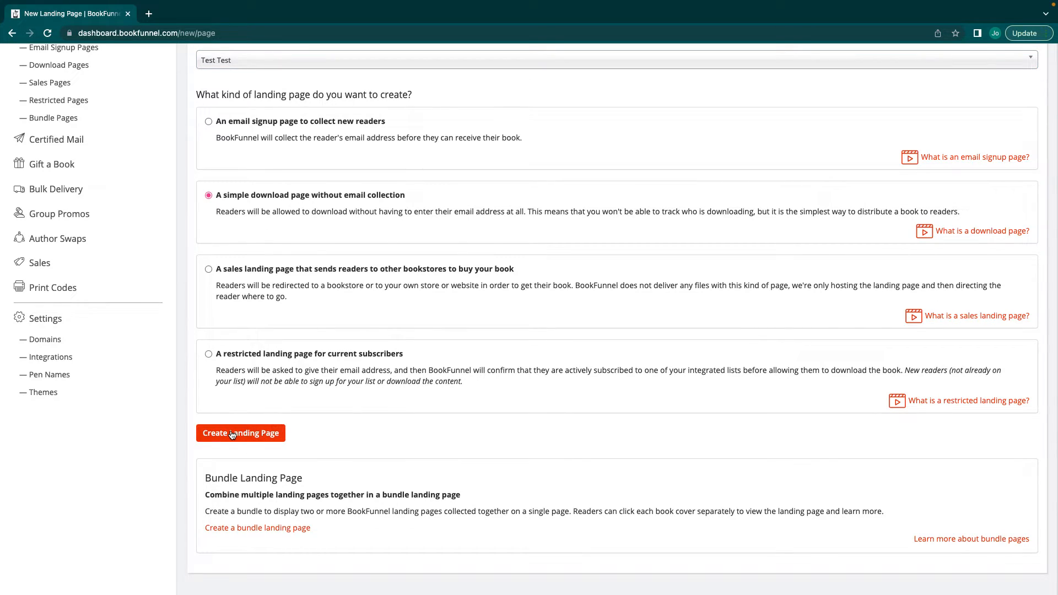
Create the download page and name it Test Test Arc Link.
{"action": "left_click", "coordinate": [241, 432]}
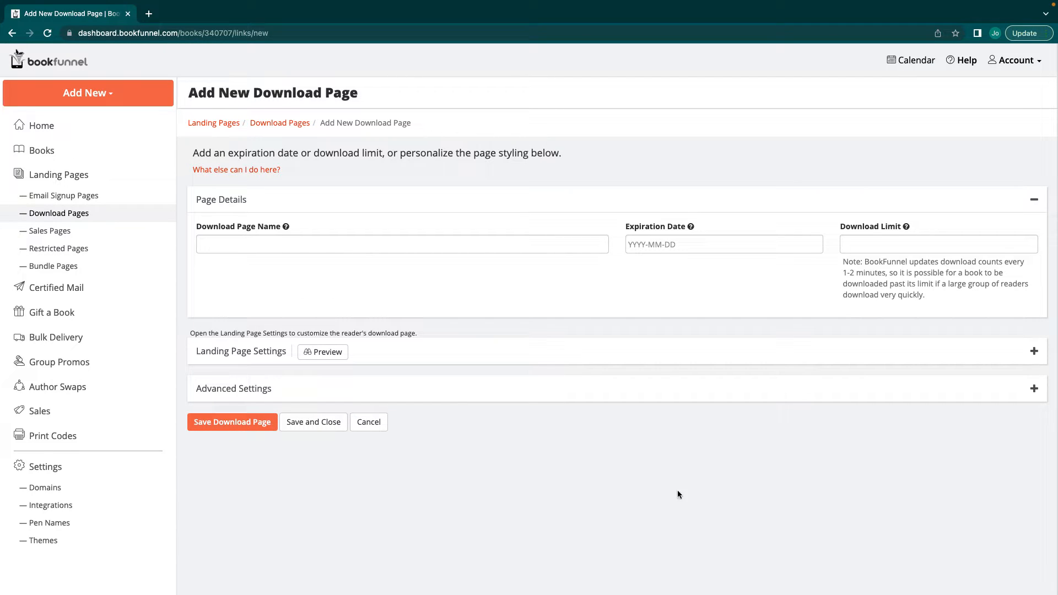
{"action": "mouse_move", "coordinate": [961, 200]}
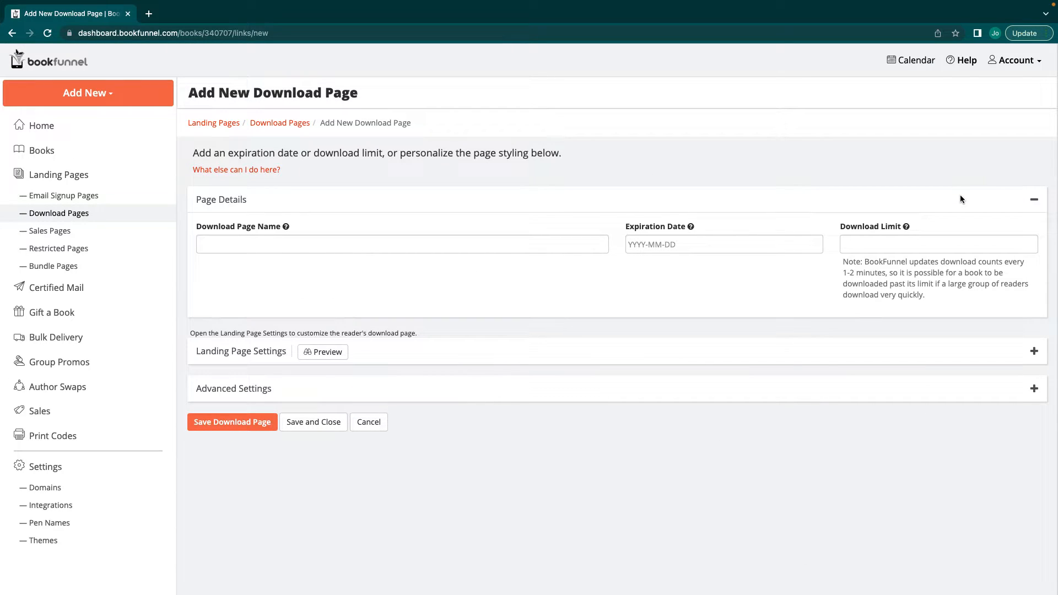
{"action": "mouse_move", "coordinate": [737, 171]}
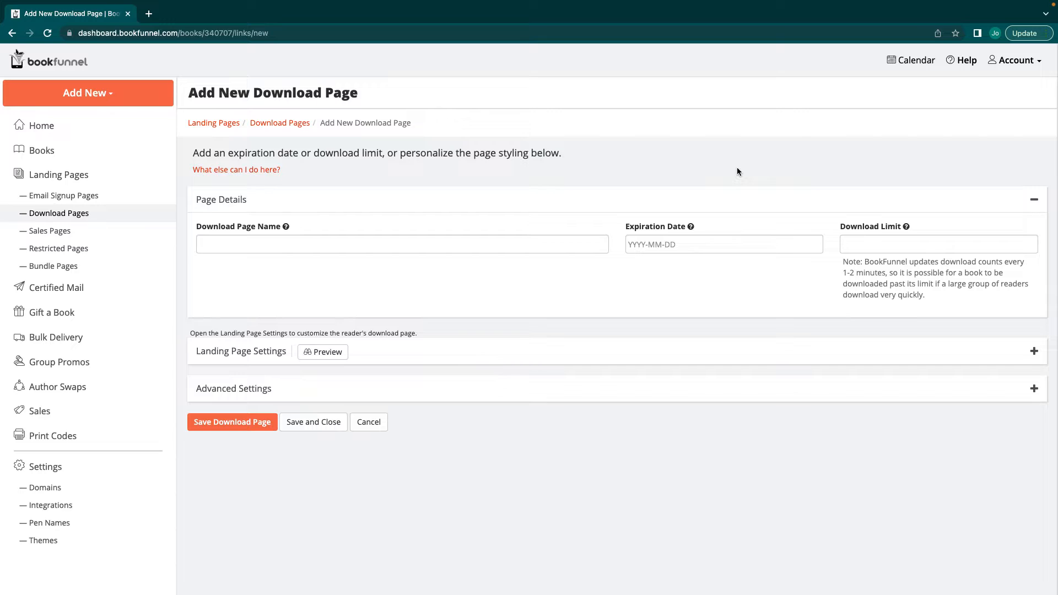
{"action": "mouse_move", "coordinate": [56, 287]}
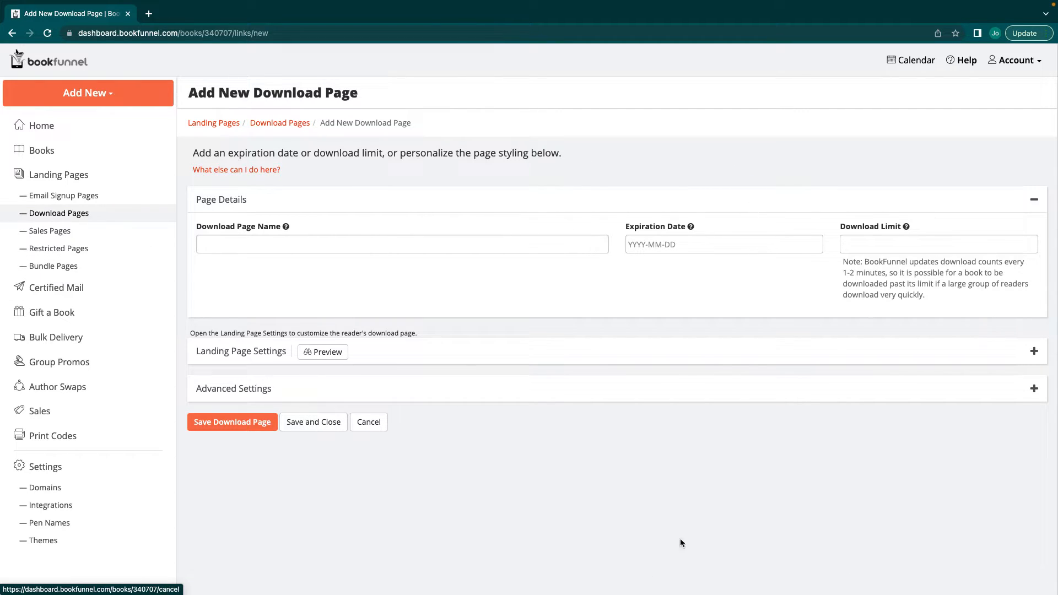
{"action": "left_click", "coordinate": [401, 243]}
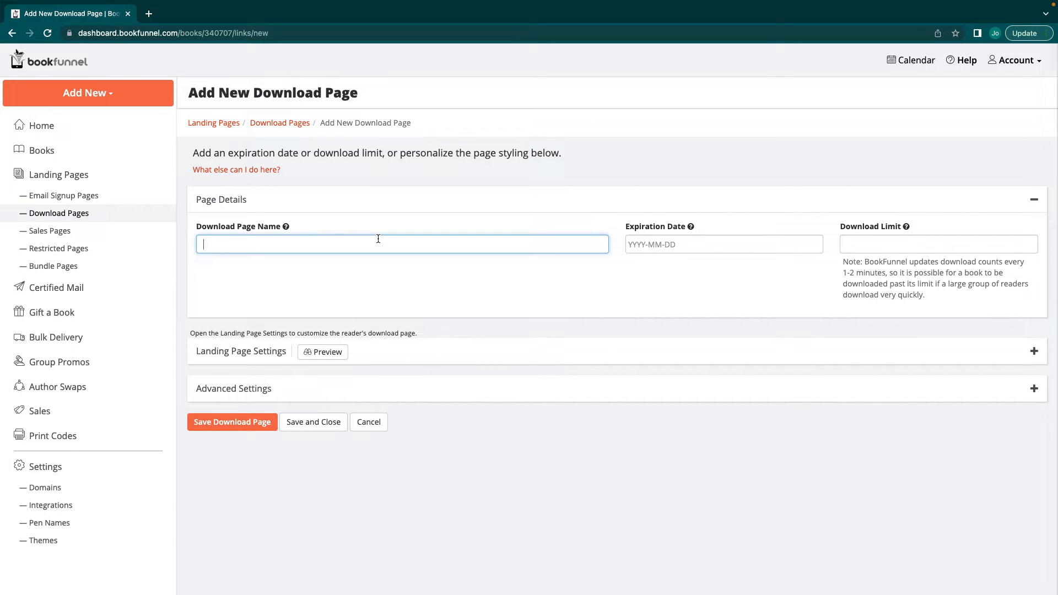
{"action": "type", "text": "Shatte"}
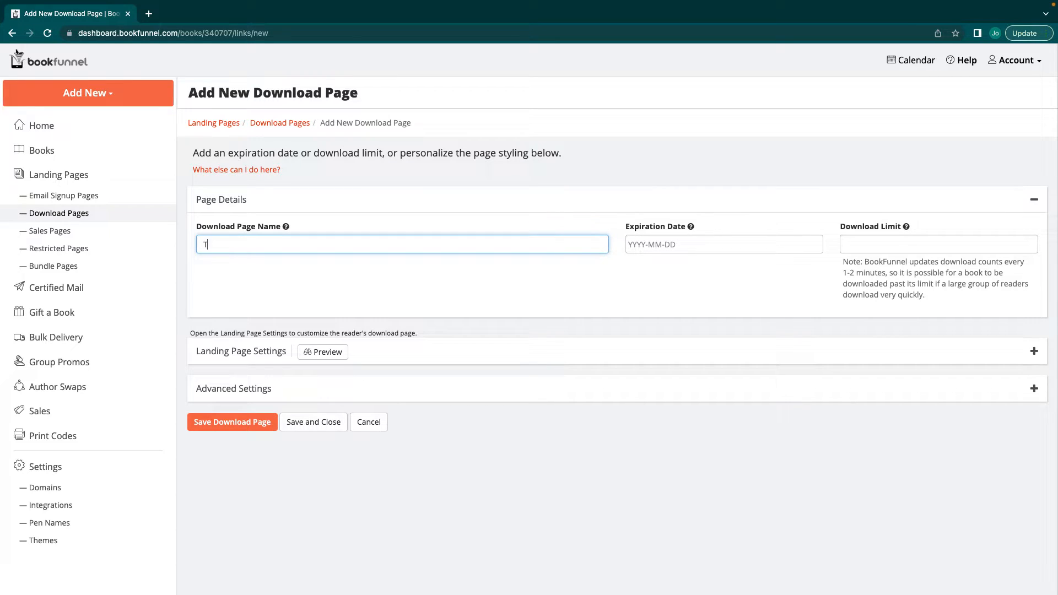
{"action": "type", "text": "Test Test Arc Link"}
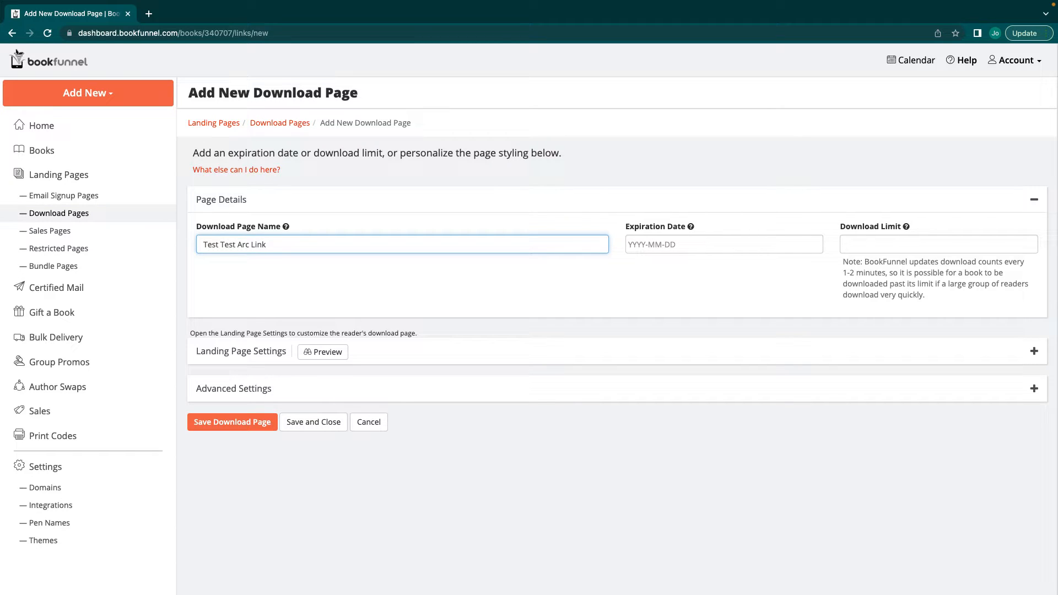
Set the expiration date to 2022-11-10 and the download limit to 50.
{"action": "left_click", "coordinate": [723, 244]}
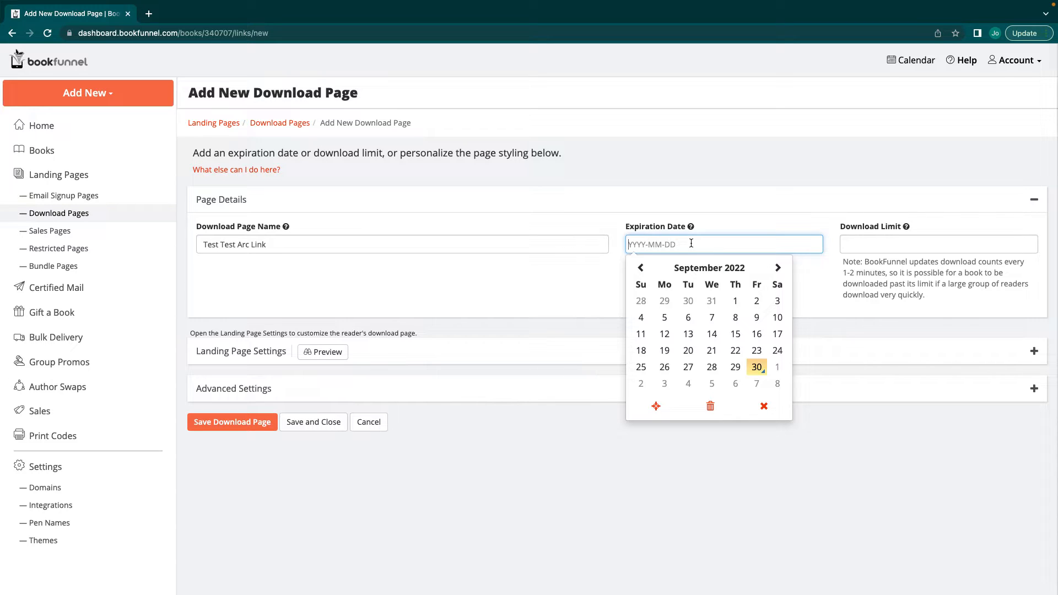
{"action": "mouse_move", "coordinate": [810, 247]}
{"action": "type", "text": "2022-11-10"}
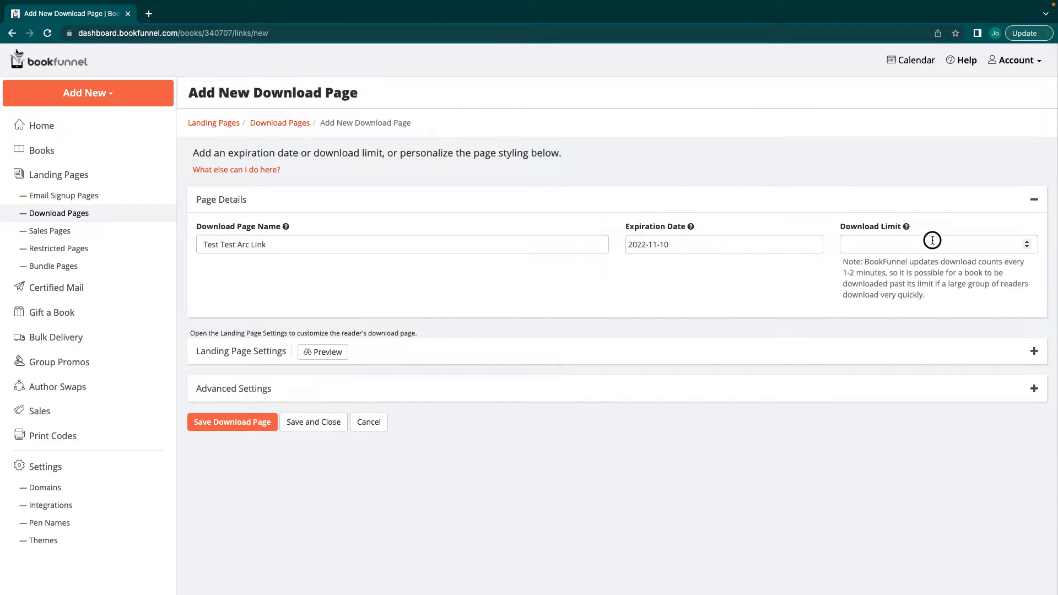
{"action": "left_click", "coordinate": [934, 243]}
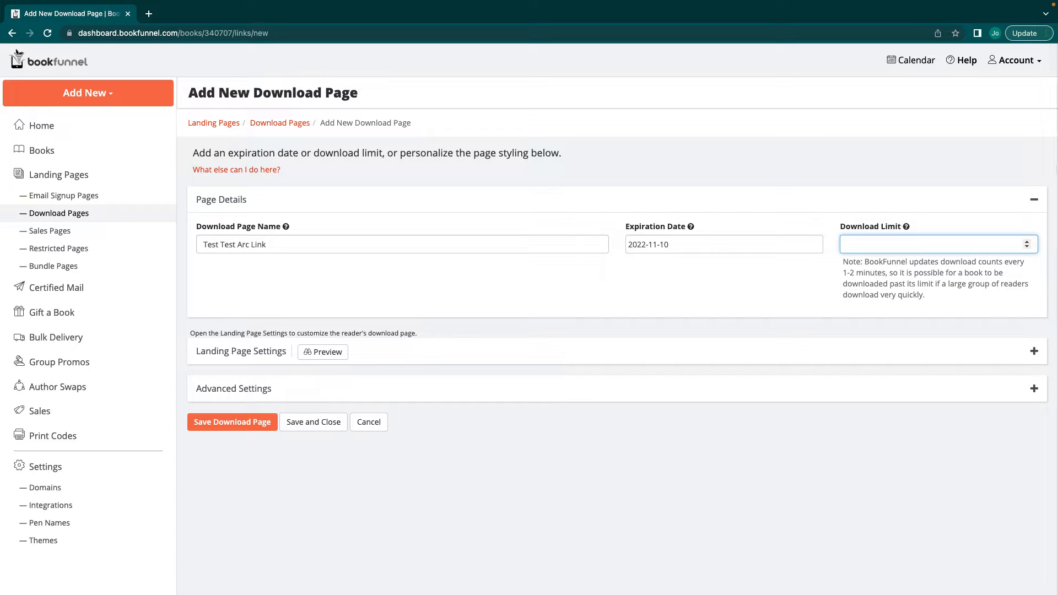
{"action": "type", "text": "50"}
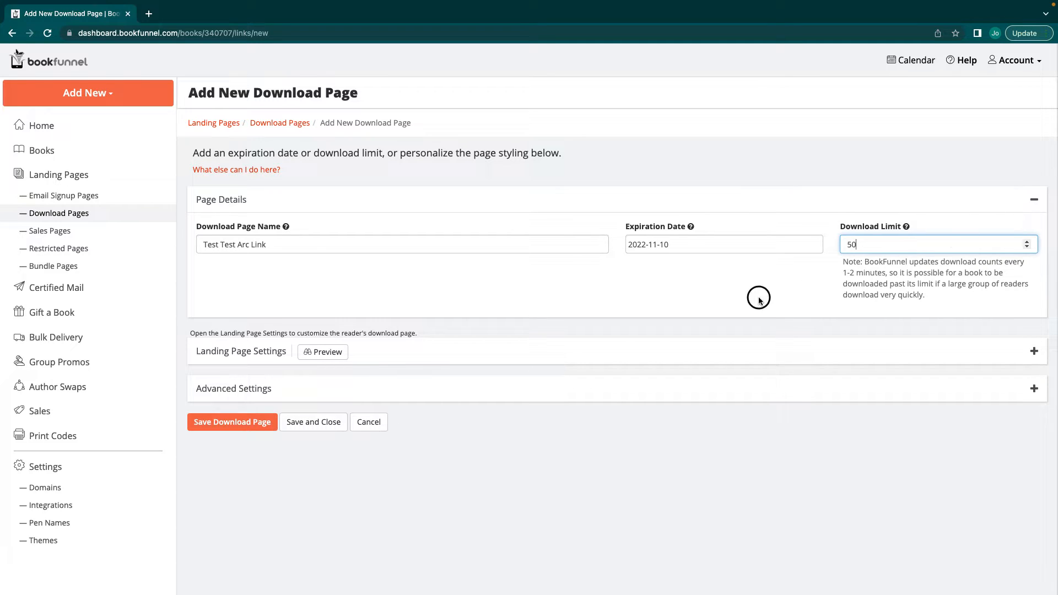
{"action": "mouse_move", "coordinate": [982, 231]}
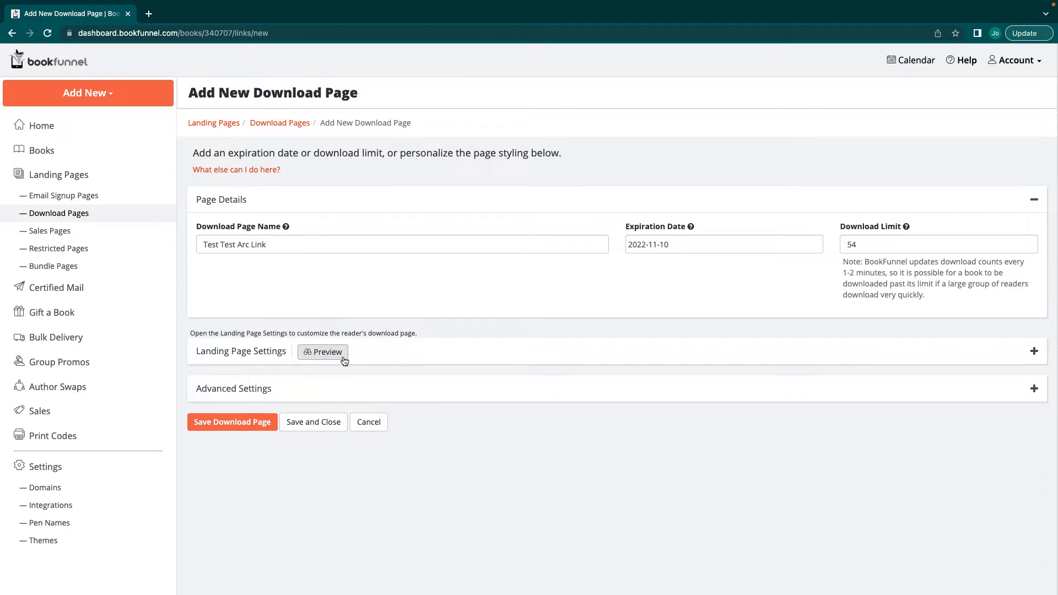
{"action": "left_click", "coordinate": [323, 352]}
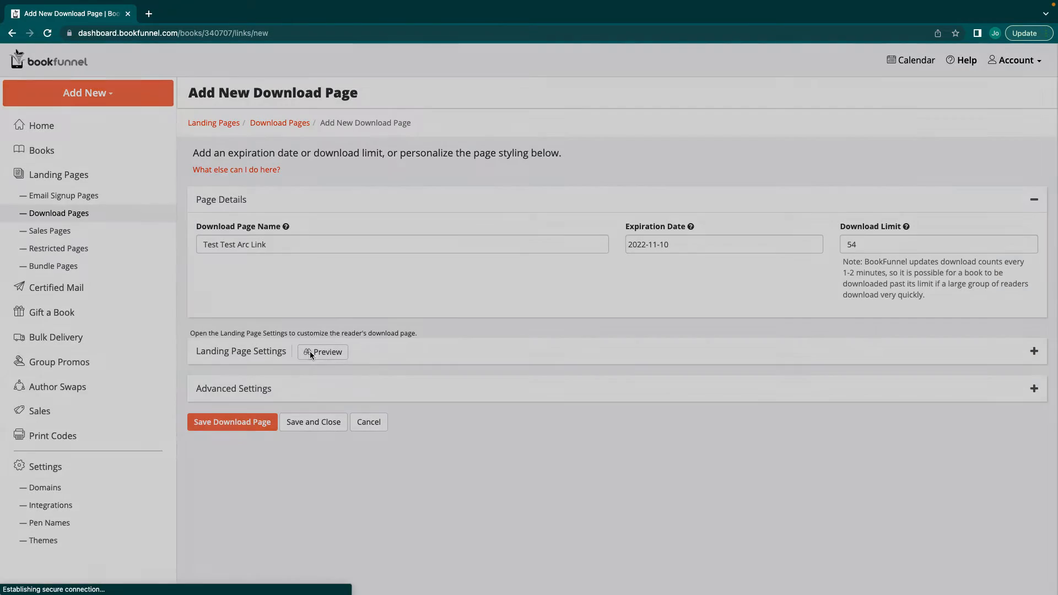
{"action": "left_click", "coordinate": [326, 351]}
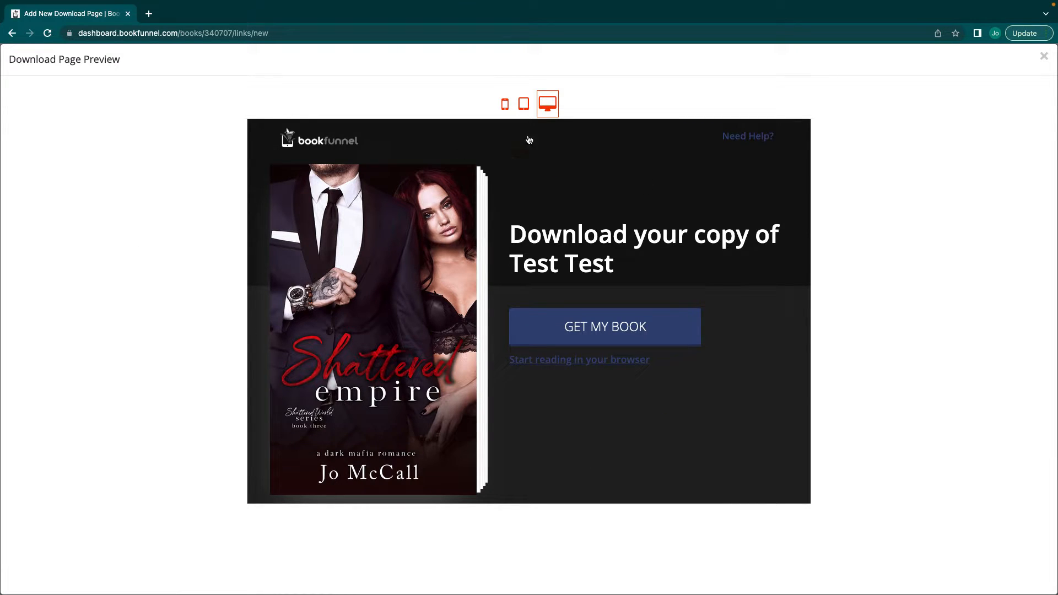
{"action": "mouse_move", "coordinate": [455, 502]}
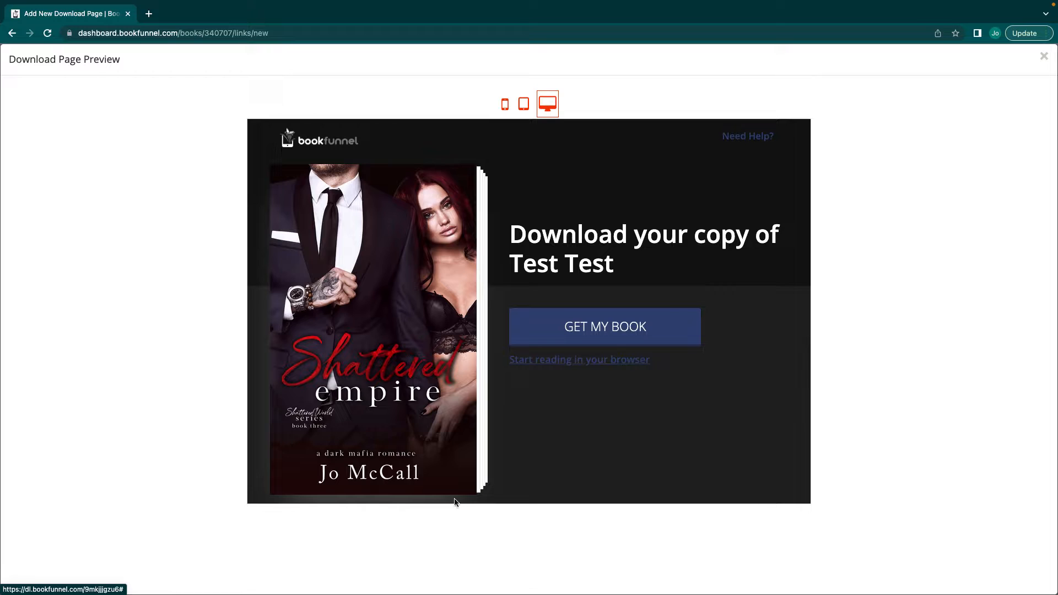
{"action": "mouse_move", "coordinate": [228, 148]}
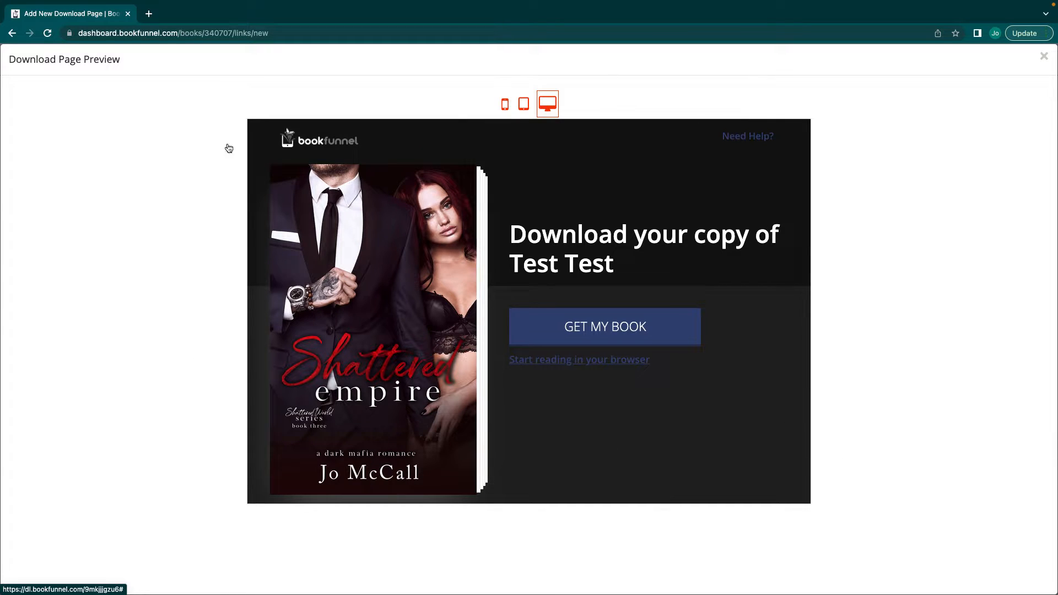
{"action": "left_click", "coordinate": [523, 104]}
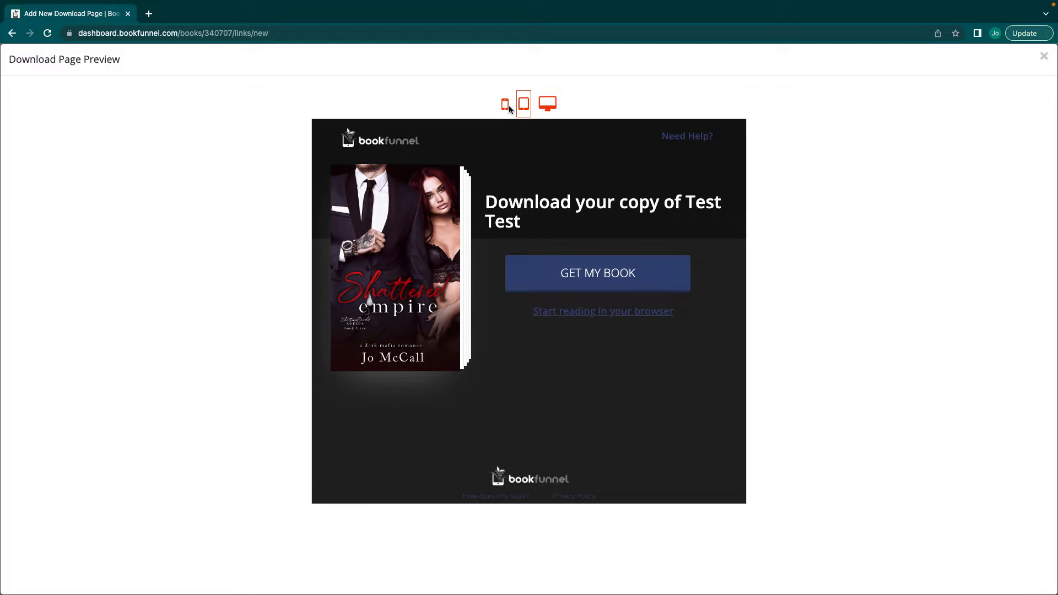
{"action": "left_click", "coordinate": [505, 103]}
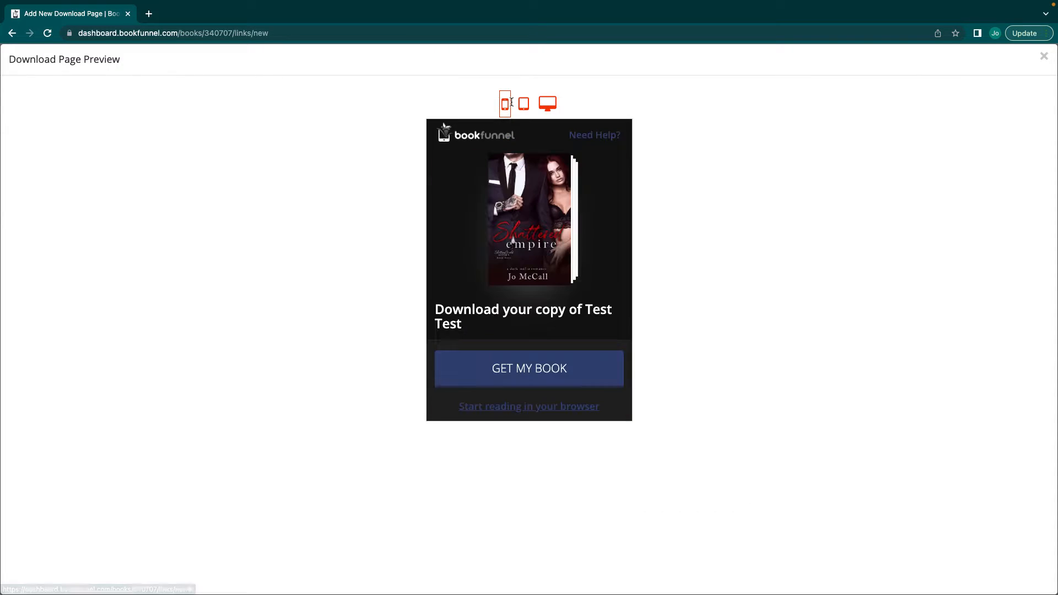
{"action": "left_click", "coordinate": [548, 103]}
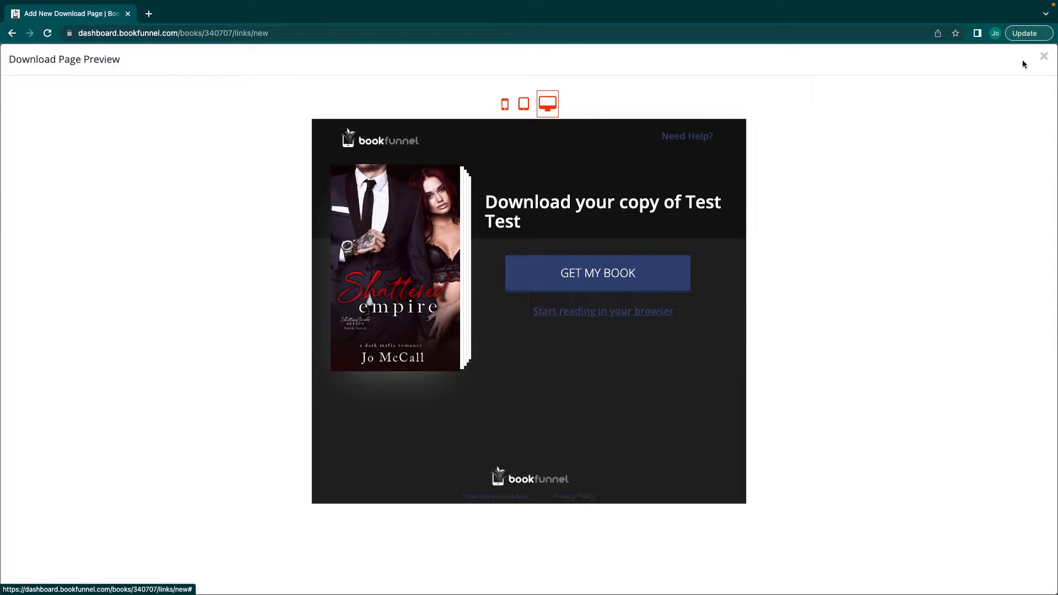
{"action": "left_click", "coordinate": [1044, 55]}
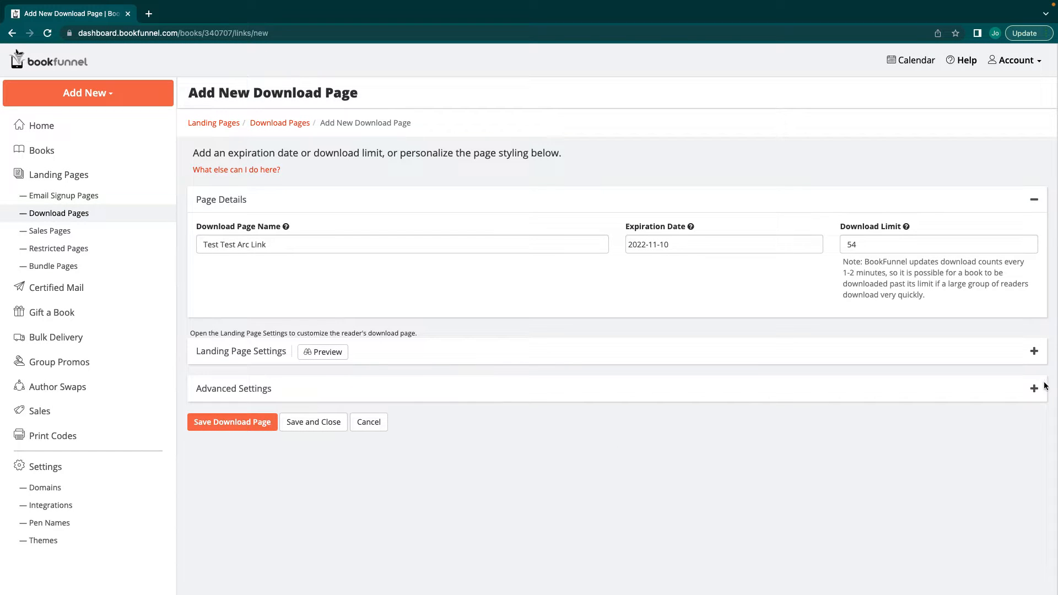
Review advanced settings, save Test Test Arc Link, and return to the Download Pages list.
{"action": "left_click", "coordinate": [1034, 388]}
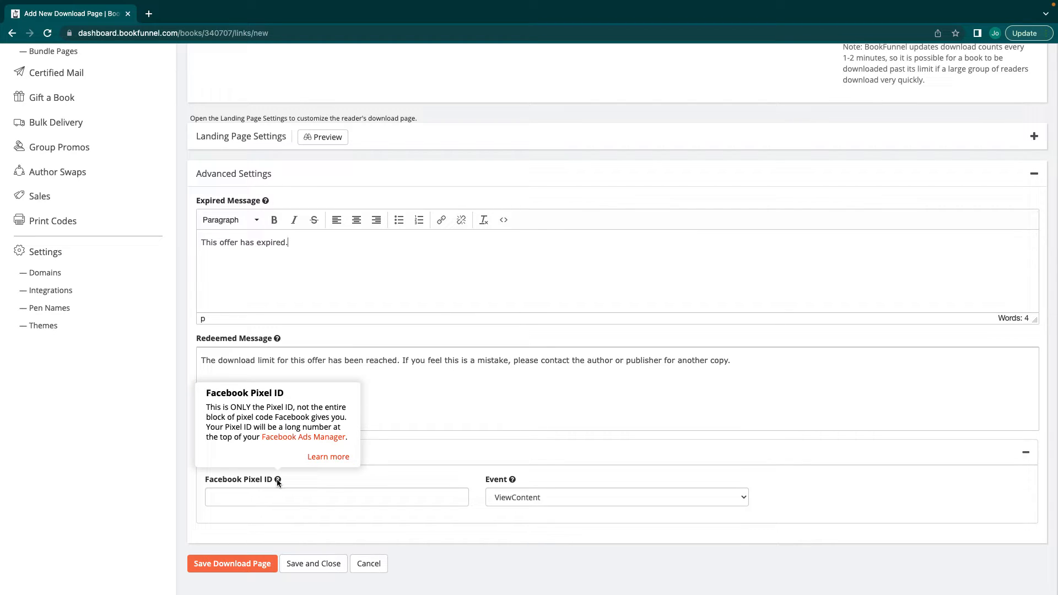
{"action": "mouse_move", "coordinate": [302, 474]}
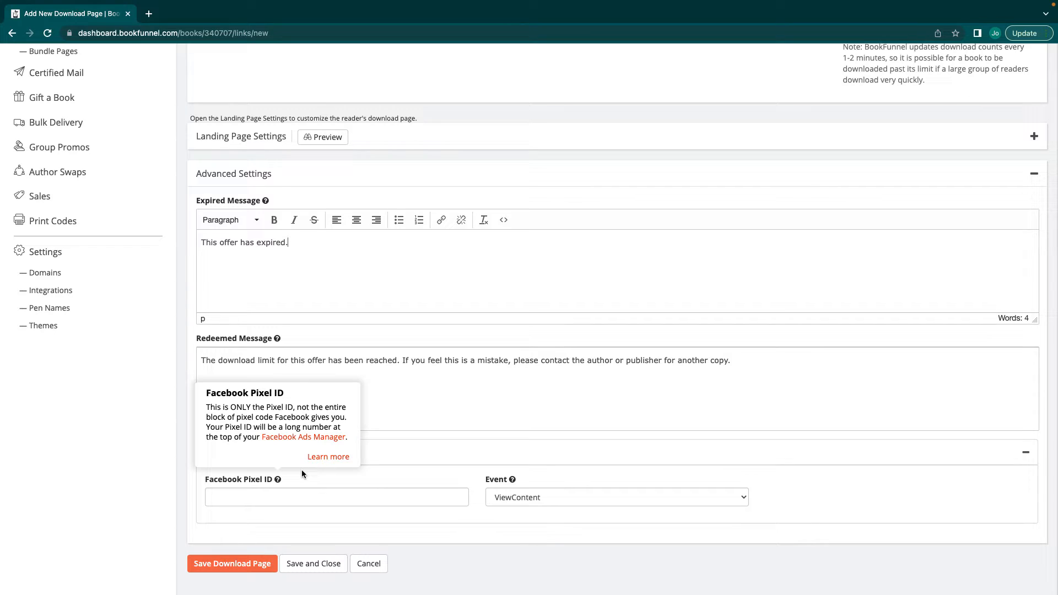
{"action": "mouse_move", "coordinate": [512, 480]}
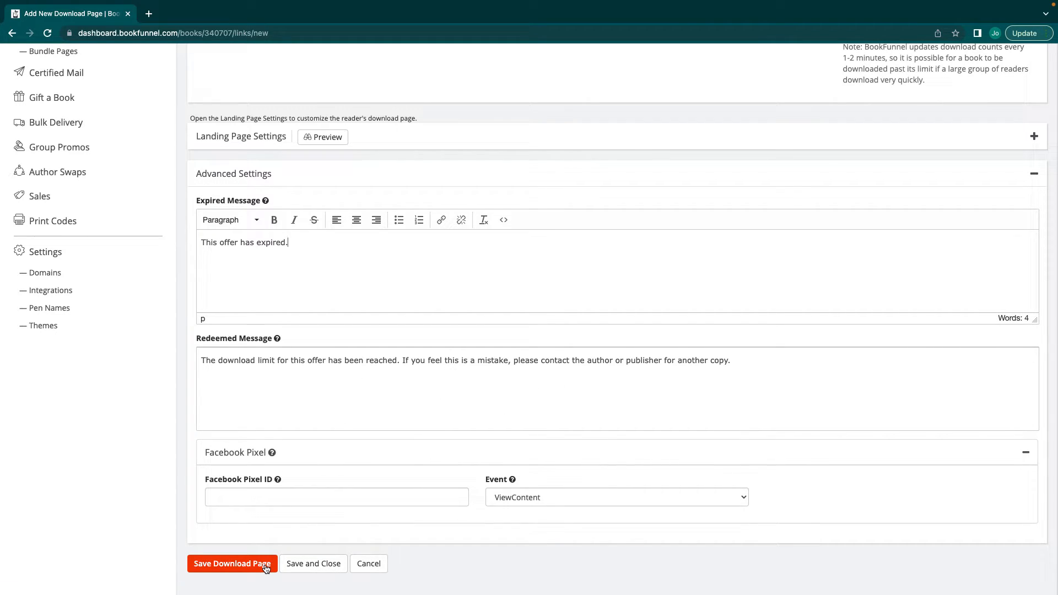
{"action": "left_click", "coordinate": [231, 563]}
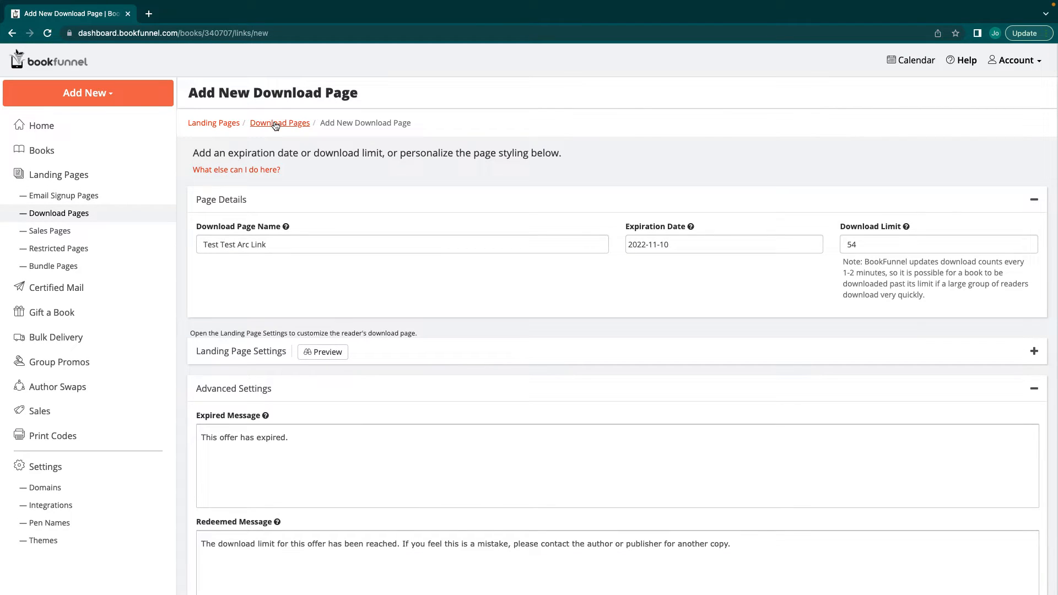
{"action": "left_click", "coordinate": [278, 122]}
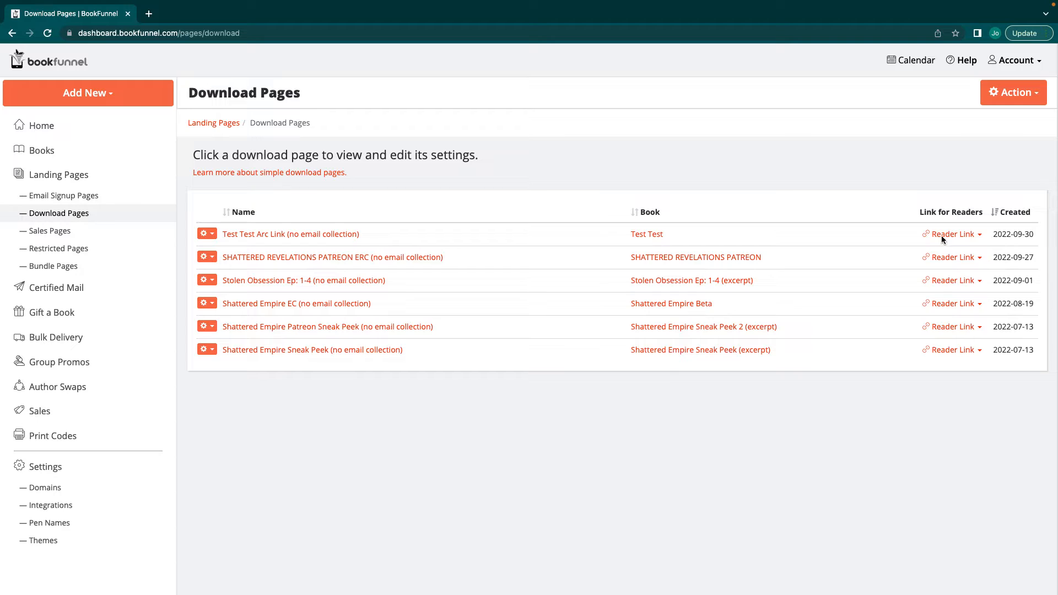
Open the Shattered Empire Sneak Peek download page details.
{"action": "left_click", "coordinate": [946, 233]}
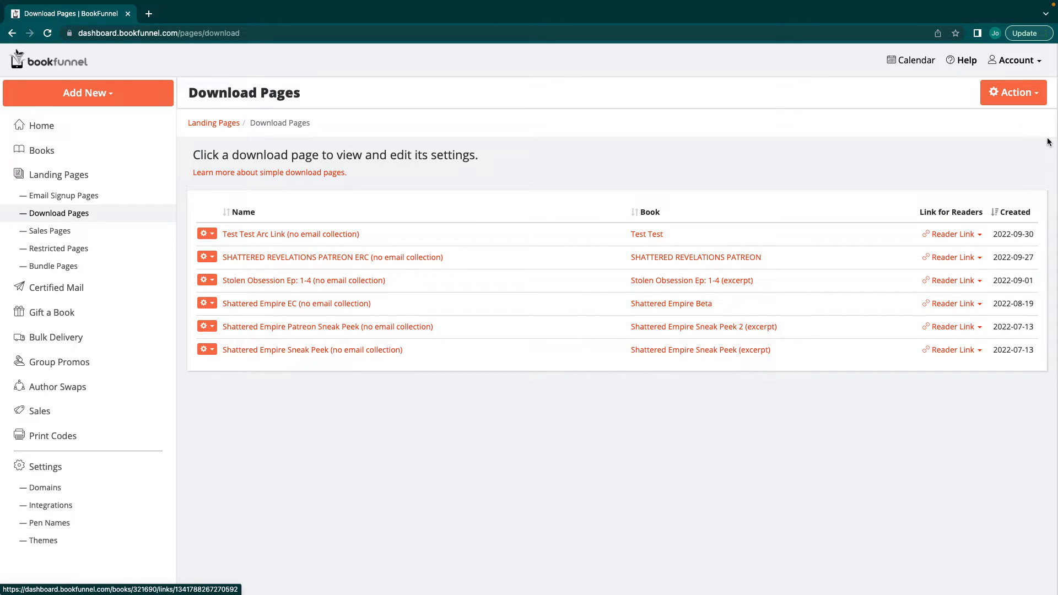
{"action": "mouse_move", "coordinate": [332, 257]}
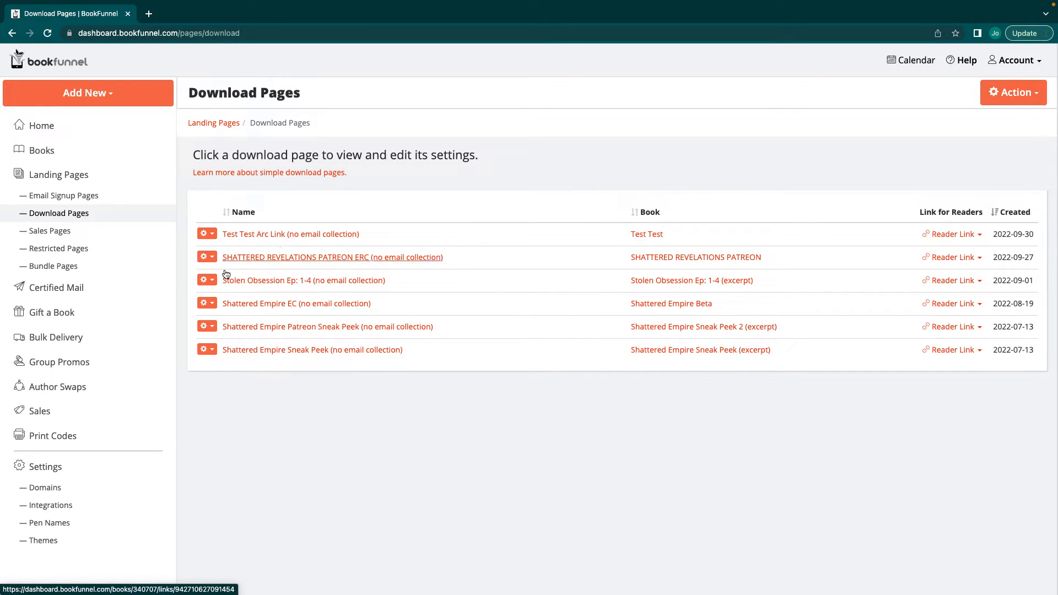
{"action": "left_click", "coordinate": [312, 349]}
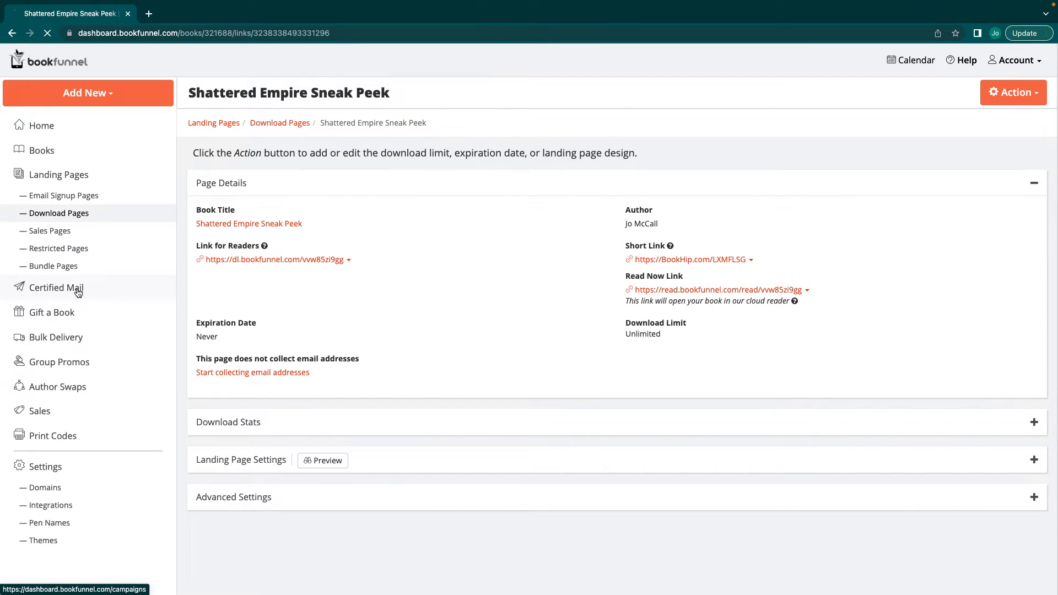
Open the ARC Copies campaign from Certified Mail and scroll through its reader views and downloads.
{"action": "left_click", "coordinate": [56, 287]}
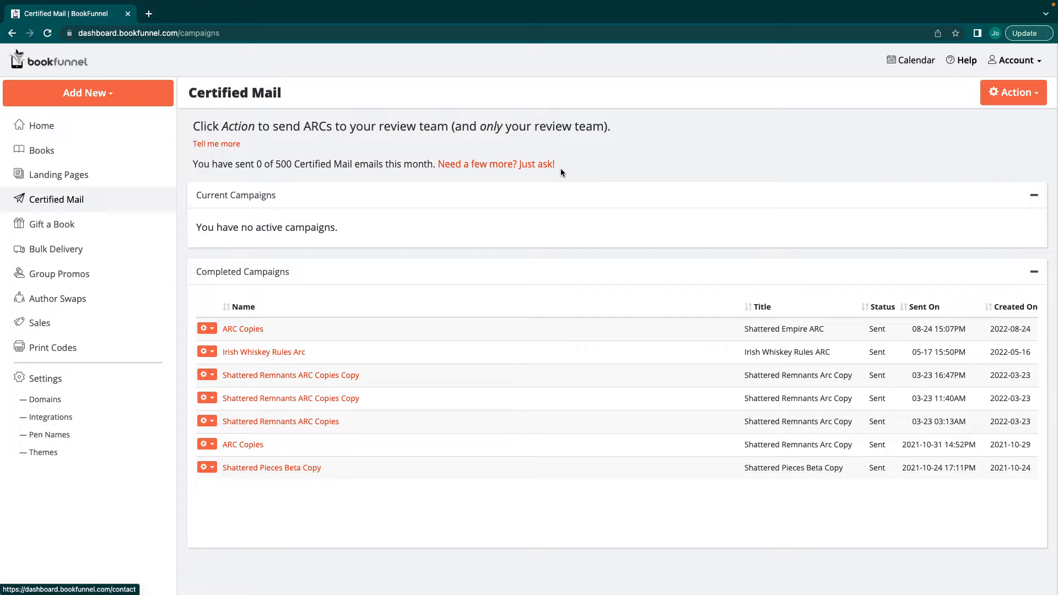
{"action": "mouse_move", "coordinate": [365, 159]}
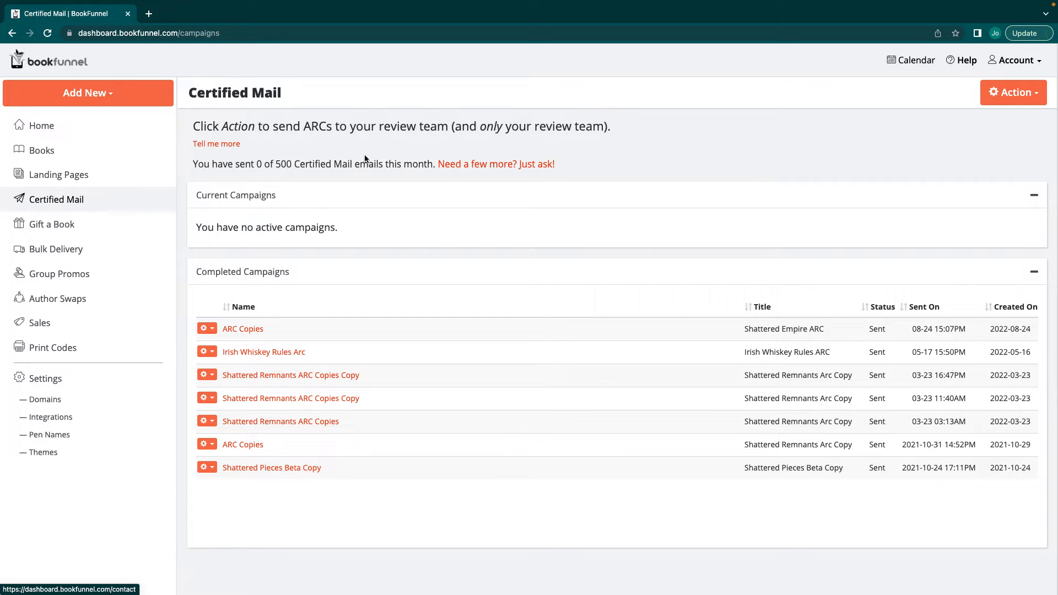
{"action": "left_click", "coordinate": [242, 328]}
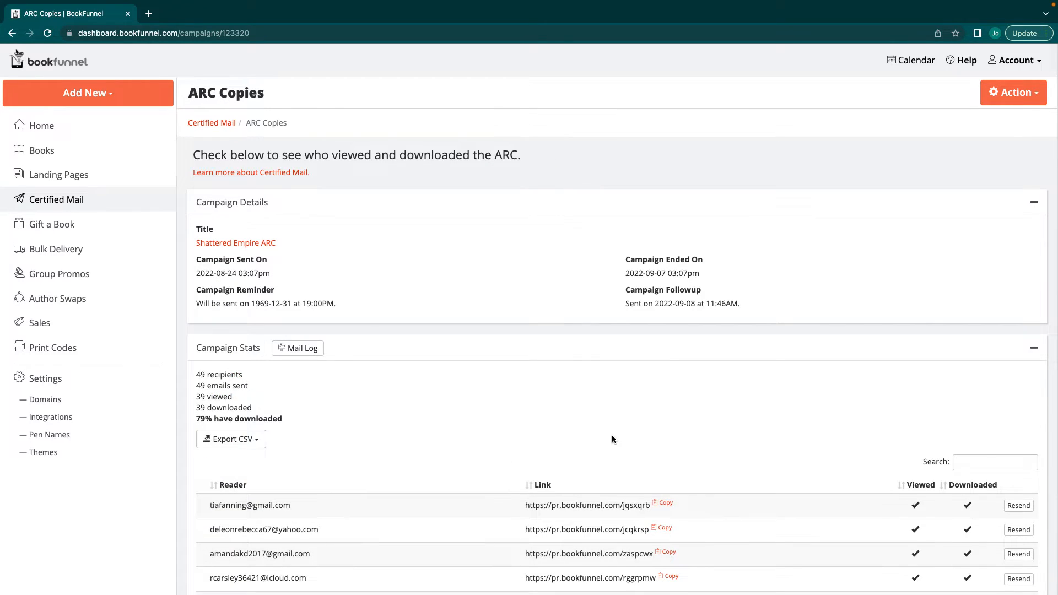
{"action": "scroll", "scroll_direction": "down", "scroll_amount": 3}
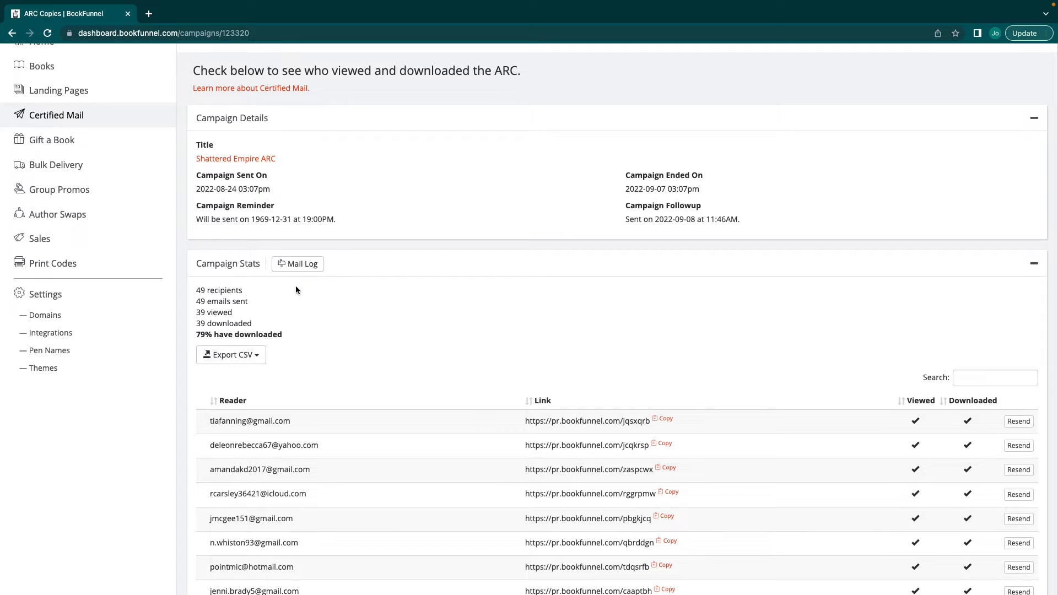
{"action": "scroll", "scroll_direction": "down", "scroll_amount": 3}
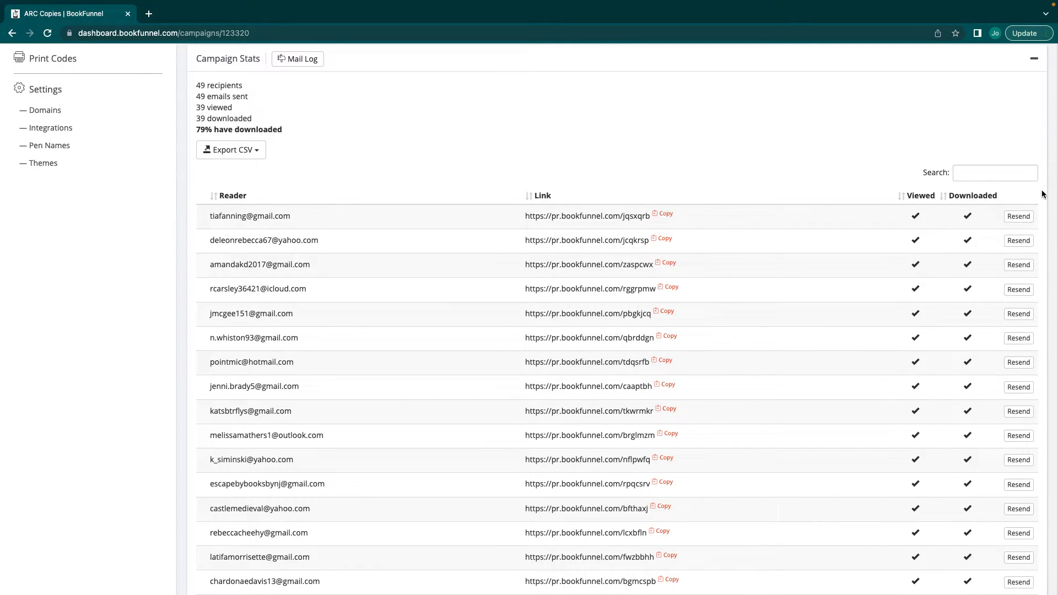
{"action": "mouse_move", "coordinate": [949, 498]}
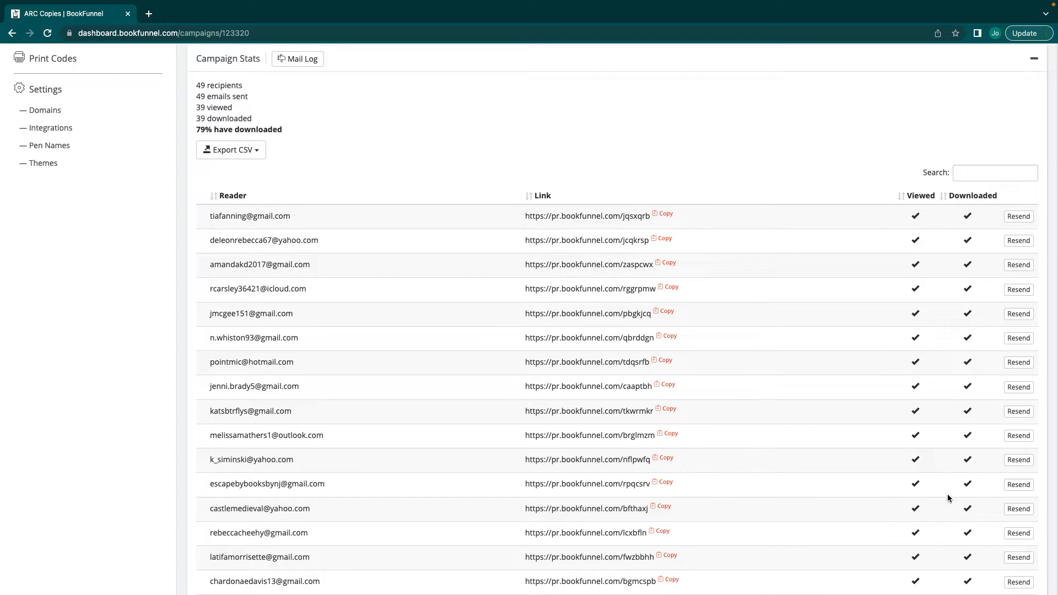
{"action": "mouse_move", "coordinate": [620, 328]}
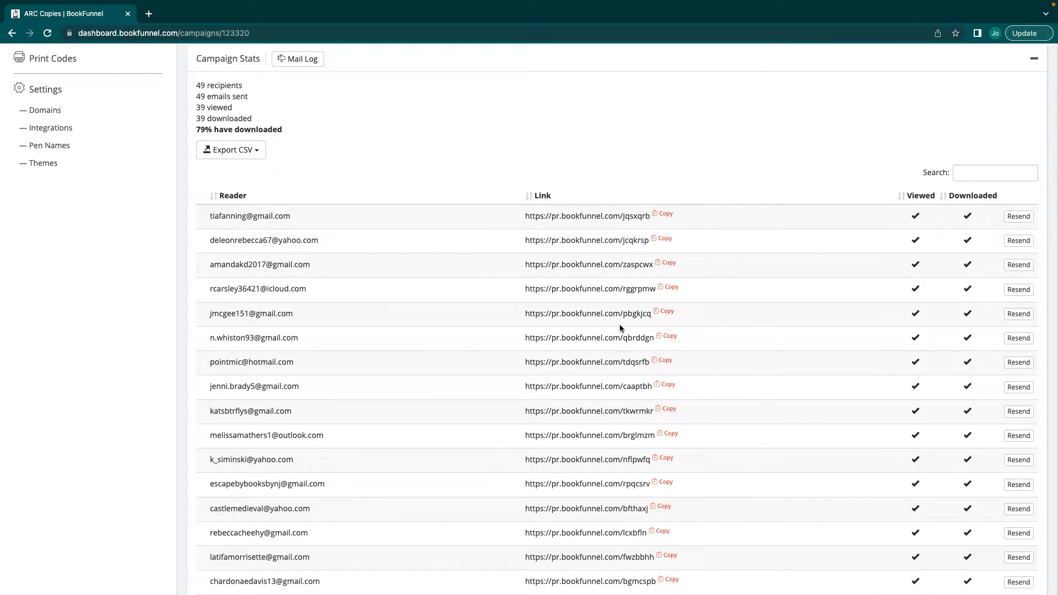
{"action": "scroll", "scroll_direction": "down", "scroll_amount": 3}
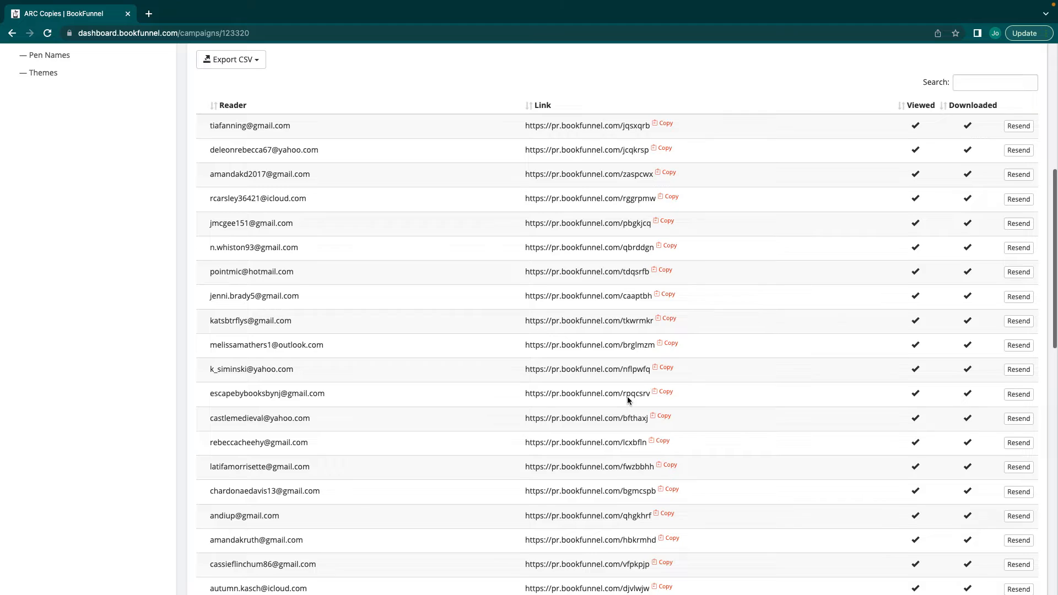
{"action": "scroll", "scroll_direction": "down", "scroll_amount": 3}
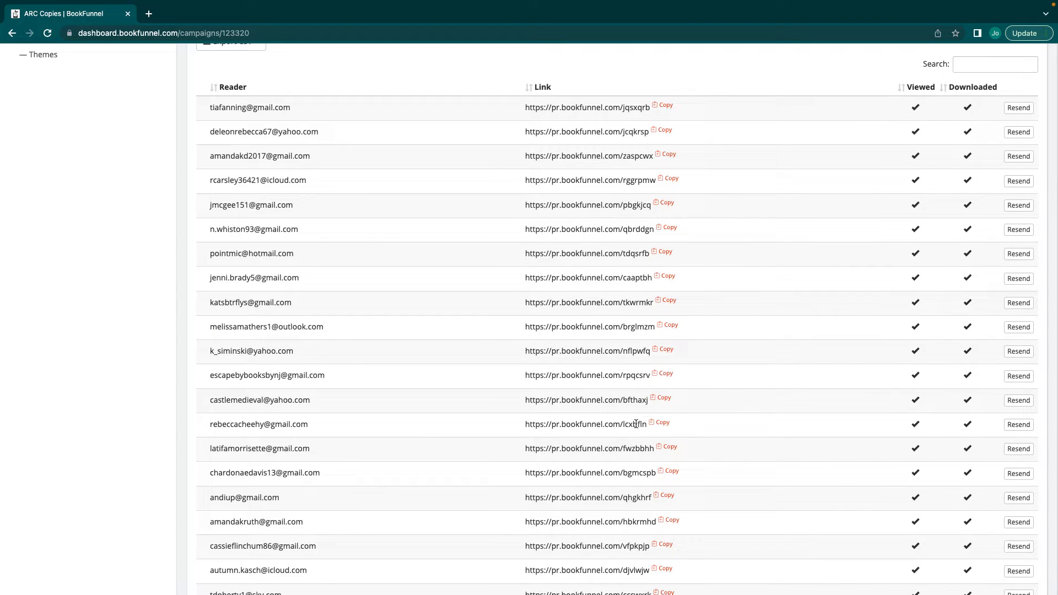
{"action": "scroll", "scroll_direction": "down", "scroll_amount": 3}
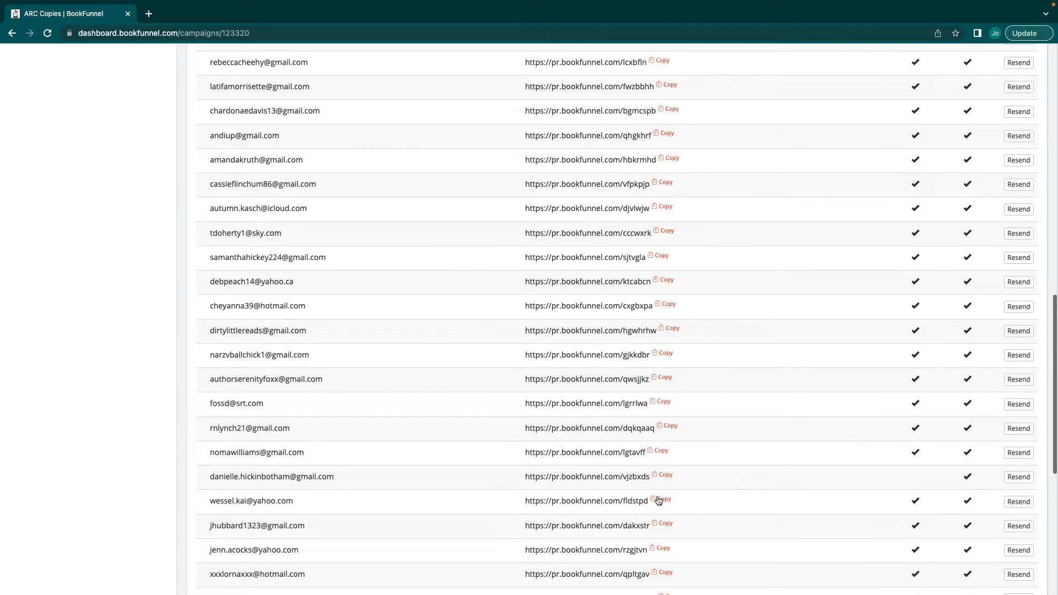
{"action": "scroll", "scroll_direction": "down", "scroll_amount": 3}
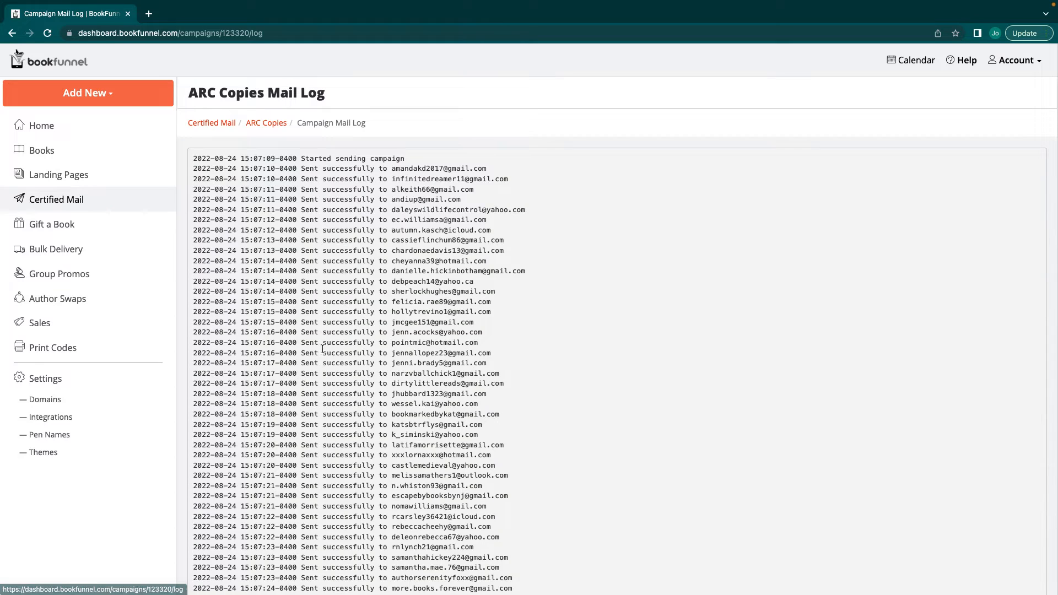
Look through the ARC Copies mail log of successful sends, then go back to the Certified Mail campaign list.
{"action": "scroll", "scroll_direction": "down", "scroll_amount": 3}
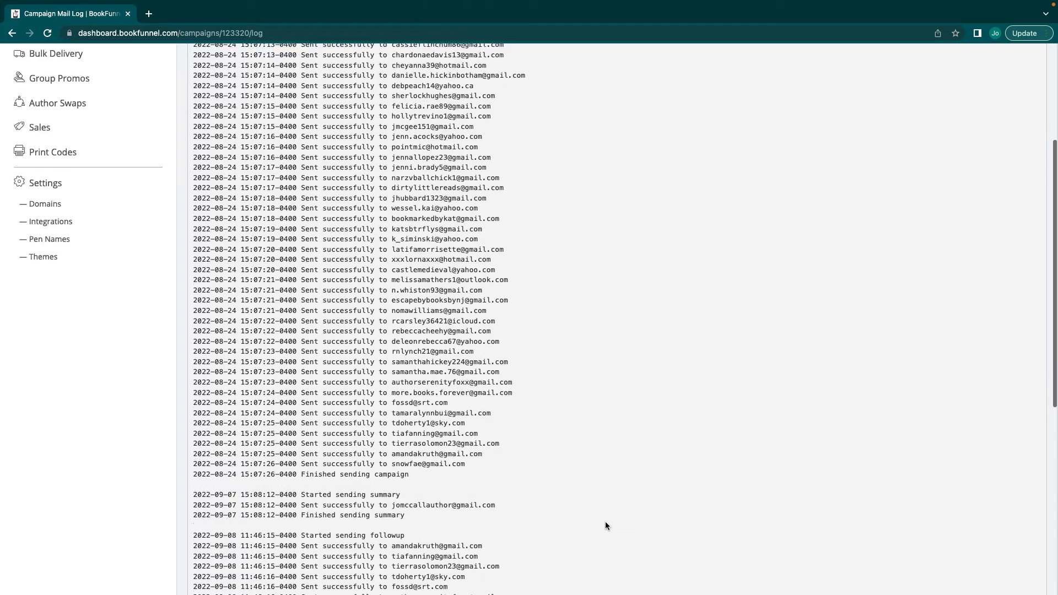
{"action": "scroll", "scroll_direction": "down", "scroll_amount": 3}
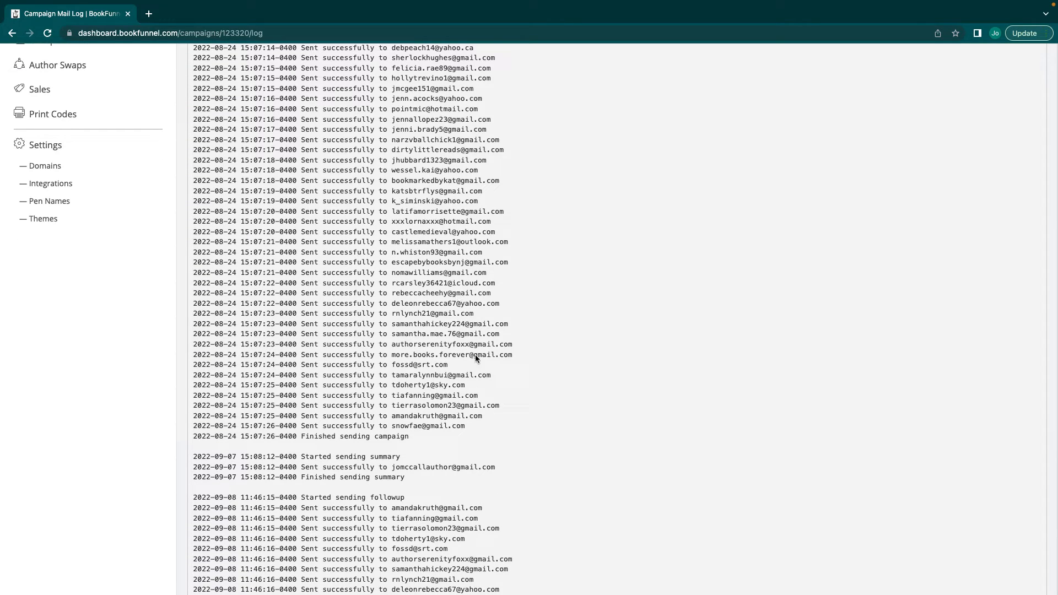
{"action": "mouse_move", "coordinate": [564, 460]}
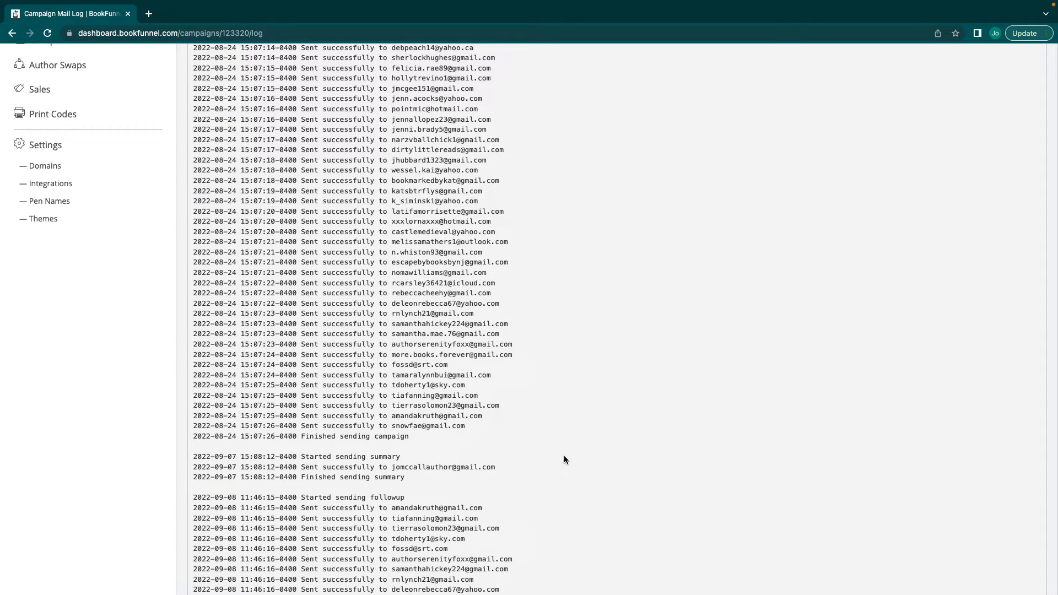
{"action": "scroll", "scroll_direction": "up", "scroll_amount": 3}
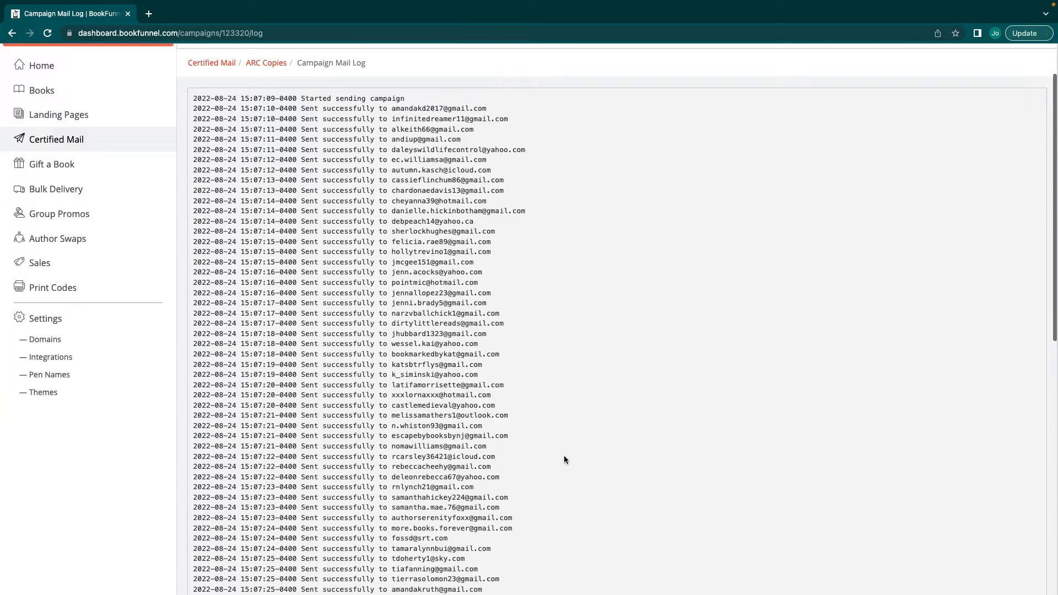
{"action": "scroll", "scroll_direction": "down", "scroll_amount": 3}
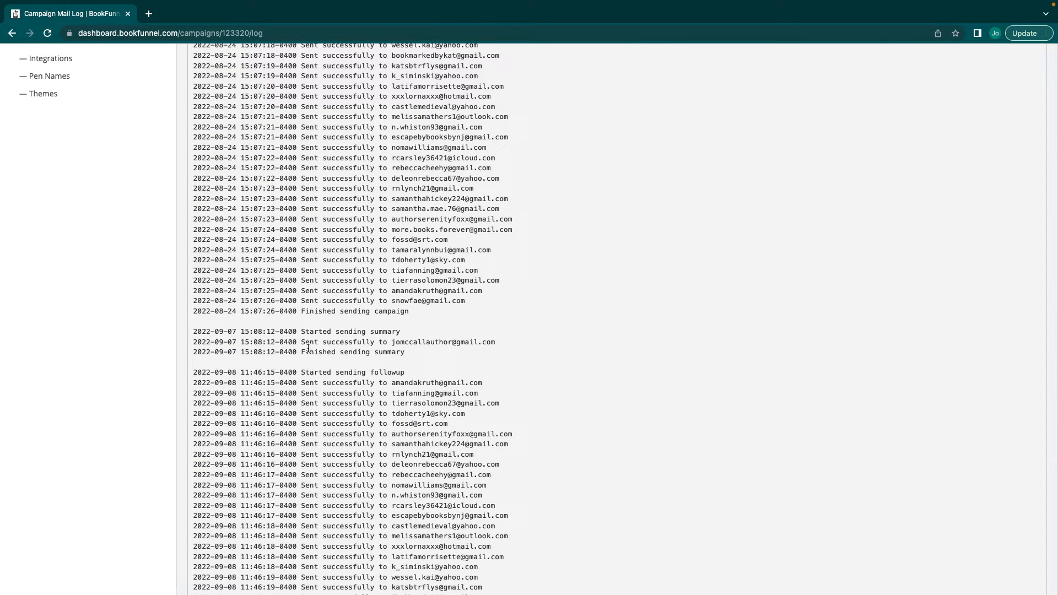
{"action": "scroll", "scroll_direction": "down", "scroll_amount": 3}
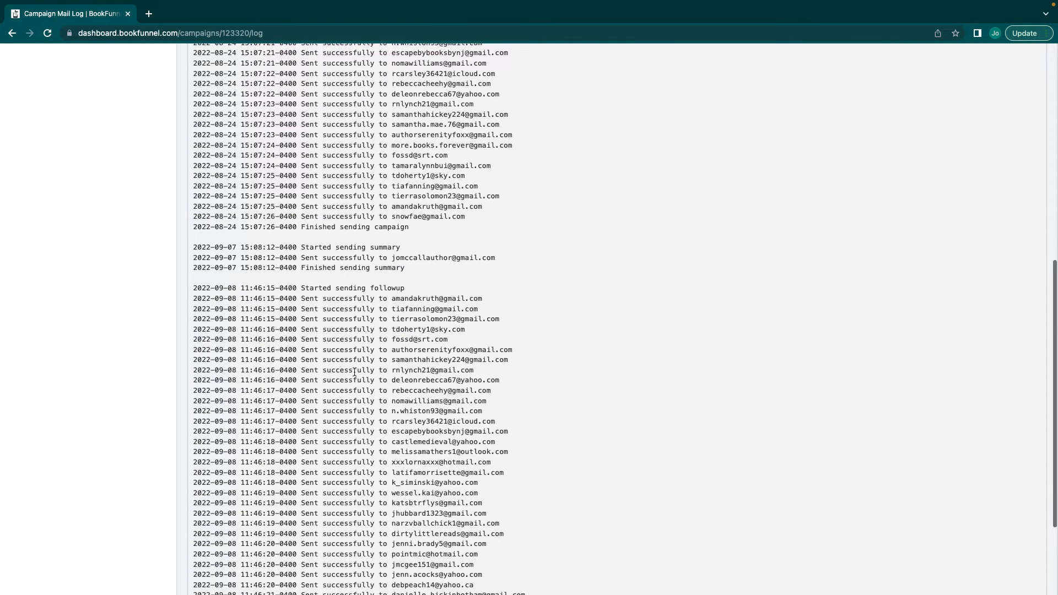
{"action": "scroll", "scroll_direction": "down", "scroll_amount": 3}
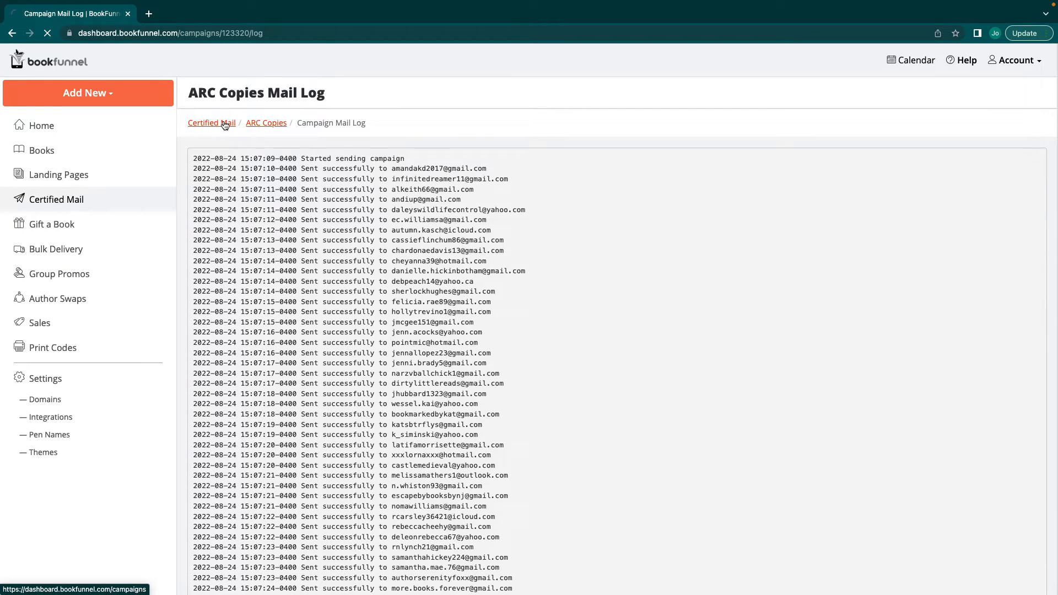
{"action": "left_click", "coordinate": [266, 123]}
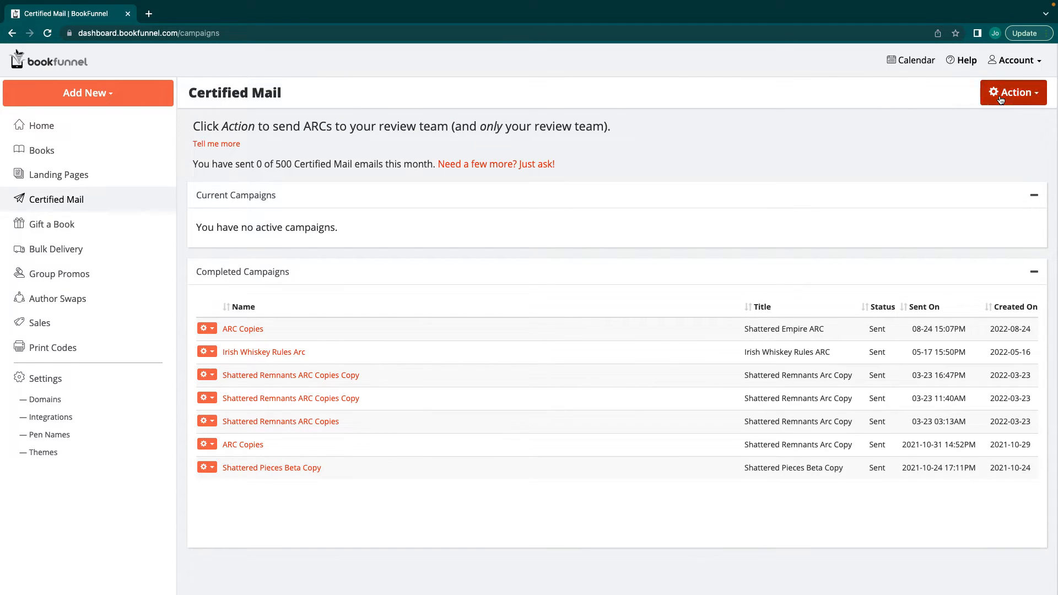
Create a new ARC campaign named Test Test Arc Link scheduled to send in the future with two-week download time.
{"action": "left_click", "coordinate": [1013, 92]}
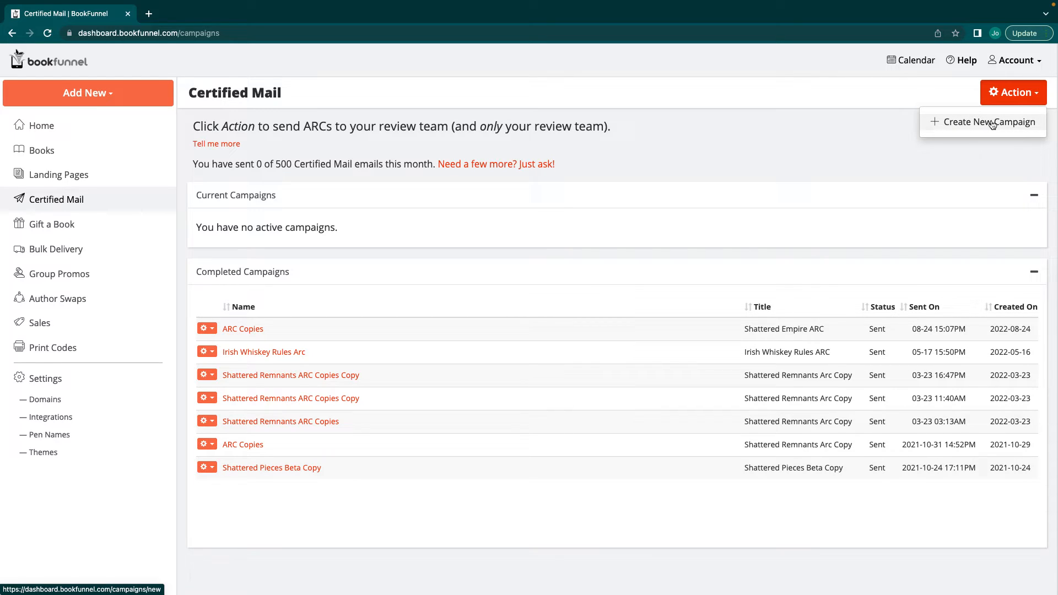
{"action": "left_click", "coordinate": [989, 121]}
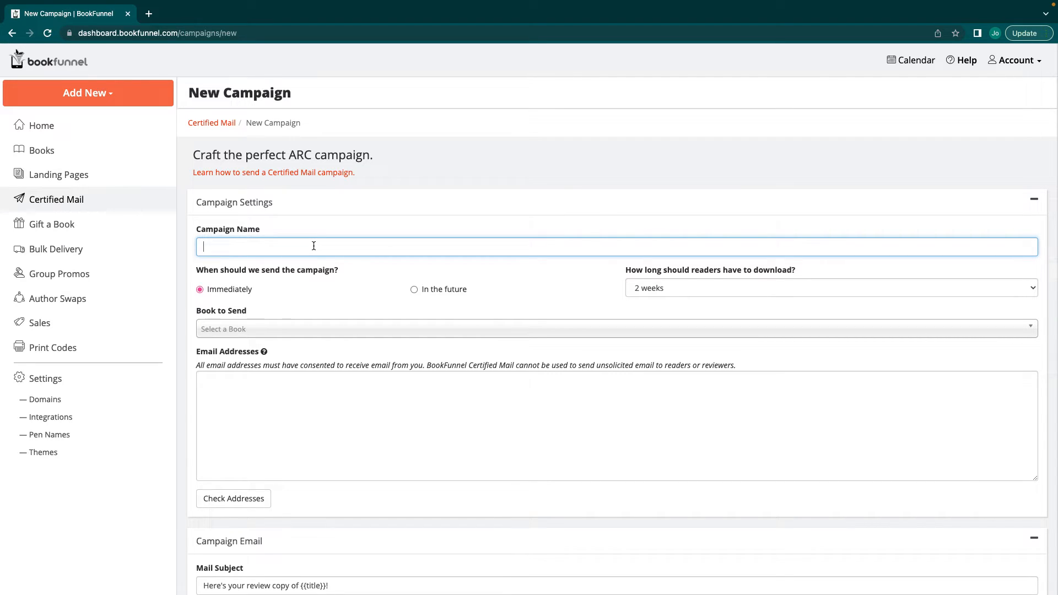
{"action": "type", "text": "Test Test Arc Link"}
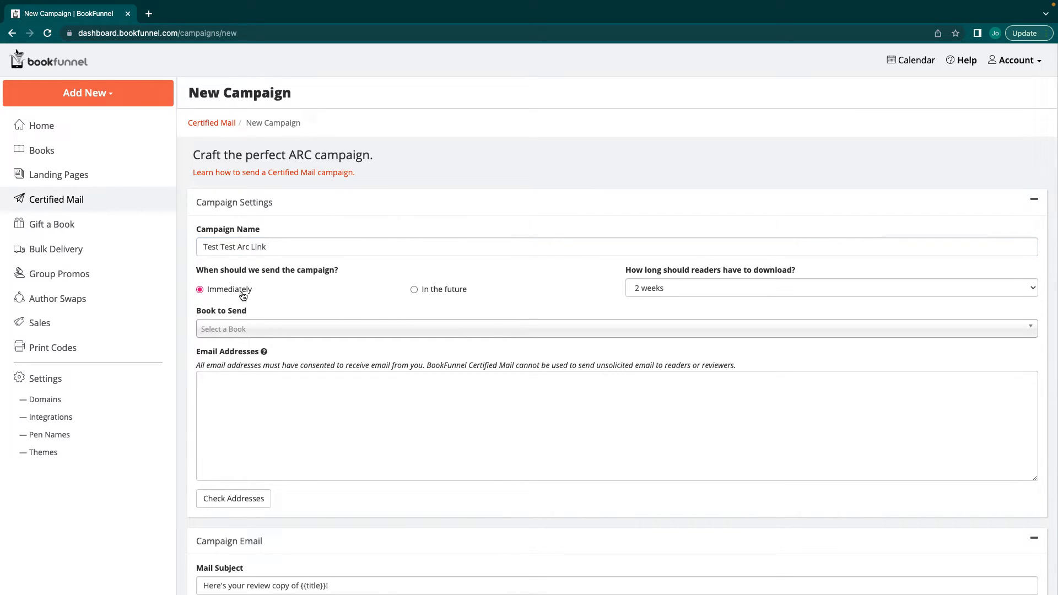
{"action": "left_click", "coordinate": [414, 288]}
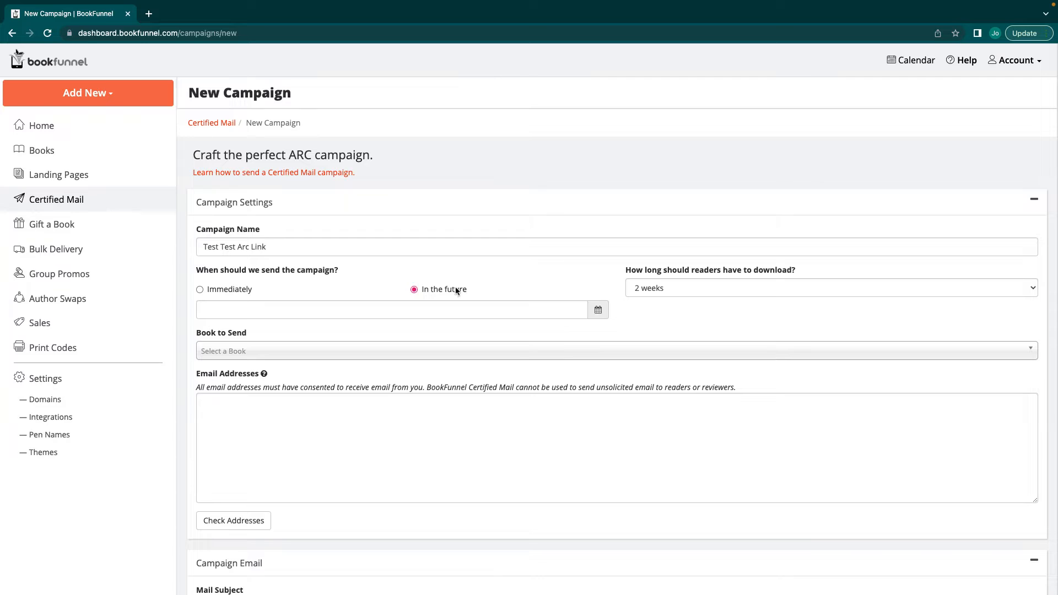
{"action": "left_click", "coordinate": [392, 310]}
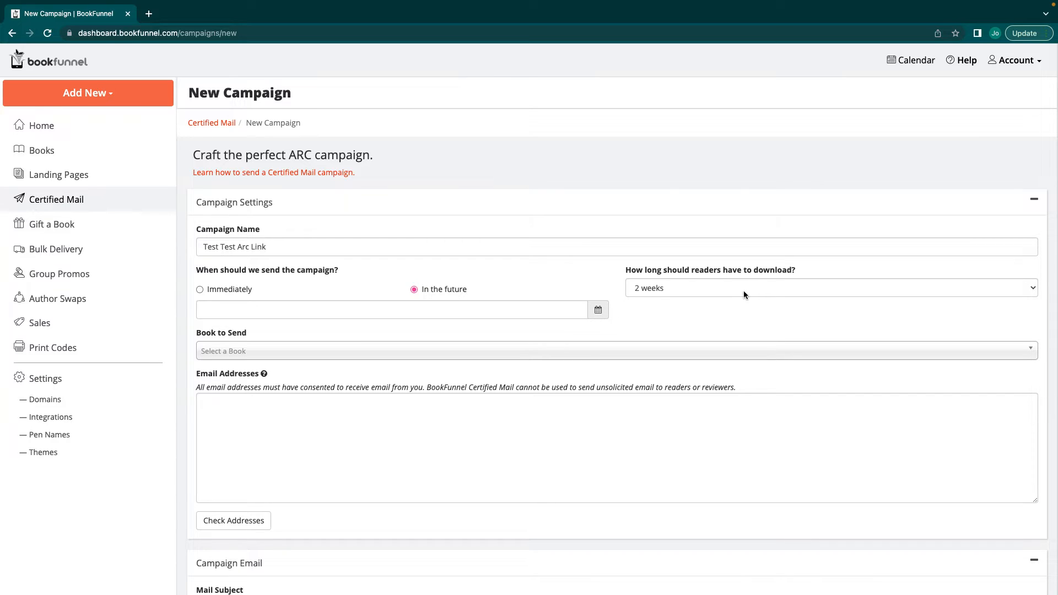
{"action": "left_click", "coordinate": [829, 288]}
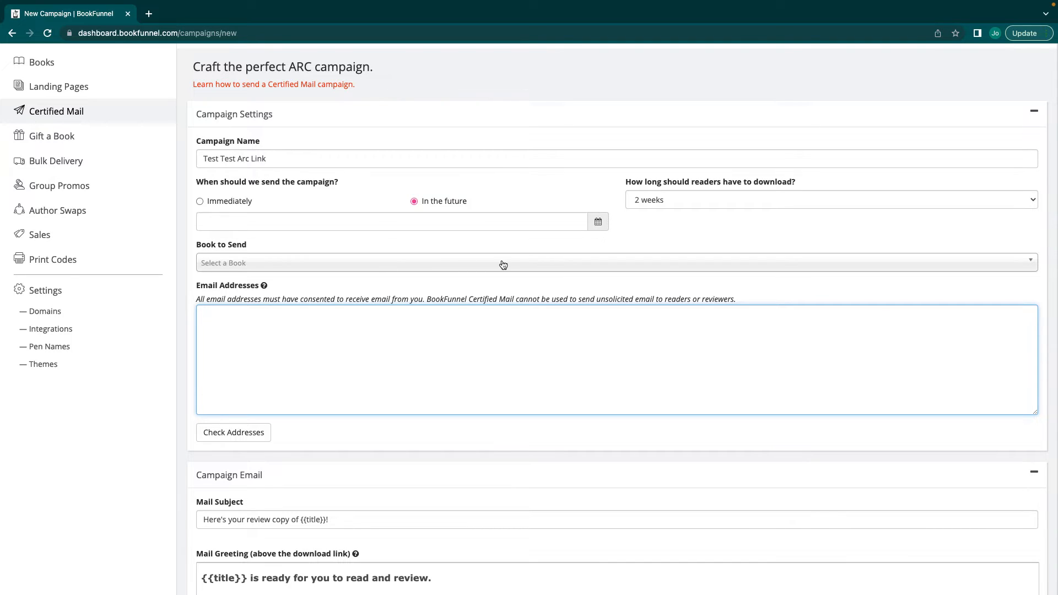
{"action": "mouse_move", "coordinate": [799, 147]}
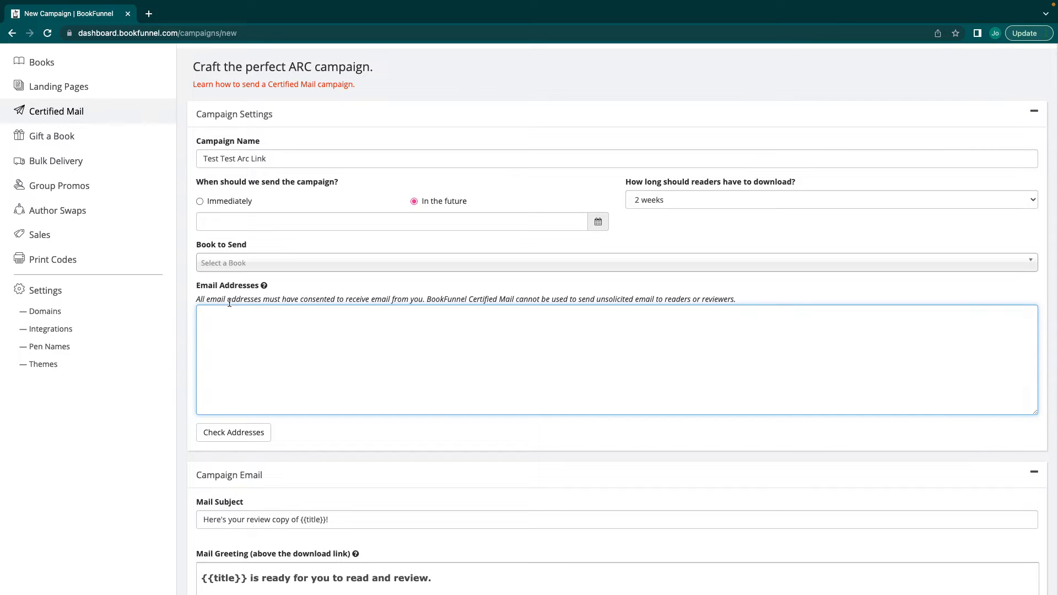
{"action": "mouse_move", "coordinate": [688, 319]}
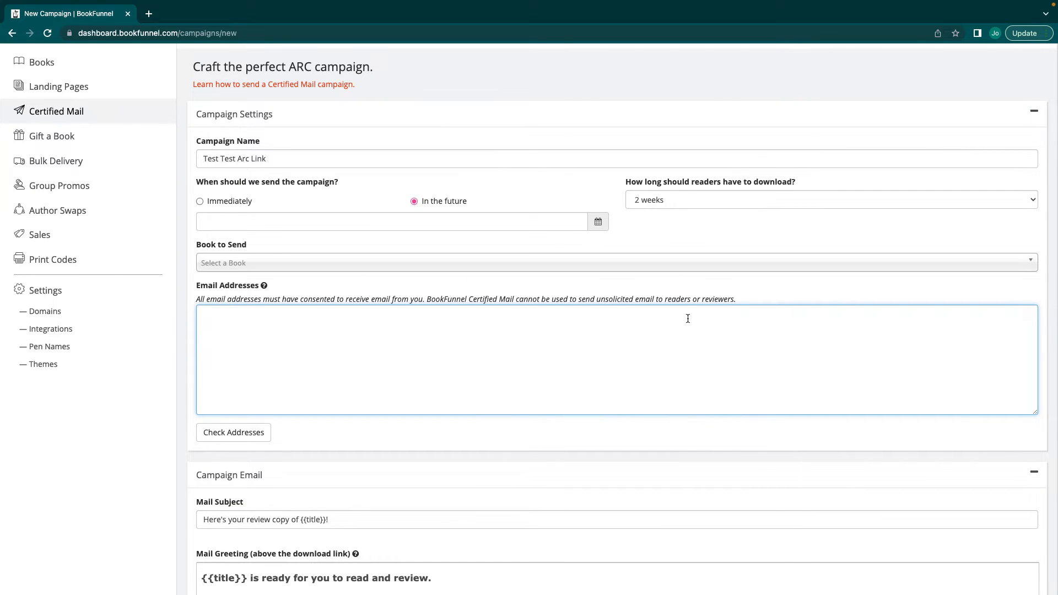
Check the empty reader Email Addresses list, which reports no valid emails, and review the default email text.
{"action": "left_click", "coordinate": [233, 432]}
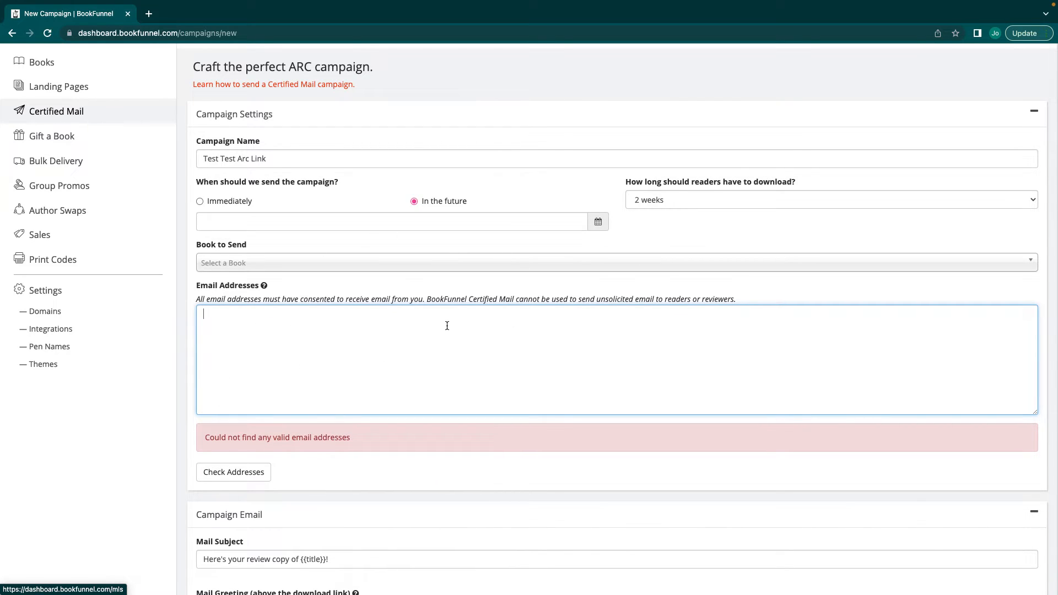
{"action": "scroll", "scroll_direction": "down", "scroll_amount": 3}
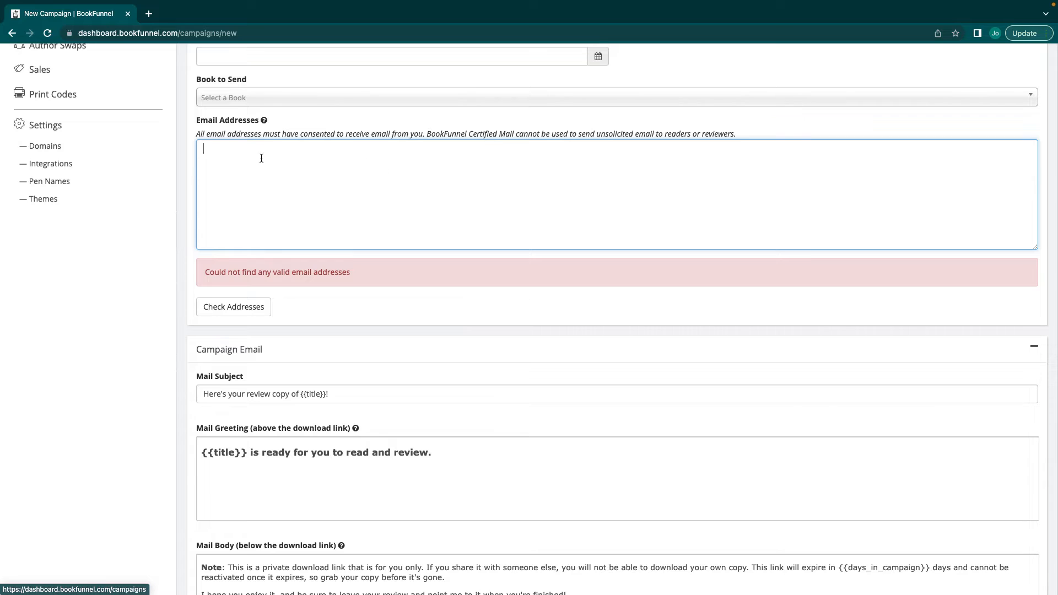
{"action": "mouse_move", "coordinate": [585, 201]}
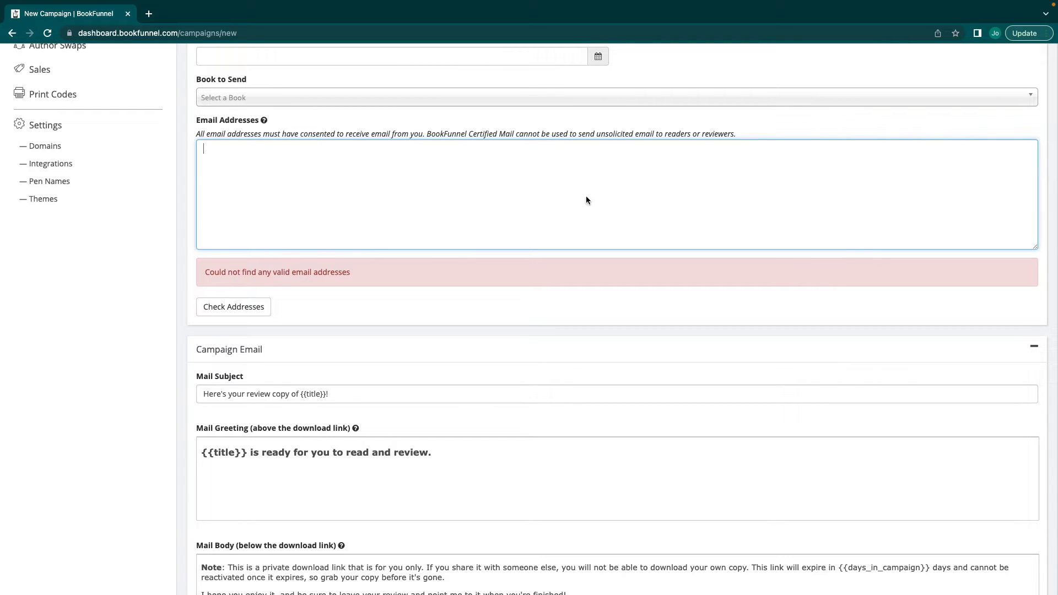
{"action": "scroll", "scroll_direction": "down", "scroll_amount": 3}
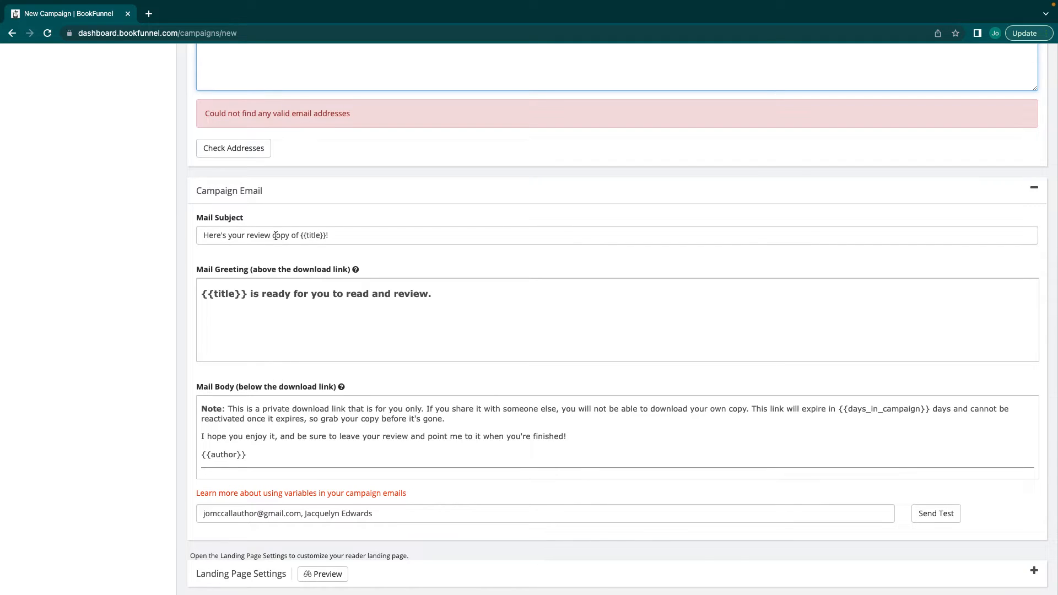
Select the {{title}} variable in Mail Subject and review the reminder, draft and schedule choices below.
{"action": "double_click", "coordinate": [312, 235]}
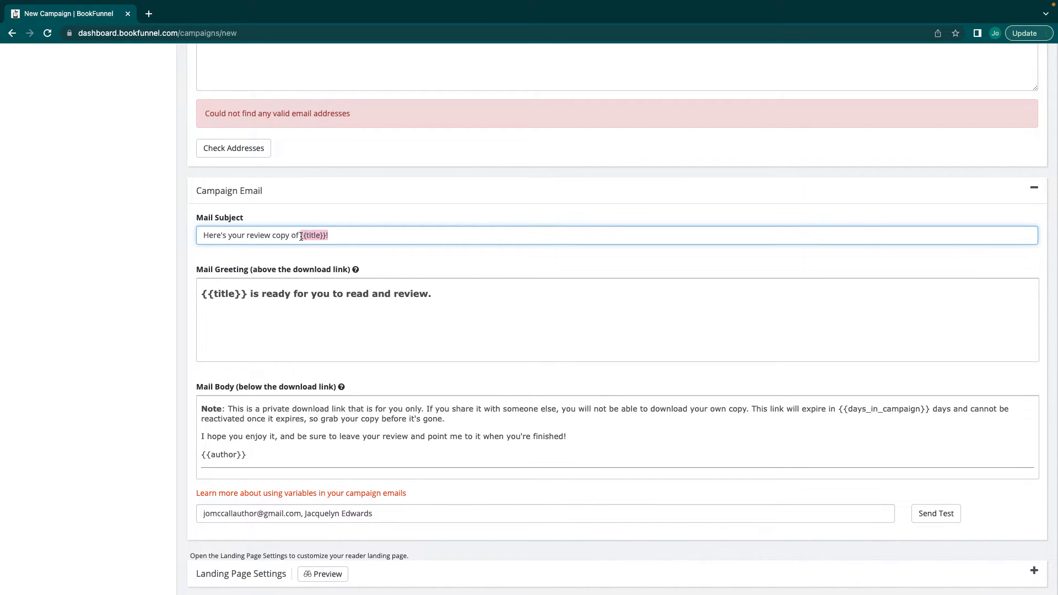
{"action": "scroll", "scroll_direction": "down", "scroll_amount": 3}
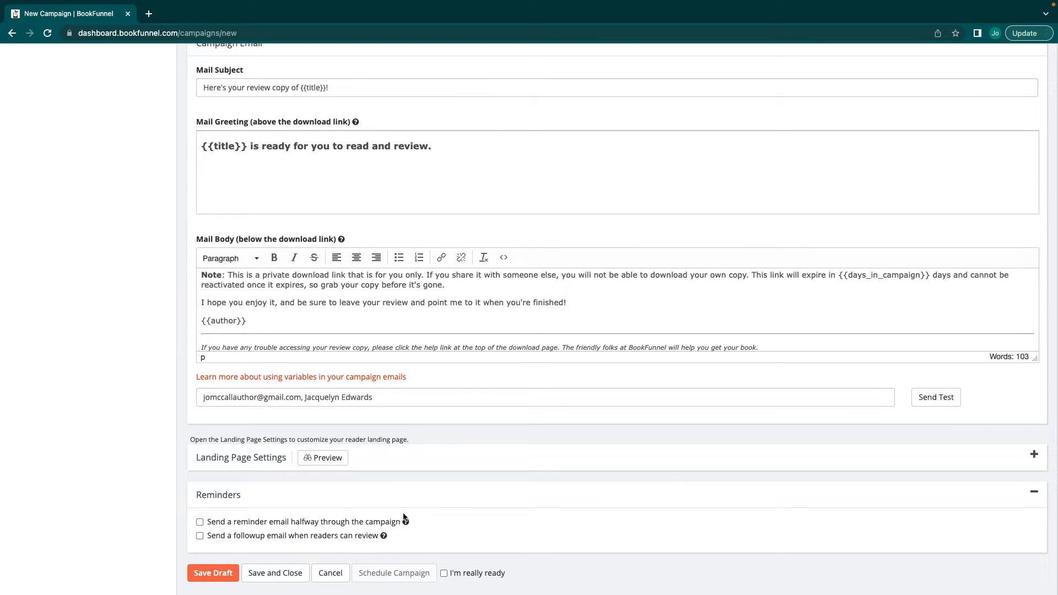
{"action": "scroll", "scroll_direction": "down", "scroll_amount": 3}
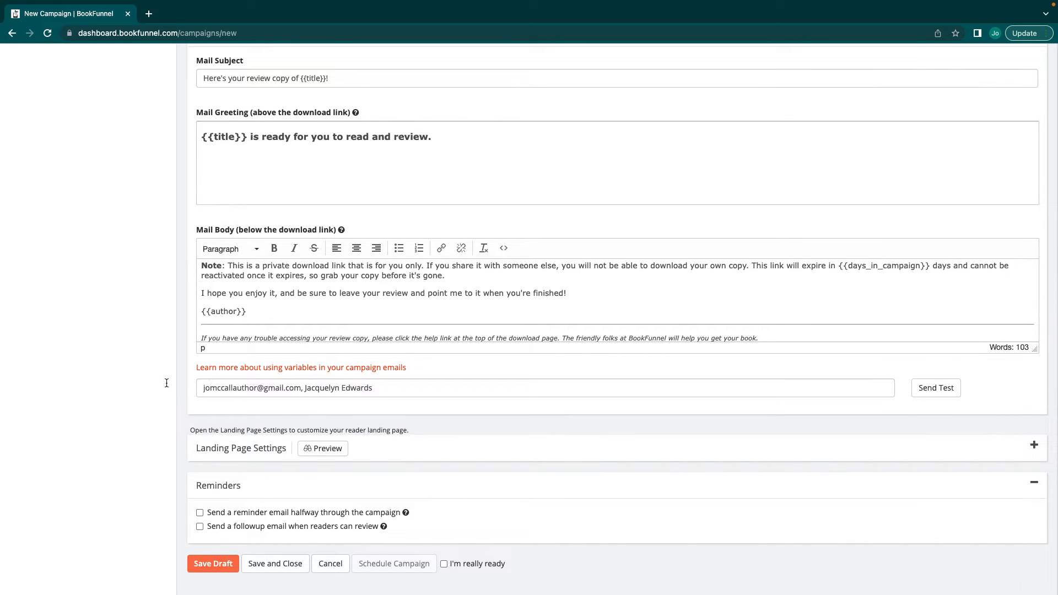
{"action": "mouse_move", "coordinate": [588, 464]}
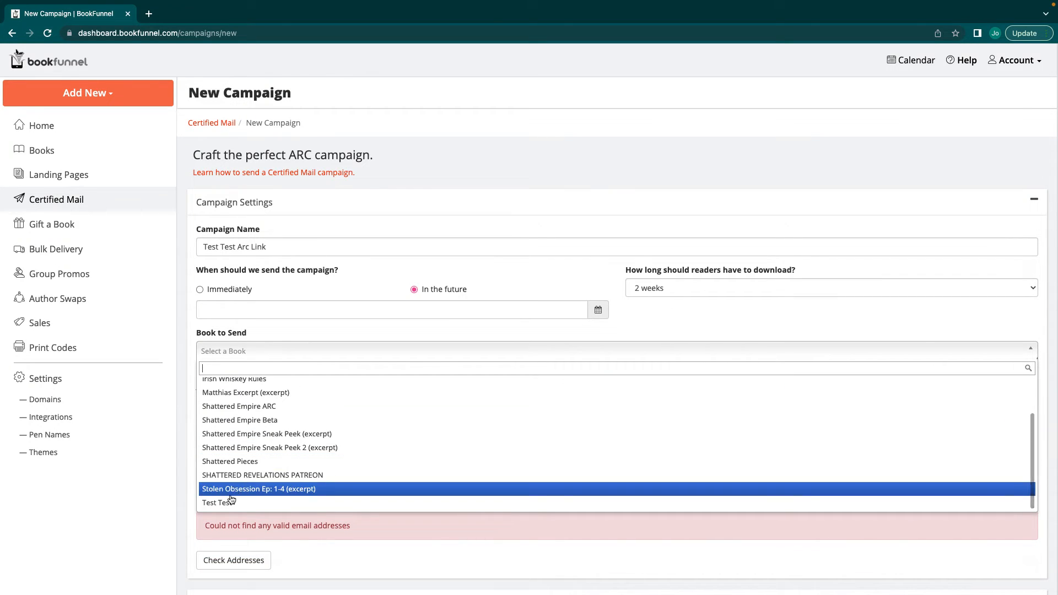
Set Test Test as the book to send and preview its reader landing page, then close the preview.
{"action": "left_click", "coordinate": [218, 503]}
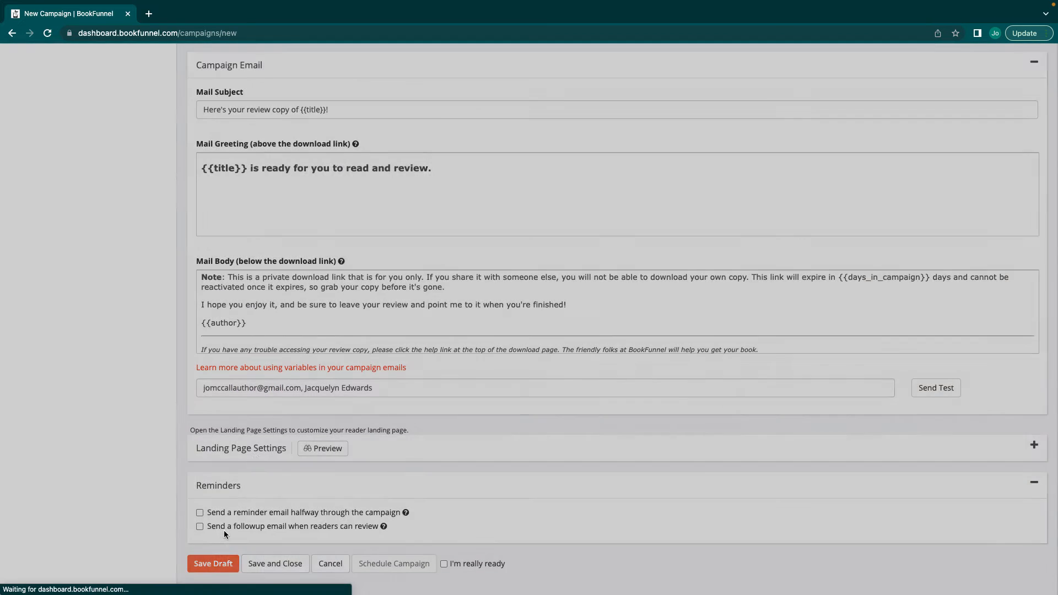
{"action": "left_click", "coordinate": [323, 448]}
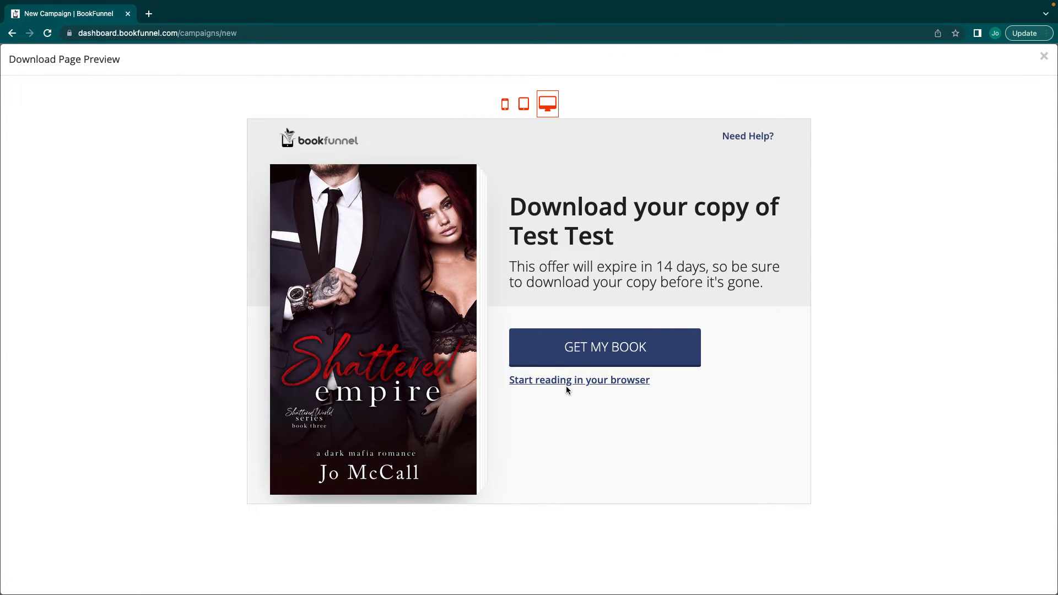
{"action": "mouse_move", "coordinate": [1032, 68]}
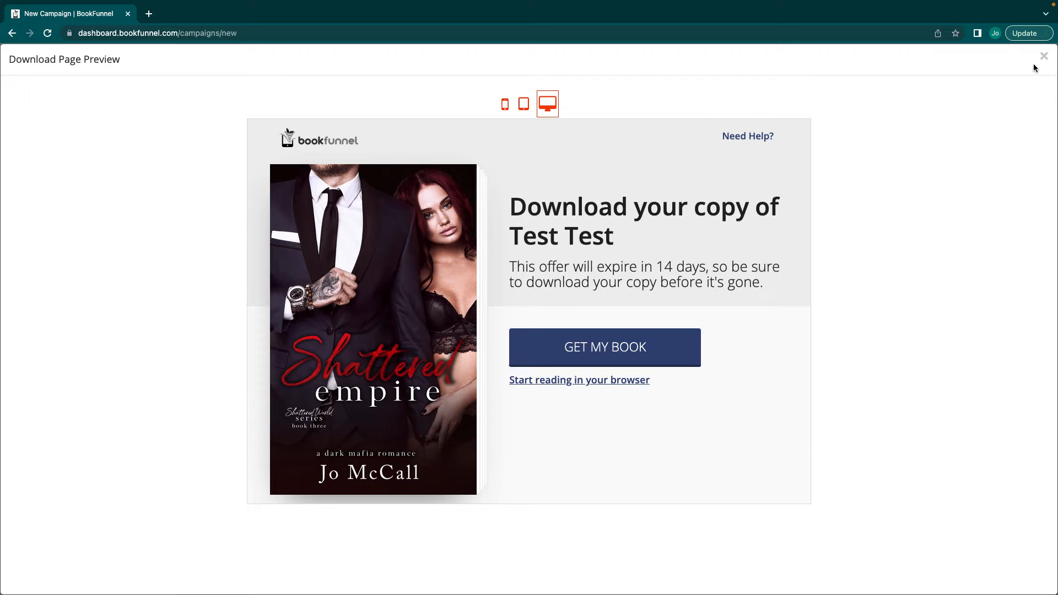
{"action": "left_click", "coordinate": [1044, 55]}
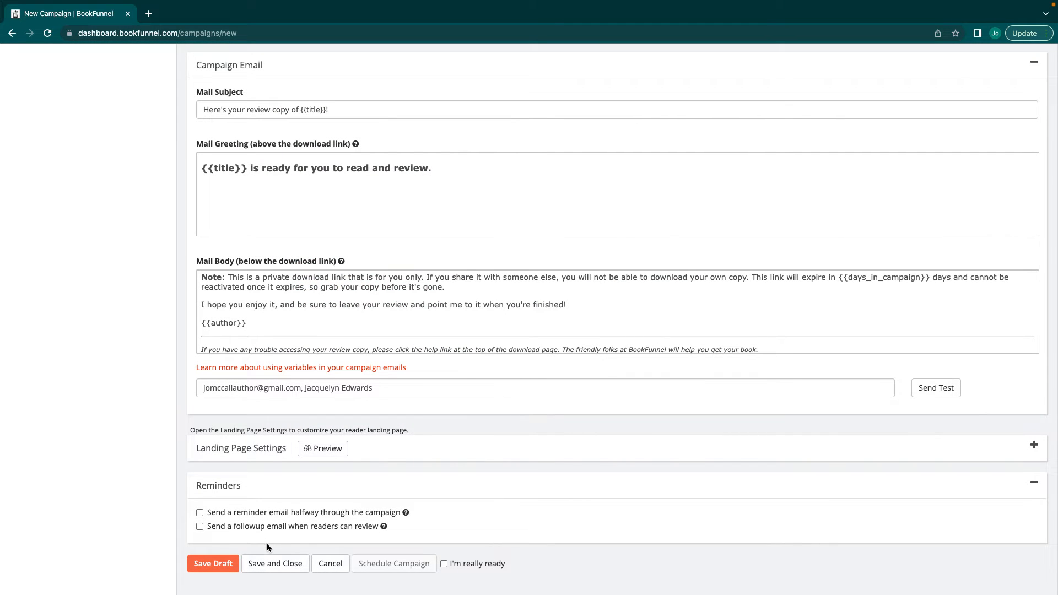
Enable the halfway reminder email with the message 'Thank you for dowloading the Arc ..'.
{"action": "left_click", "coordinate": [200, 513]}
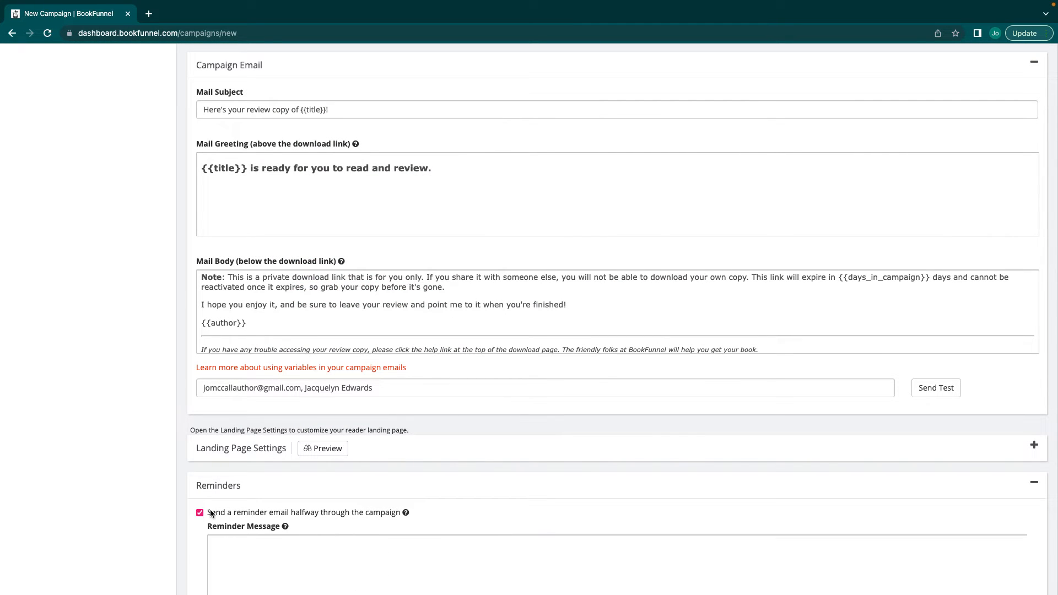
{"action": "scroll", "scroll_direction": "down", "scroll_amount": 3}
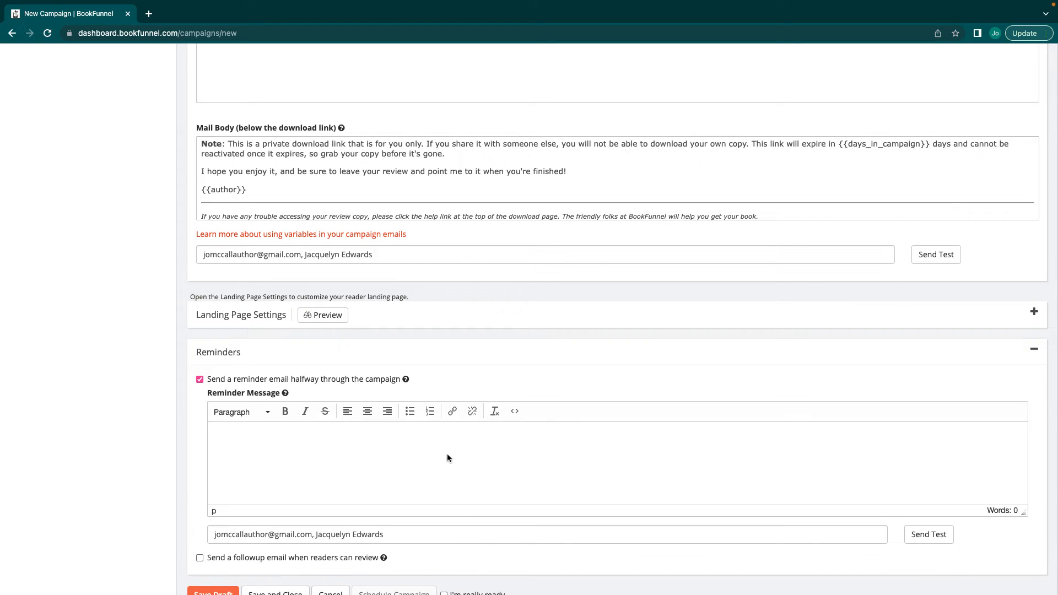
{"action": "mouse_move", "coordinate": [348, 446]}
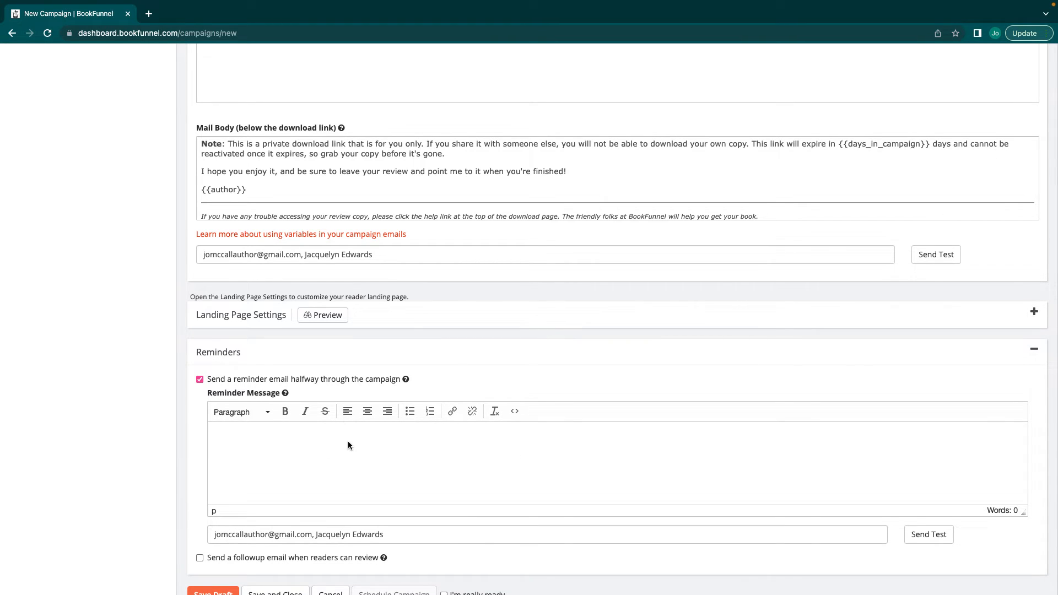
{"action": "type", "text": "Thank you for dowloading the"}
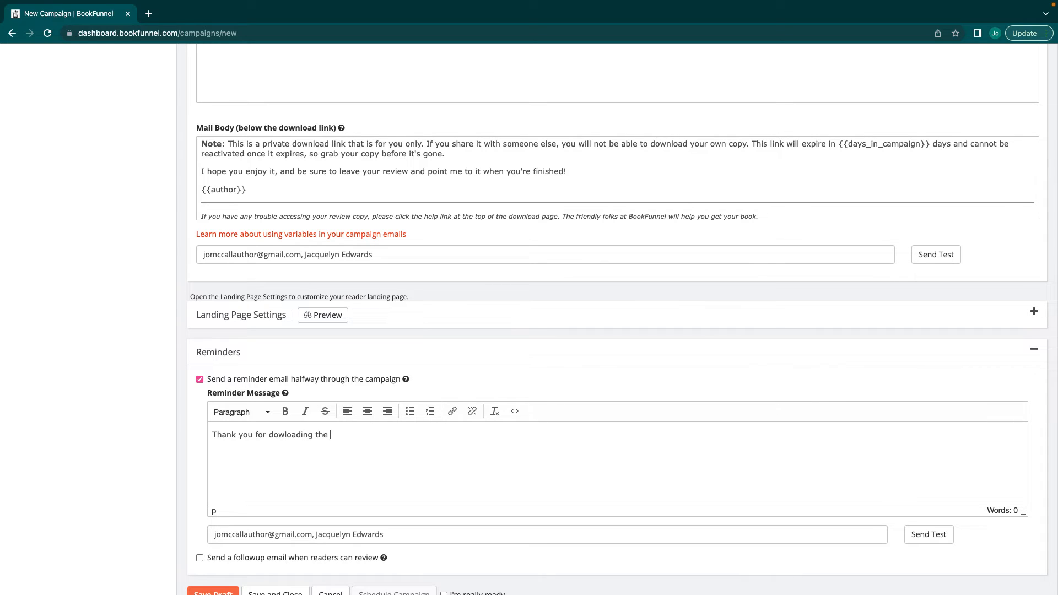
{"action": "type", "text": "Arc"}
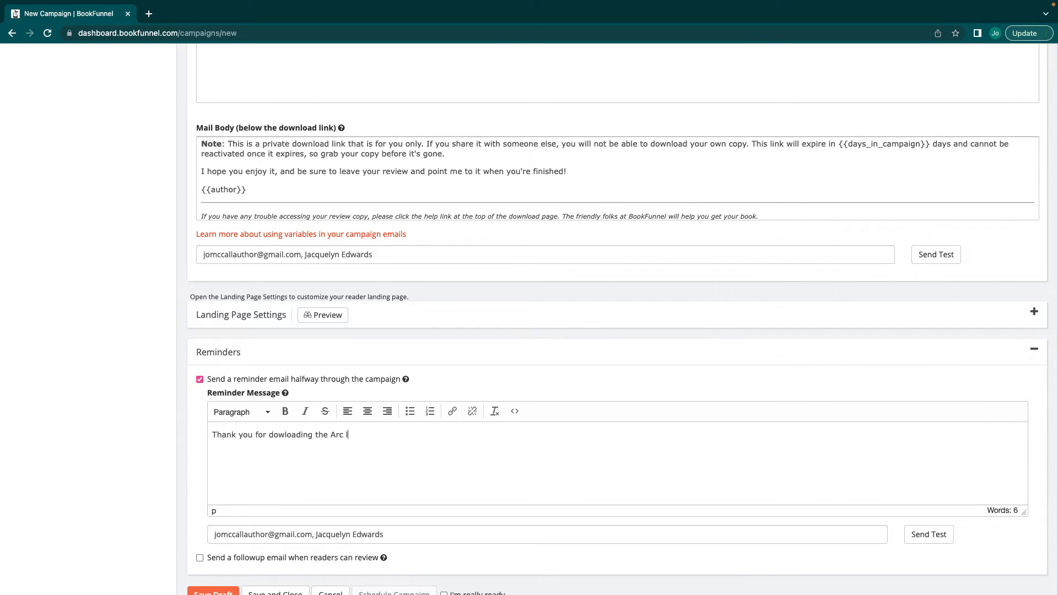
{"action": "type", "text": ".."}
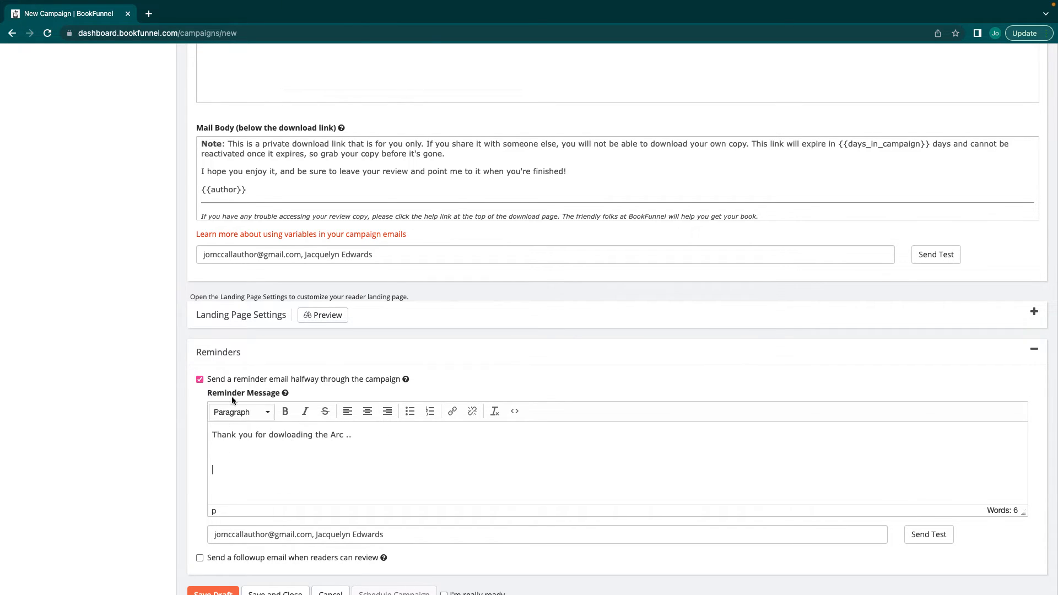
{"action": "scroll", "scroll_direction": "down", "scroll_amount": 3}
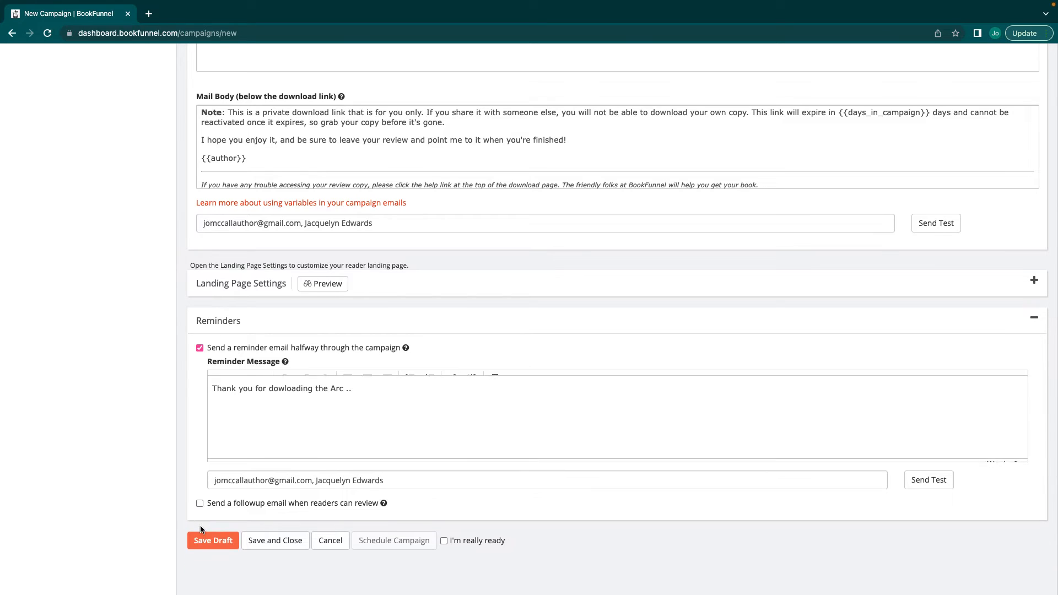
Enable the follow-up review email and advance its Followup Date calendar to October 2022.
{"action": "left_click", "coordinate": [199, 504]}
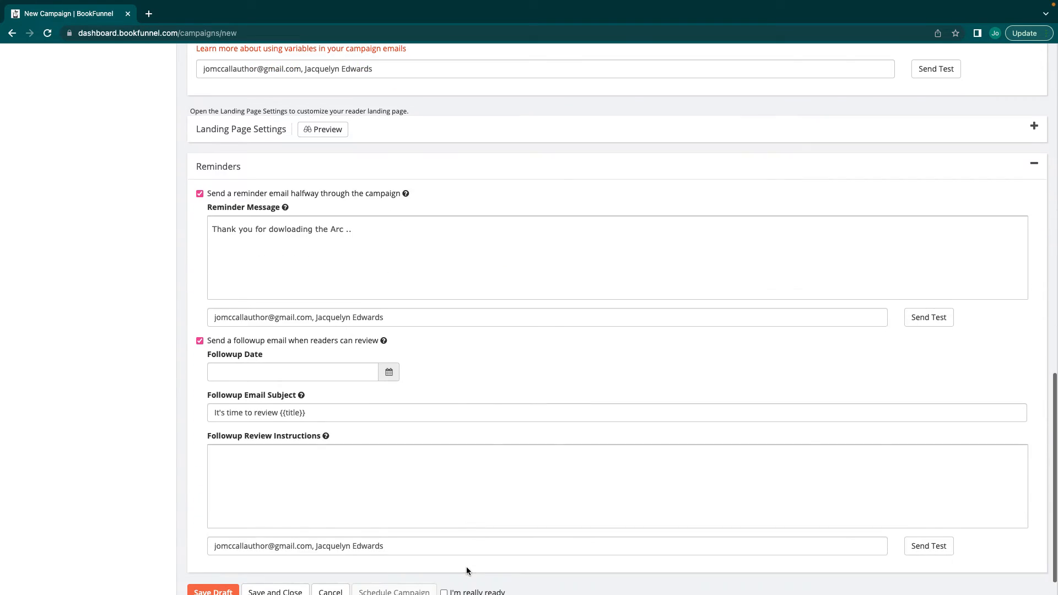
{"action": "left_click", "coordinate": [293, 371]}
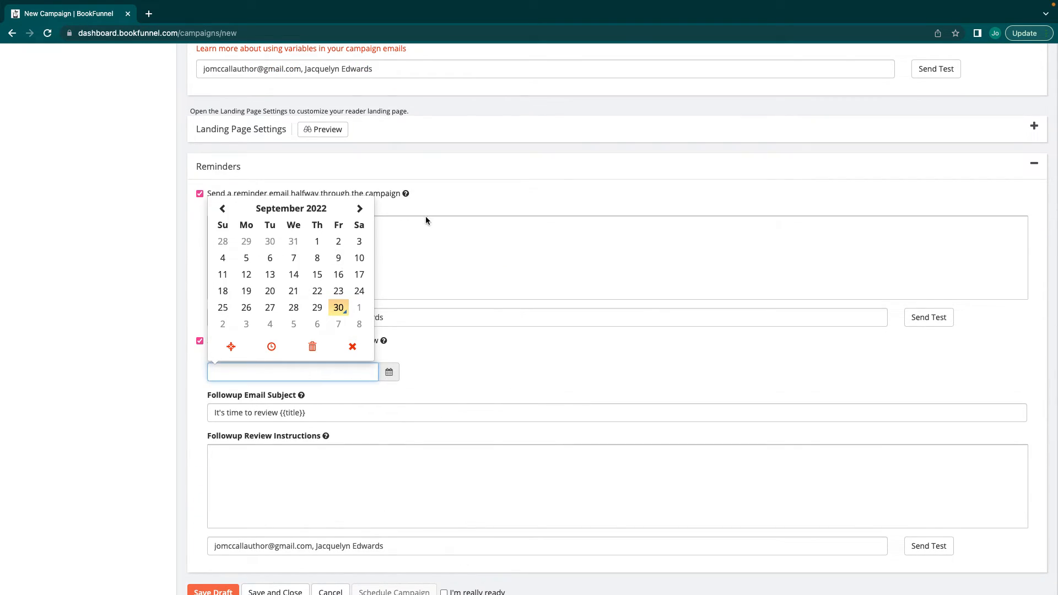
{"action": "left_click", "coordinate": [359, 208]}
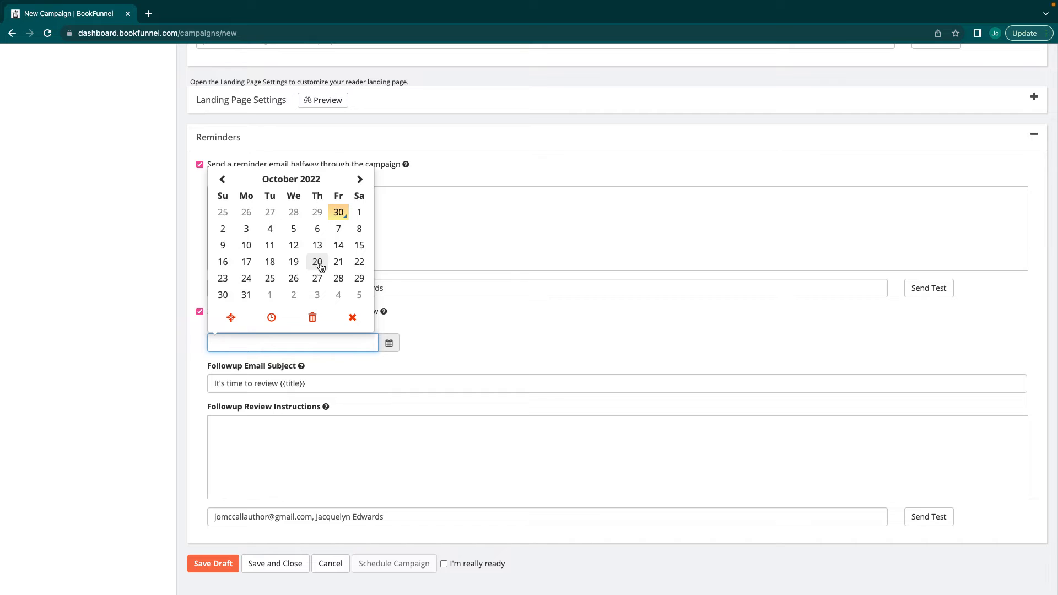
{"action": "mouse_move", "coordinate": [339, 244]}
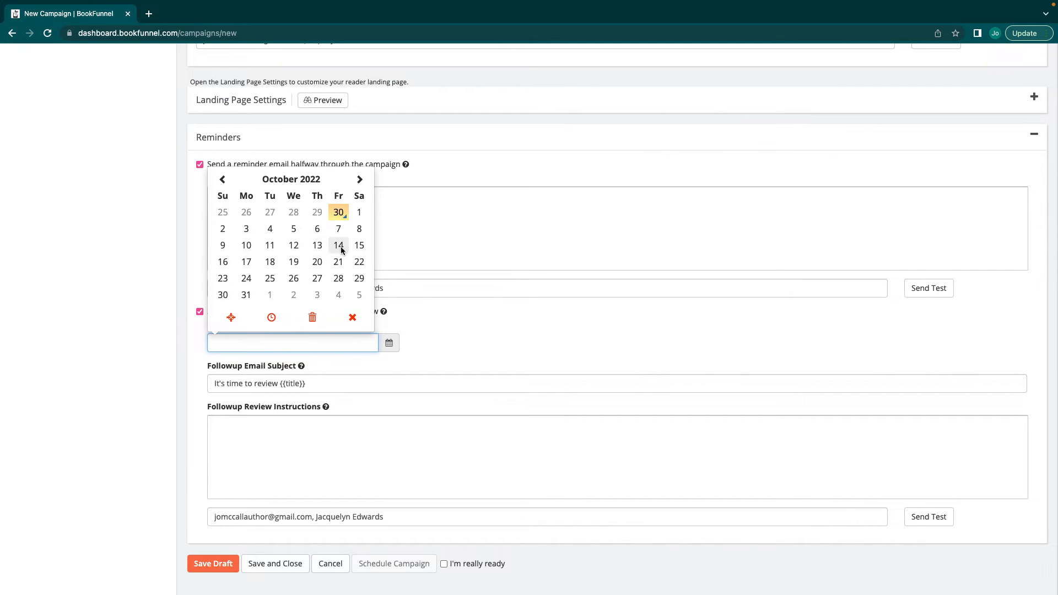
{"action": "mouse_move", "coordinate": [316, 263]}
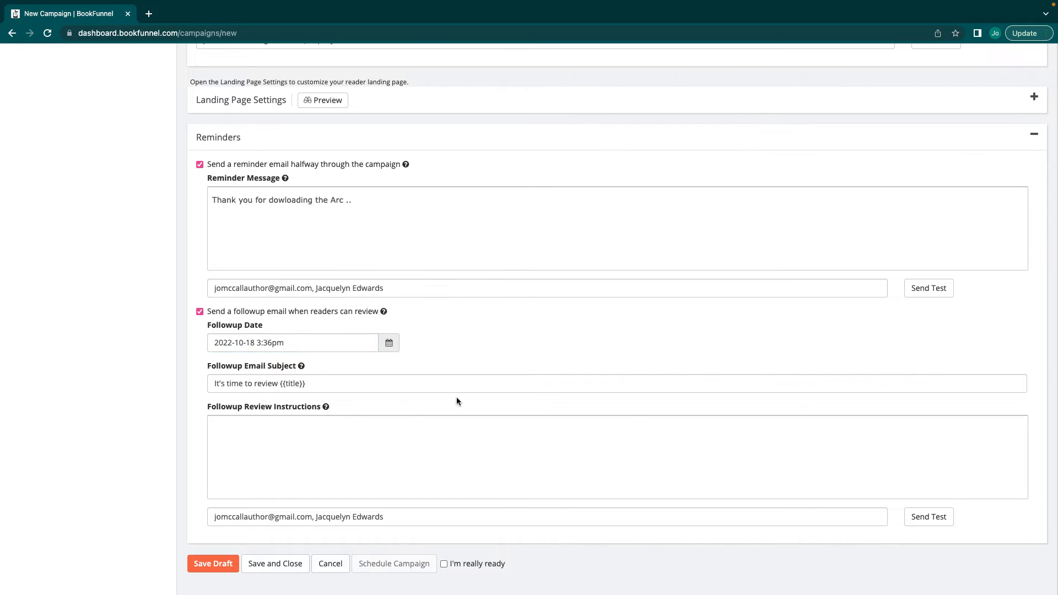
{"action": "mouse_move", "coordinate": [528, 365]}
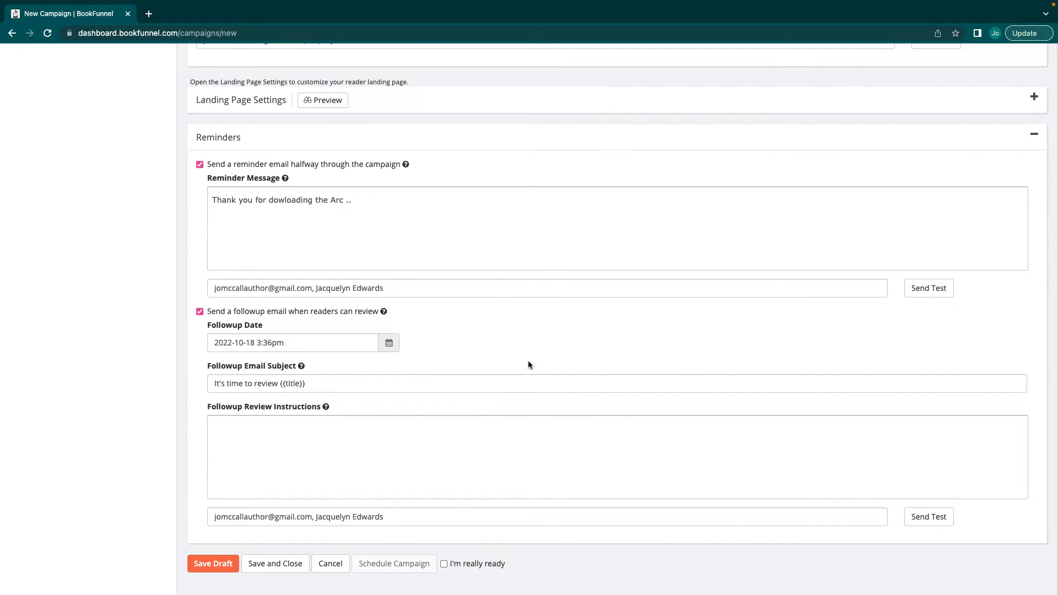
{"action": "mouse_move", "coordinate": [389, 343]}
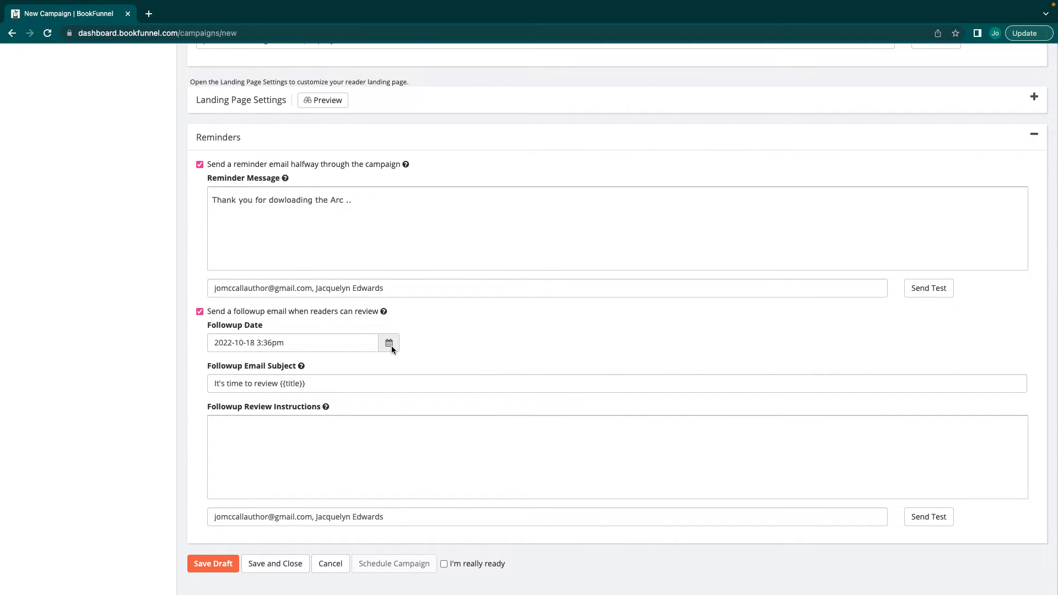
{"action": "mouse_move", "coordinate": [473, 472]}
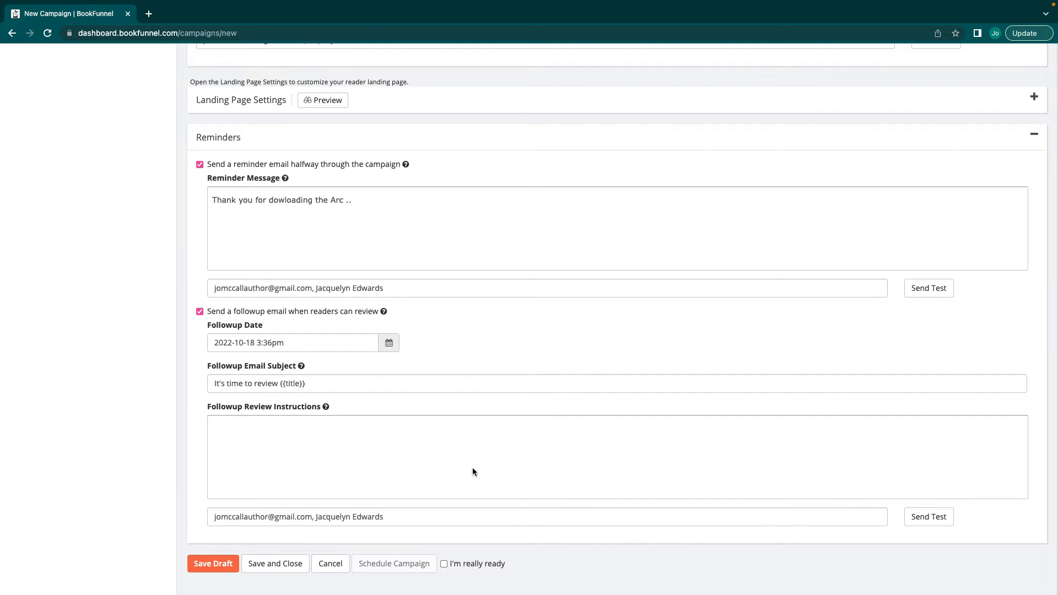
{"action": "mouse_move", "coordinate": [483, 442]}
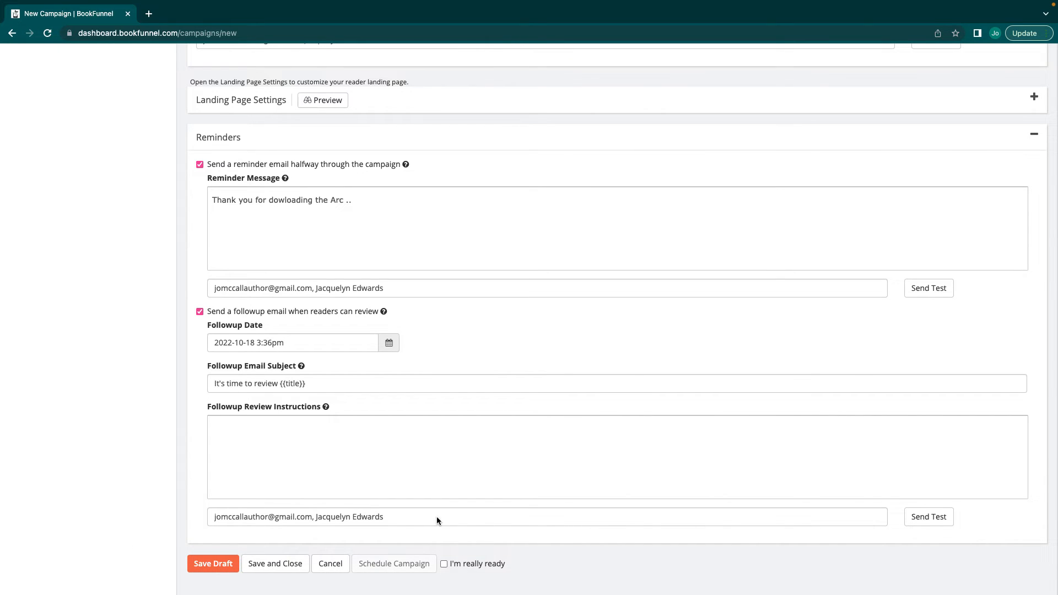
Confirm the campaign is really ready to schedule with follow-up date 2022-10-18 3:36pm.
{"action": "left_click", "coordinate": [443, 563]}
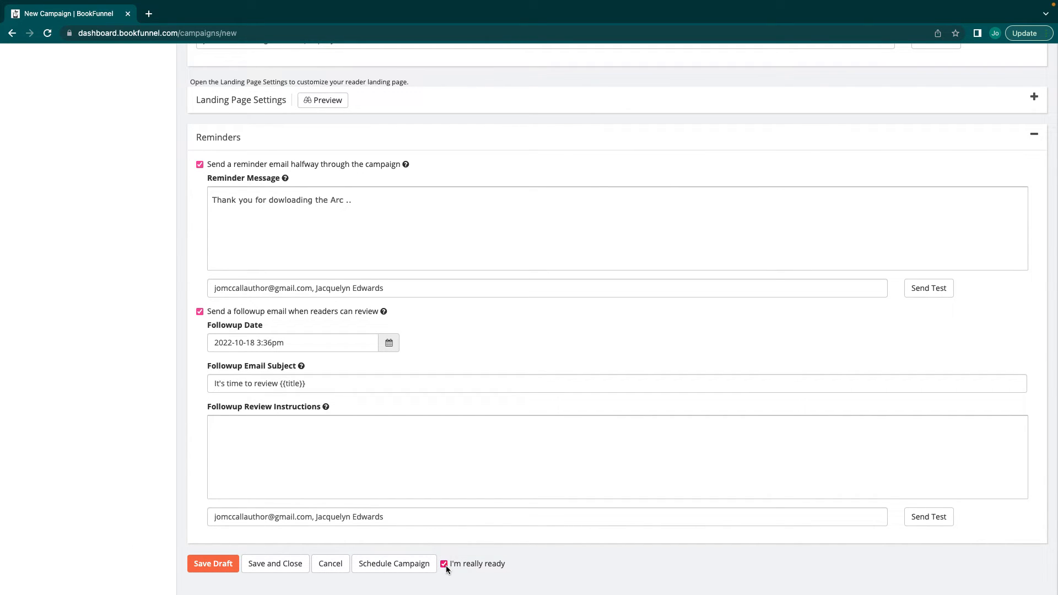
{"action": "mouse_move", "coordinate": [464, 573]}
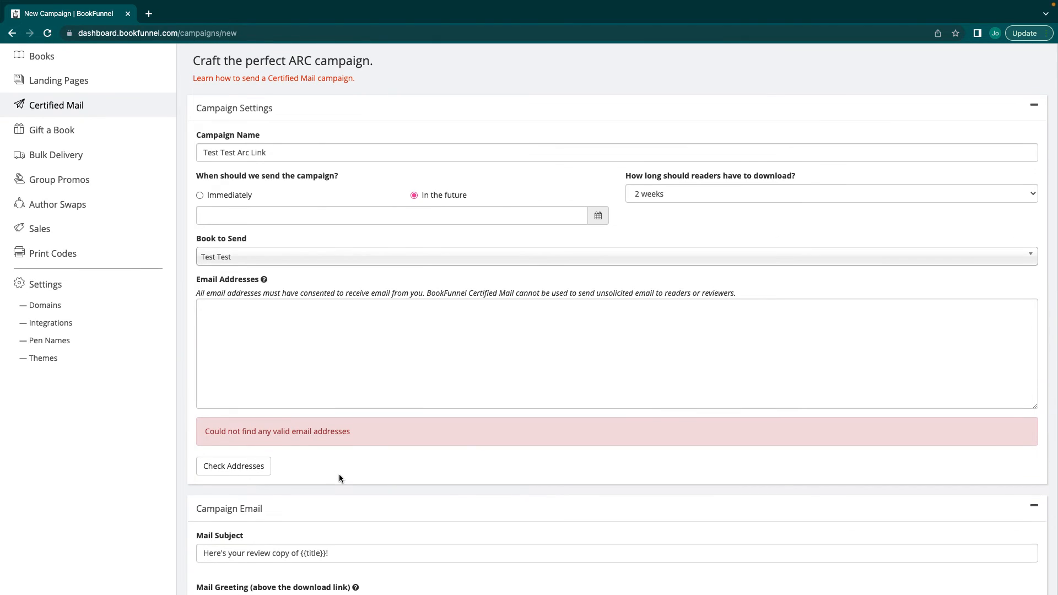
{"action": "scroll", "scroll_direction": "down", "scroll_amount": 3}
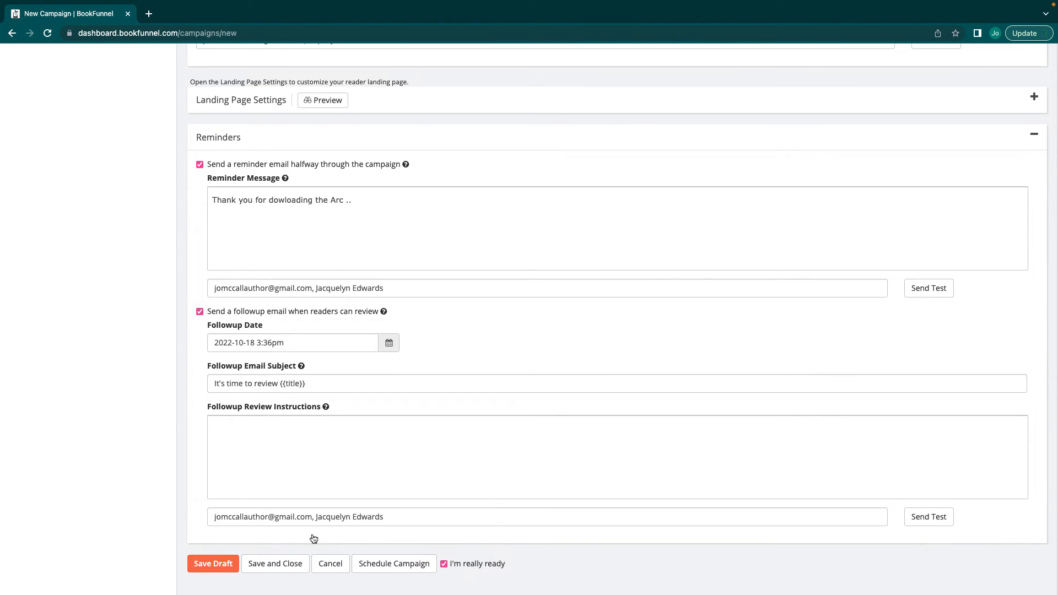
{"action": "mouse_move", "coordinate": [726, 274]}
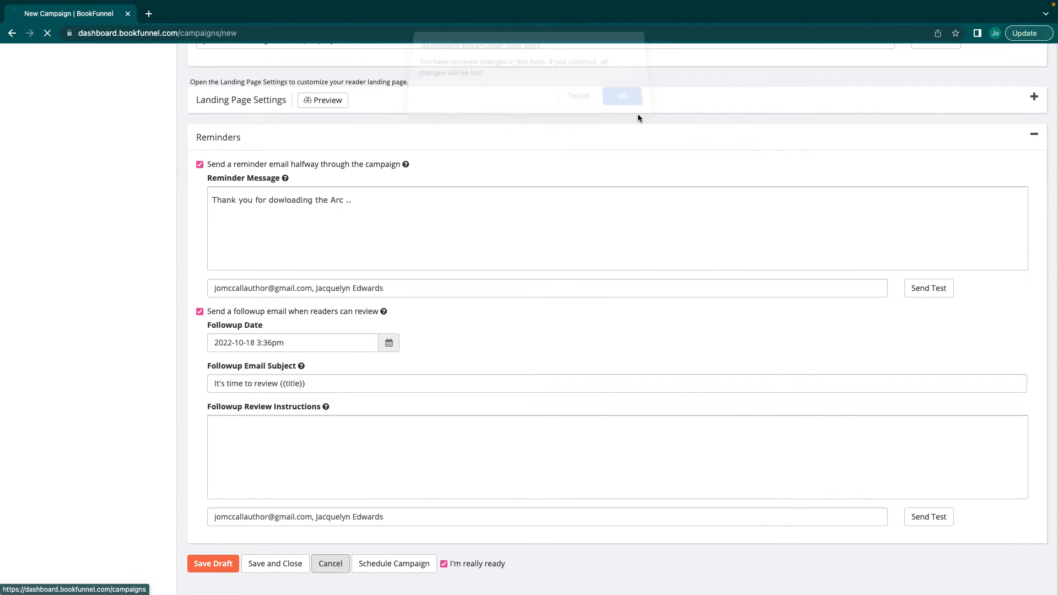
Discard the unsaved ARC campaign, returning to Certified Mail with no active campaigns.
{"action": "left_click", "coordinate": [620, 96]}
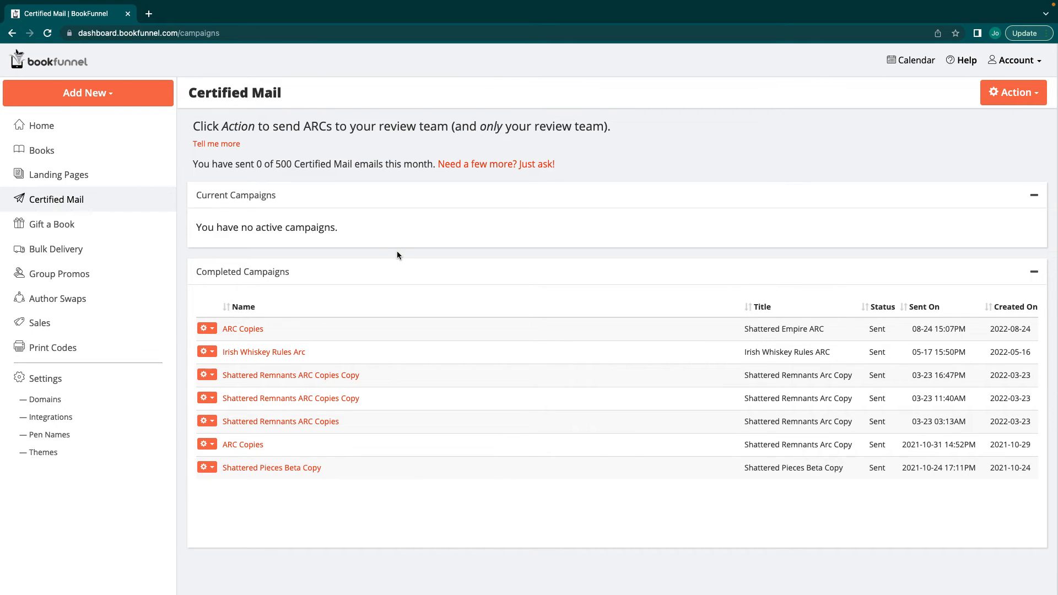
{"action": "mouse_move", "coordinate": [292, 166]}
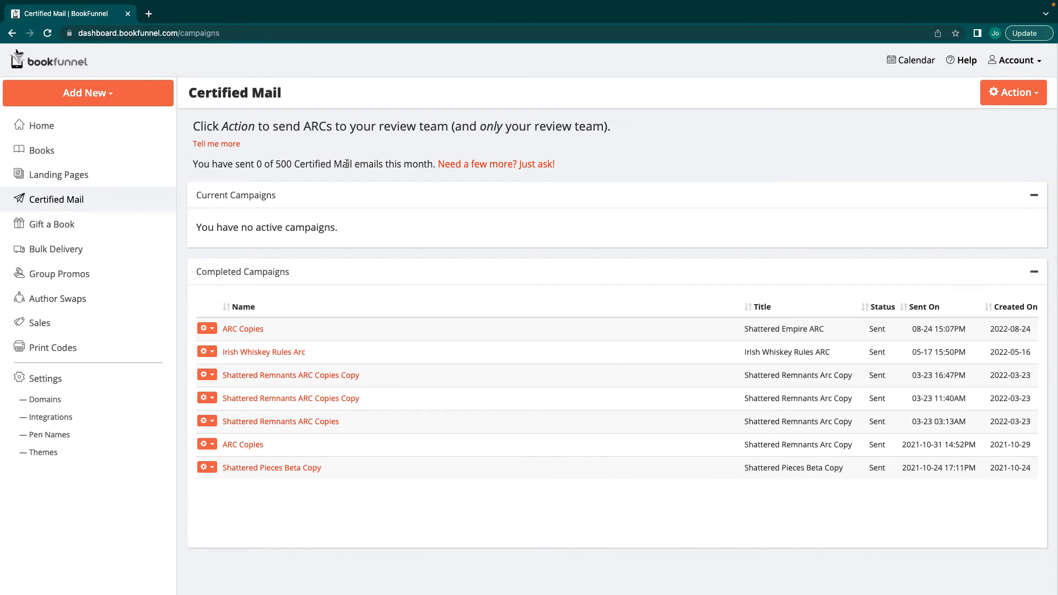
{"action": "mouse_move", "coordinate": [116, 246]}
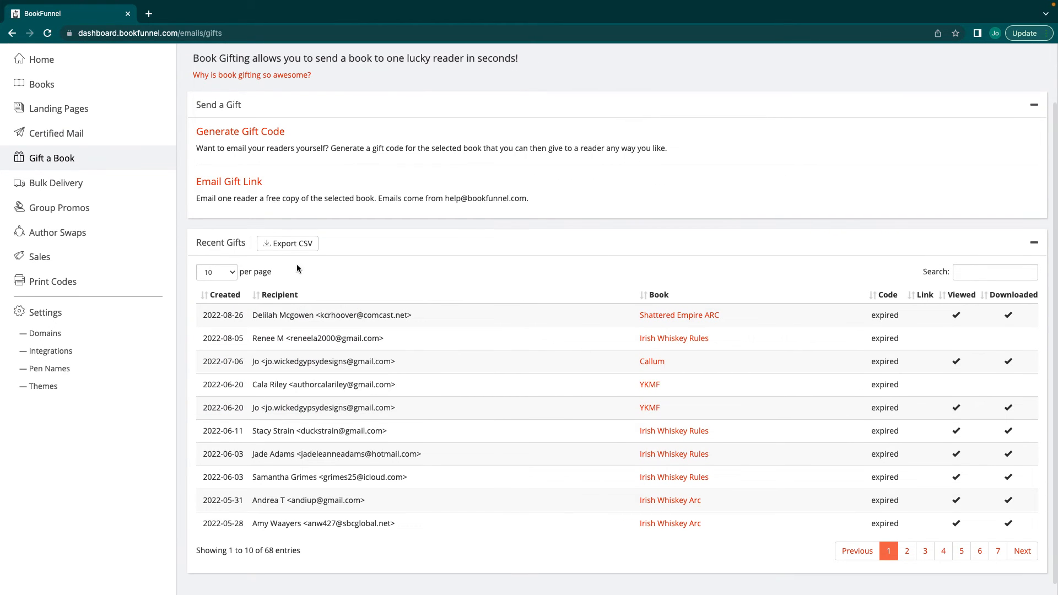
Expand the Generate Gift Code and Email Gift Link sections and start the recipient Name field.
{"action": "left_click", "coordinate": [229, 182]}
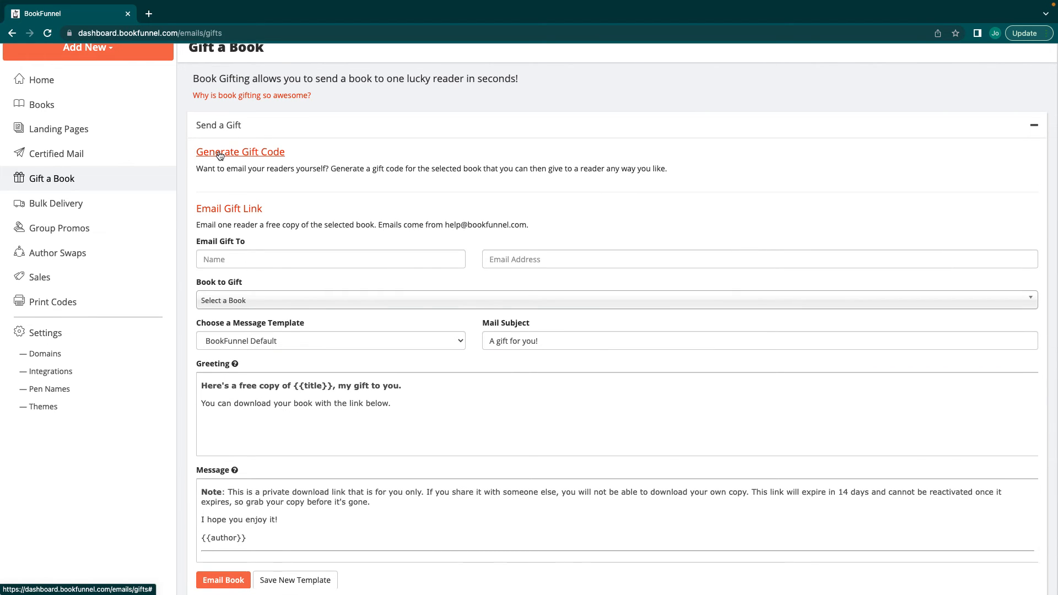
{"action": "left_click", "coordinate": [240, 151]}
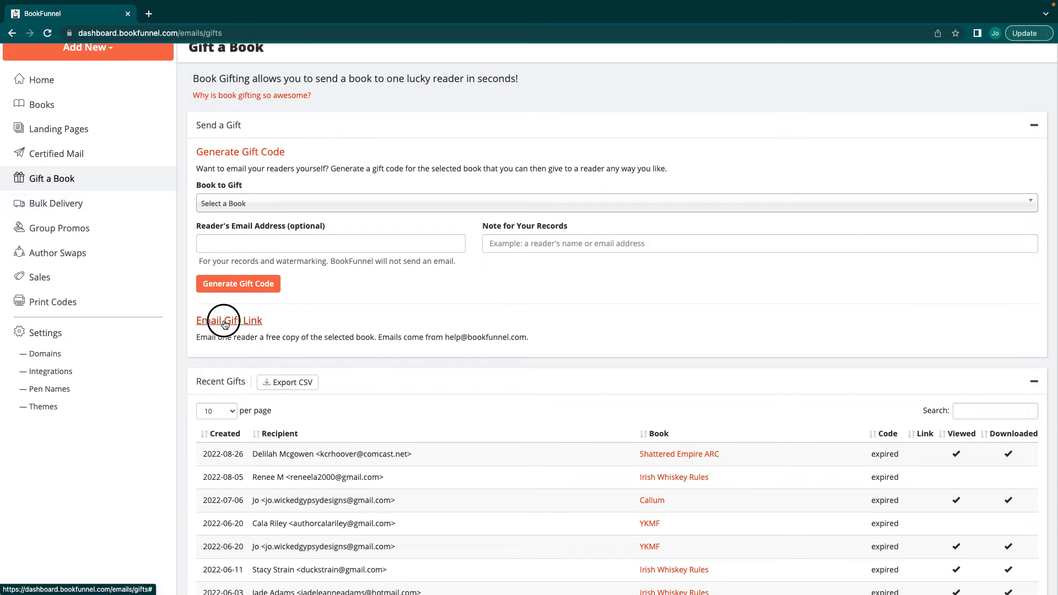
{"action": "left_click", "coordinate": [229, 320]}
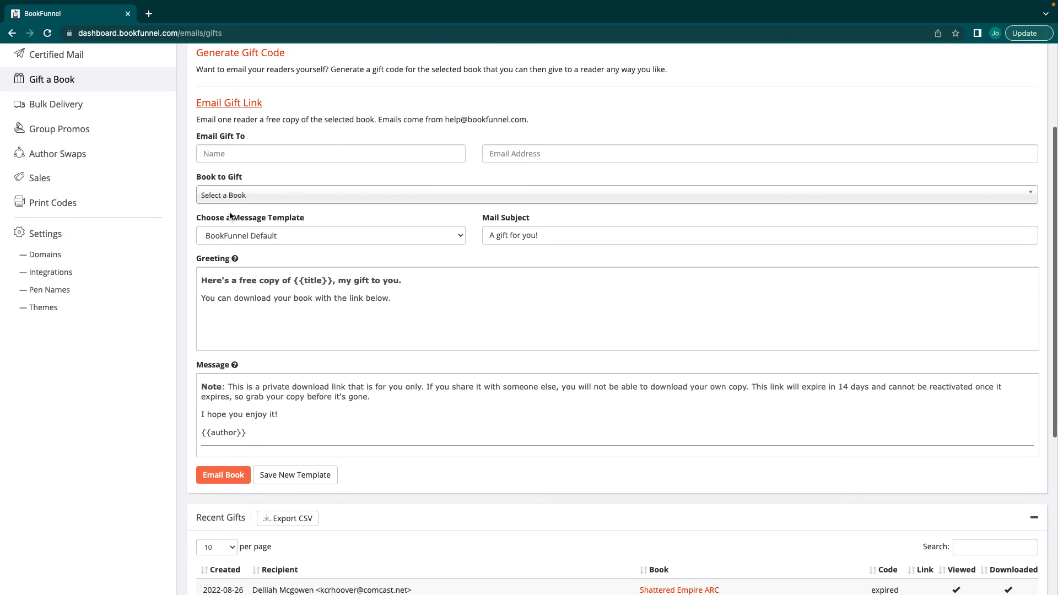
{"action": "left_click", "coordinate": [330, 153]}
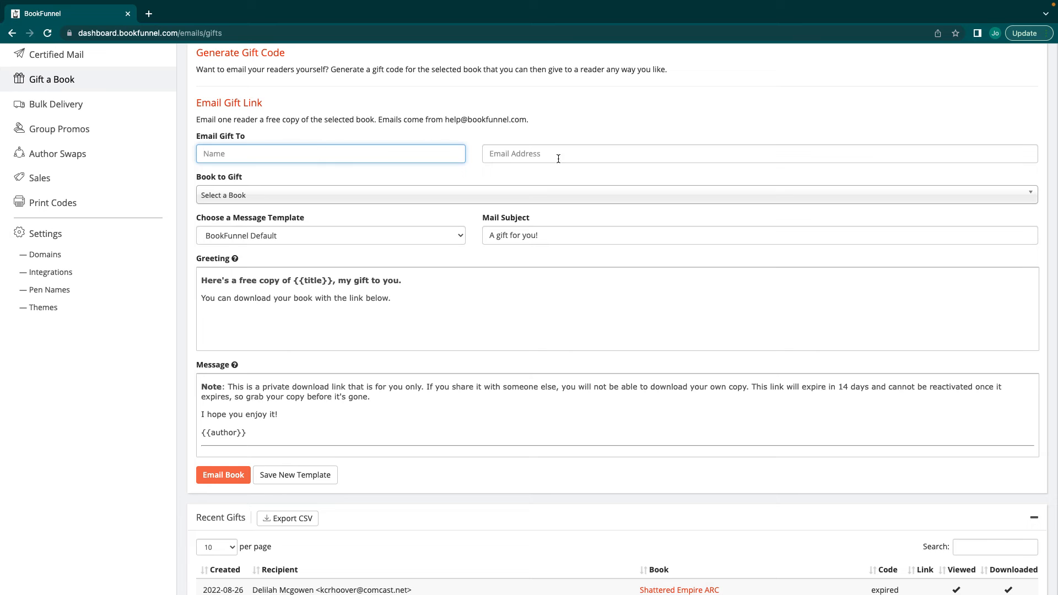
Choose Irish Whiskey Insert (excerpt) as the book to gift and review the default greeting with its {{title}} placeholder.
{"action": "left_click", "coordinate": [612, 195]}
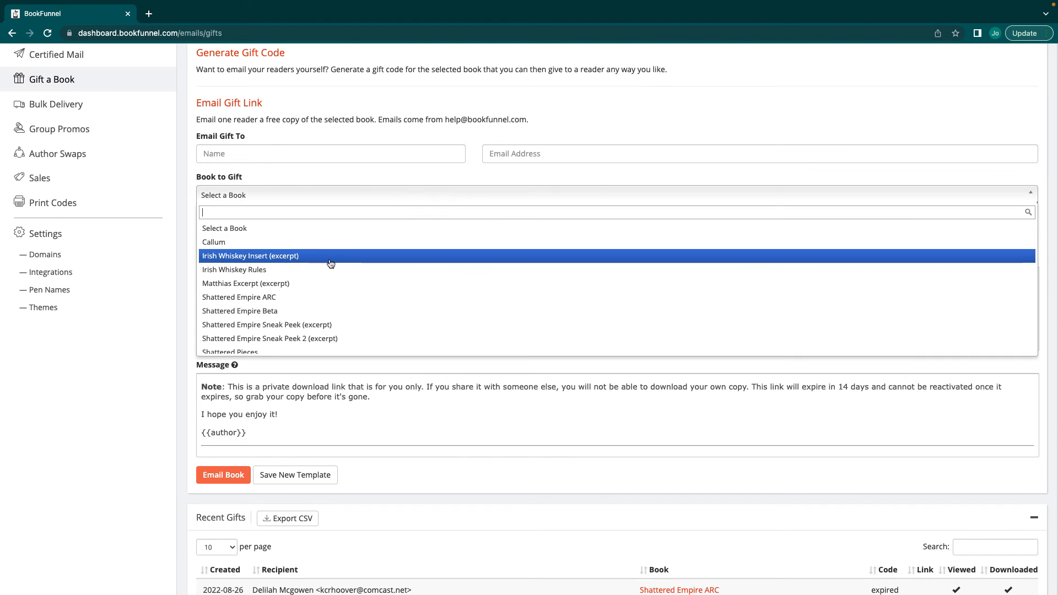
{"action": "left_click", "coordinate": [250, 256]}
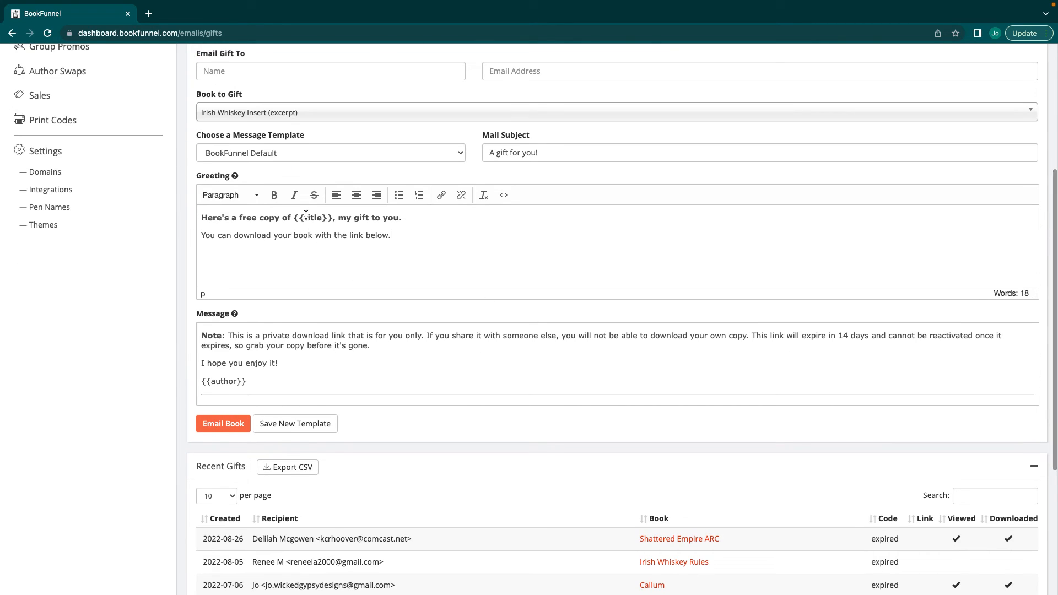
{"action": "double_click", "coordinate": [309, 217]}
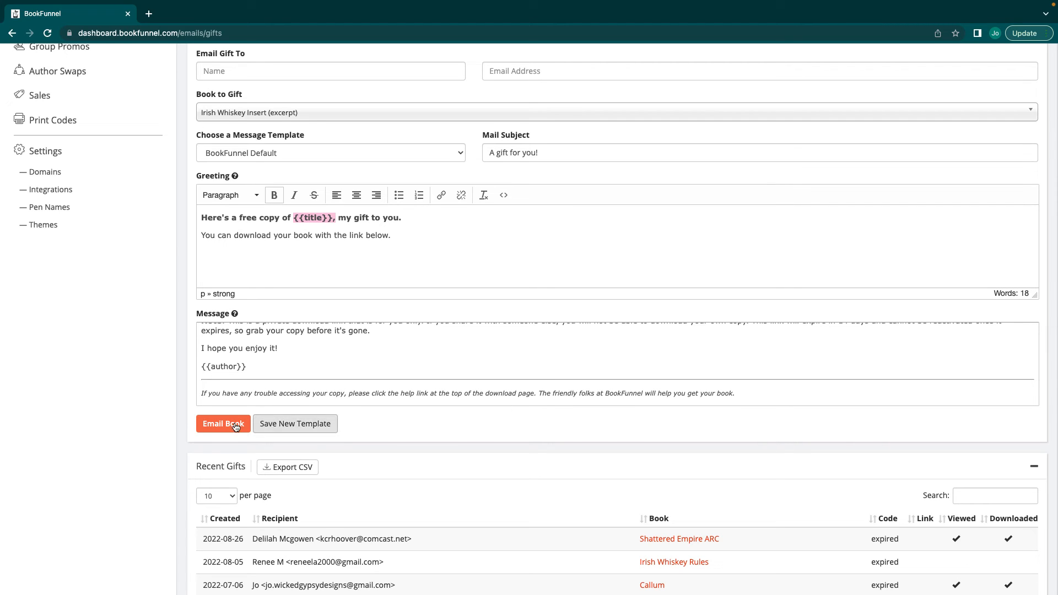
{"action": "scroll", "scroll_direction": "down", "scroll_amount": 3}
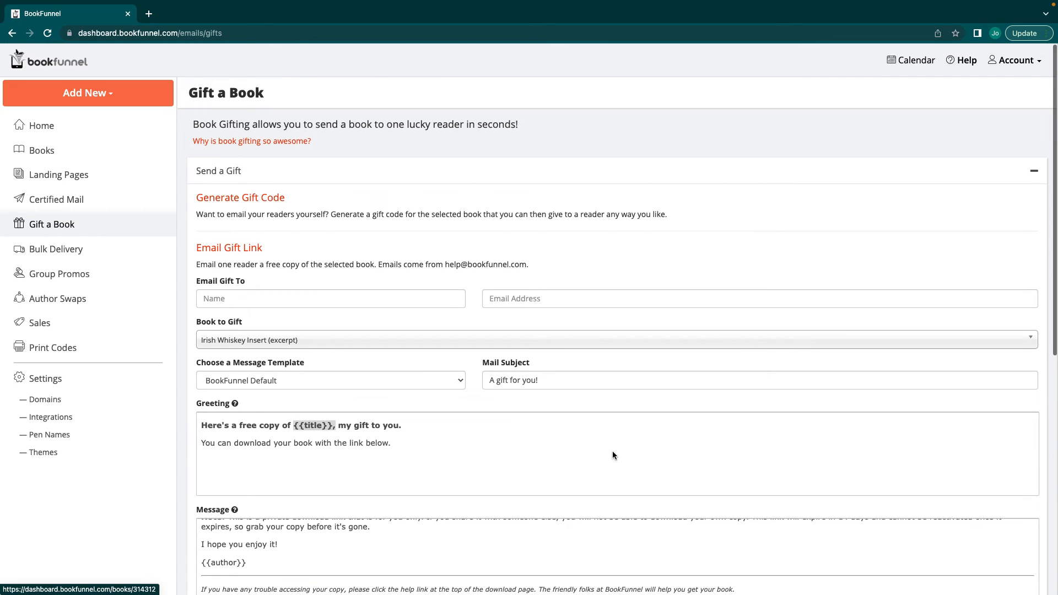
{"action": "mouse_move", "coordinate": [506, 412]}
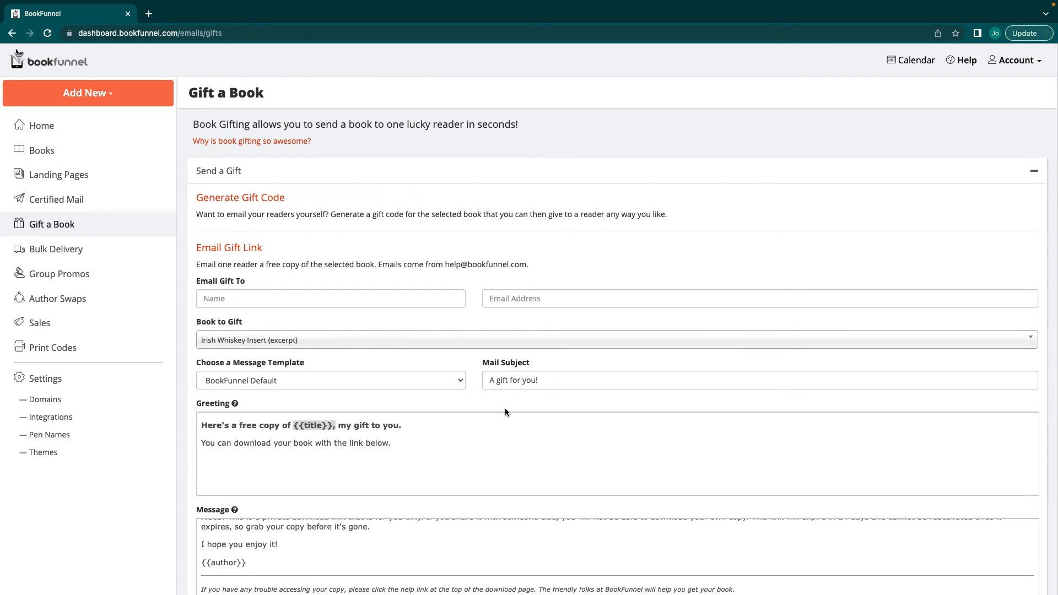
{"action": "scroll", "scroll_direction": "down", "scroll_amount": 3}
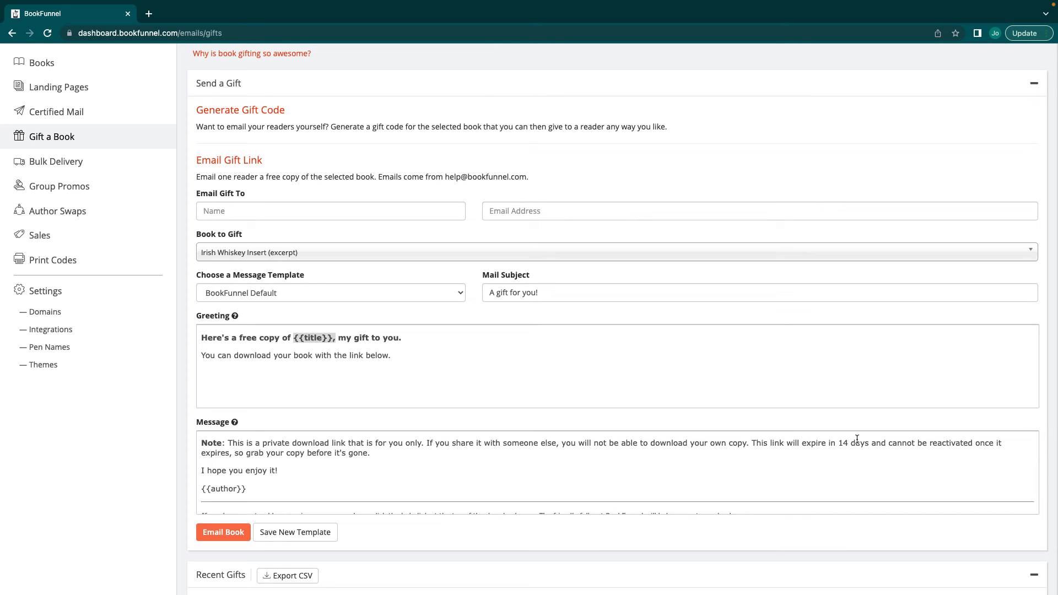
{"action": "mouse_move", "coordinate": [357, 378]}
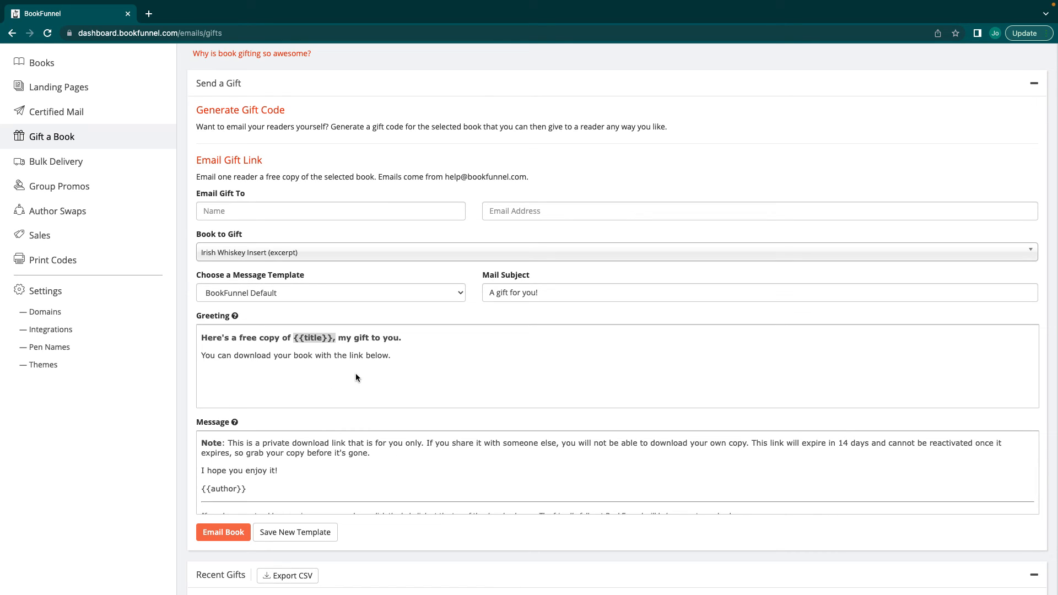
{"action": "mouse_move", "coordinate": [532, 431]}
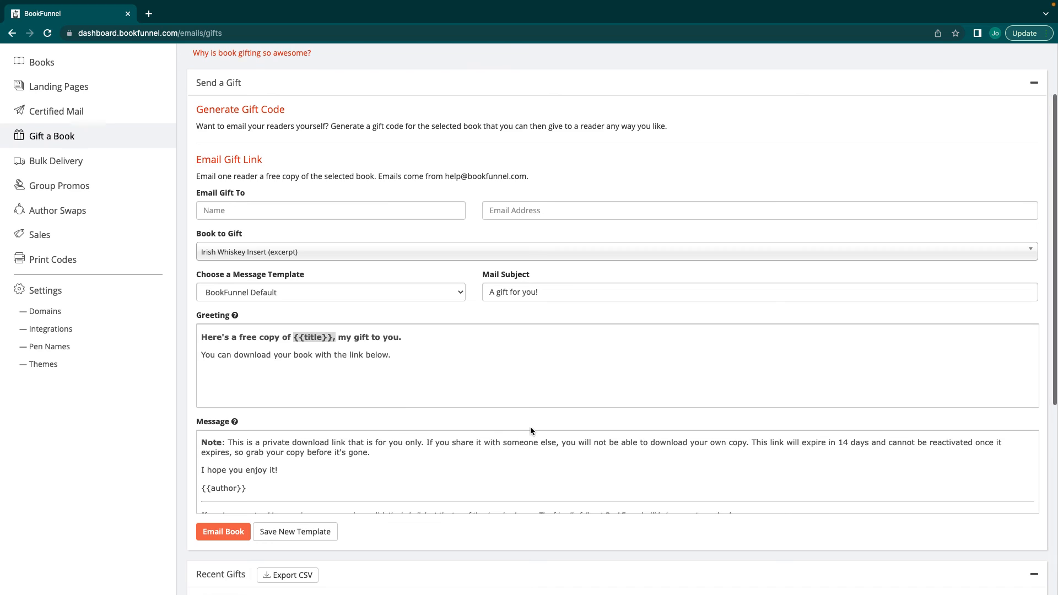
{"action": "scroll", "scroll_direction": "down", "scroll_amount": 3}
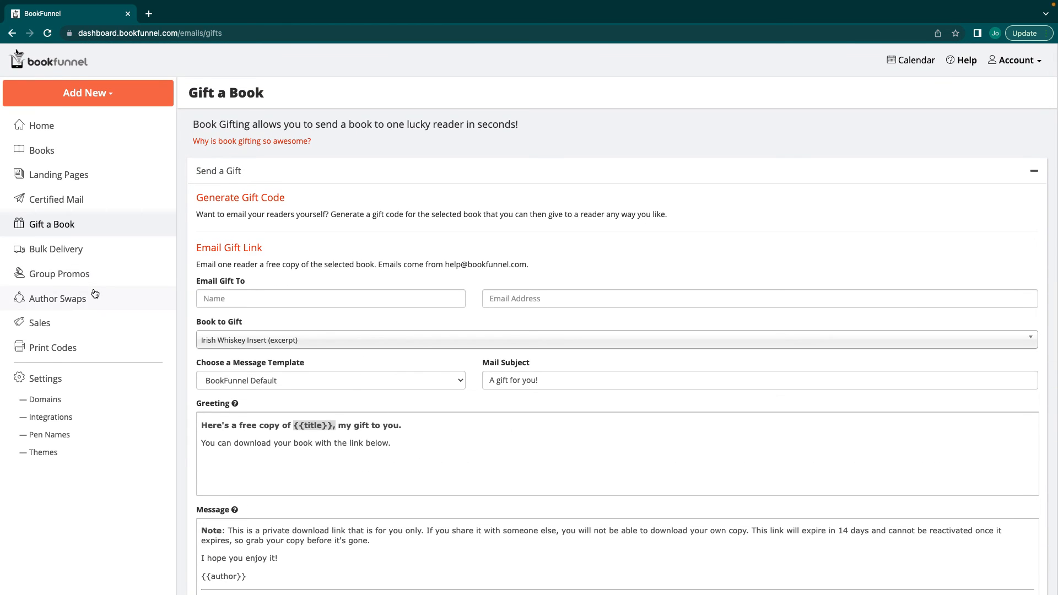
Visit the Bulk Delivery, Sales and Print Codes pages, ending on the Author Swaps listings.
{"action": "left_click", "coordinate": [57, 249]}
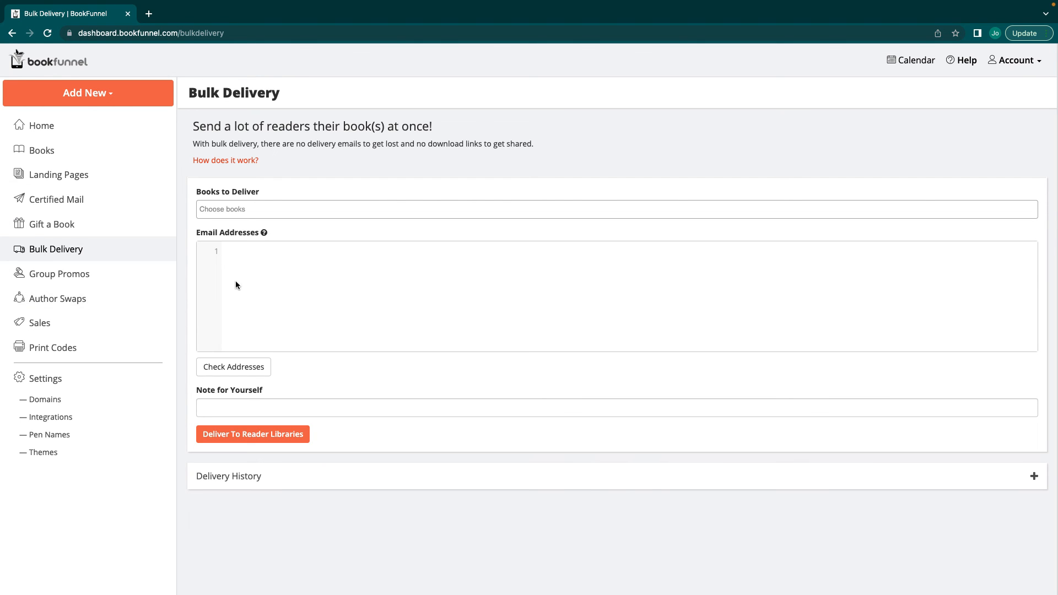
{"action": "mouse_move", "coordinate": [209, 278]}
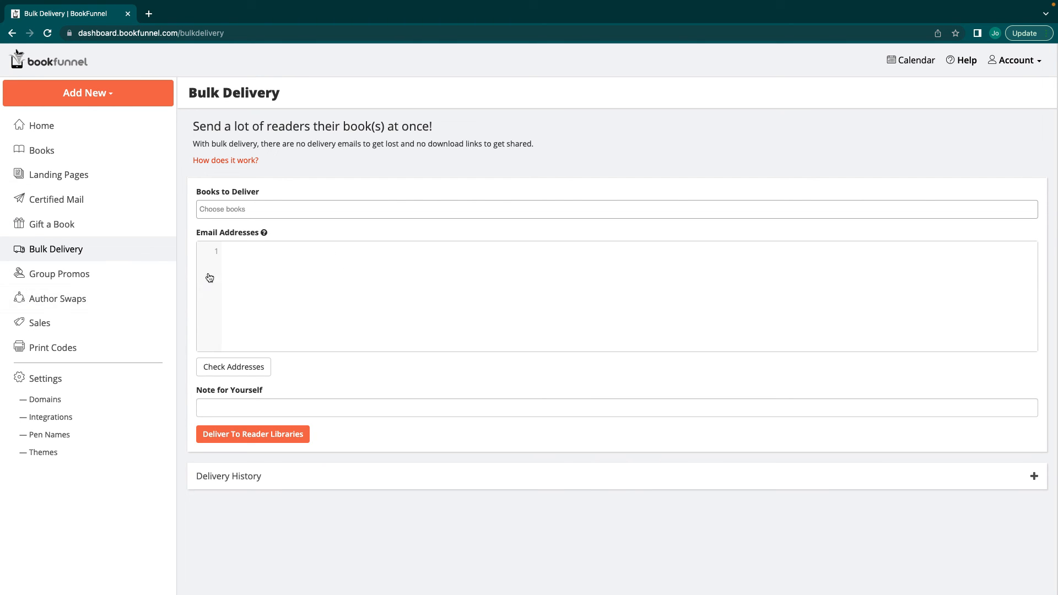
{"action": "left_click", "coordinate": [59, 273]}
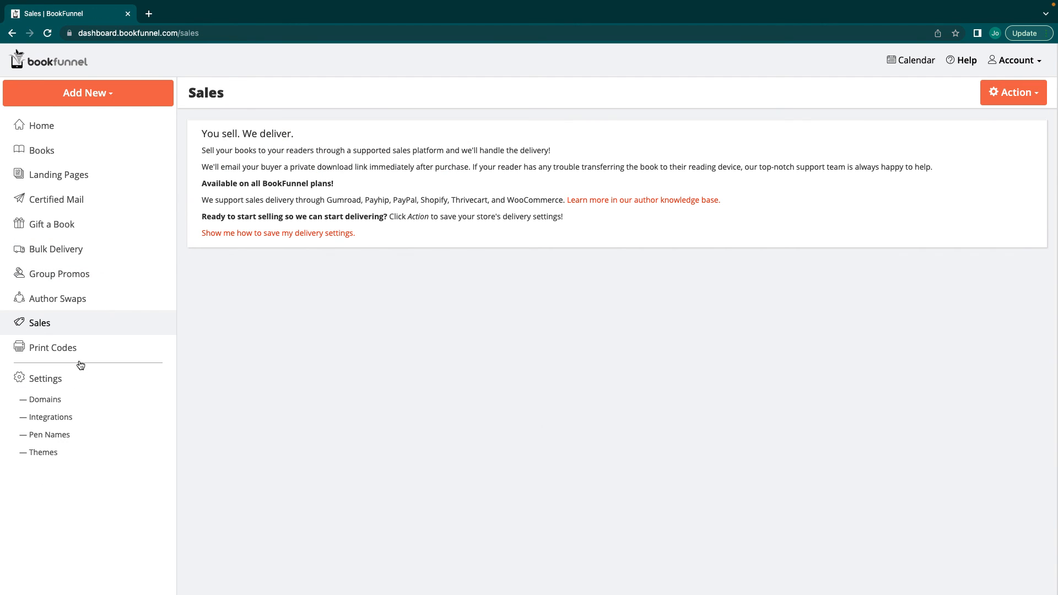
{"action": "left_click", "coordinate": [53, 348]}
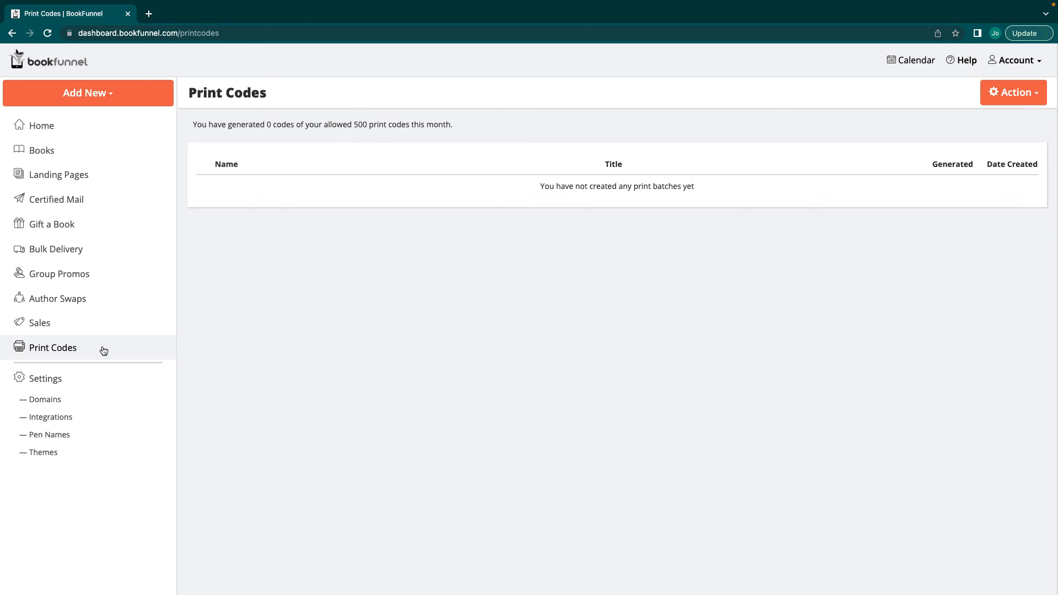
{"action": "left_click", "coordinate": [57, 298]}
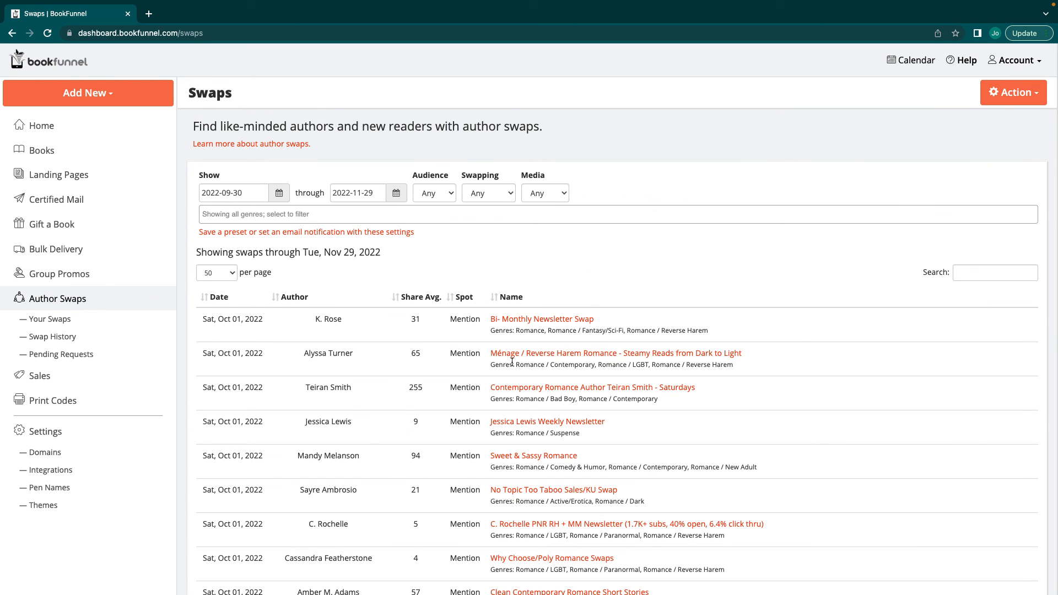
{"action": "scroll", "scroll_direction": "down", "scroll_amount": 3}
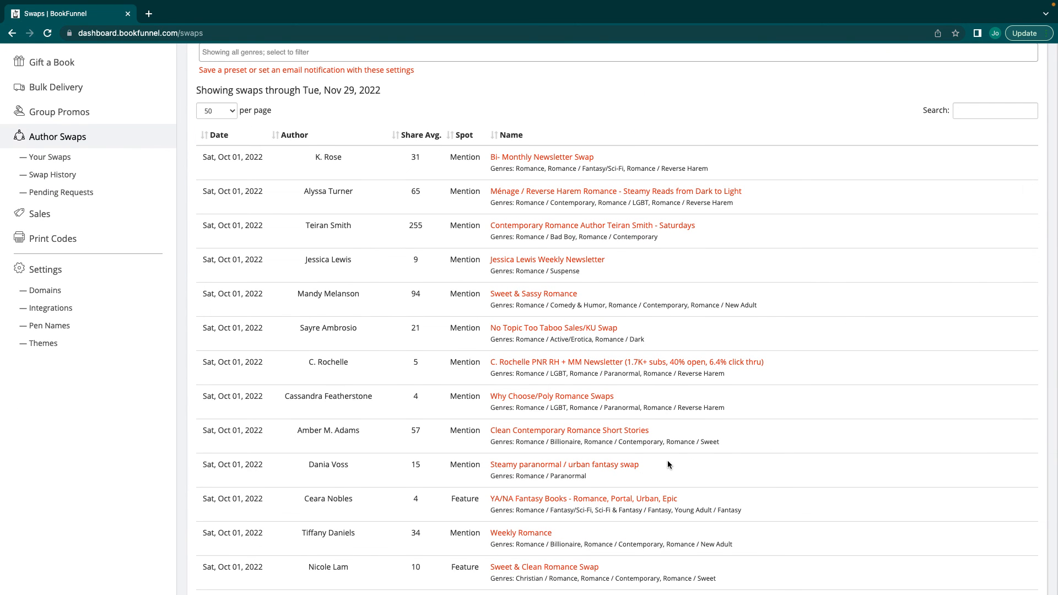
{"action": "mouse_move", "coordinate": [666, 436]}
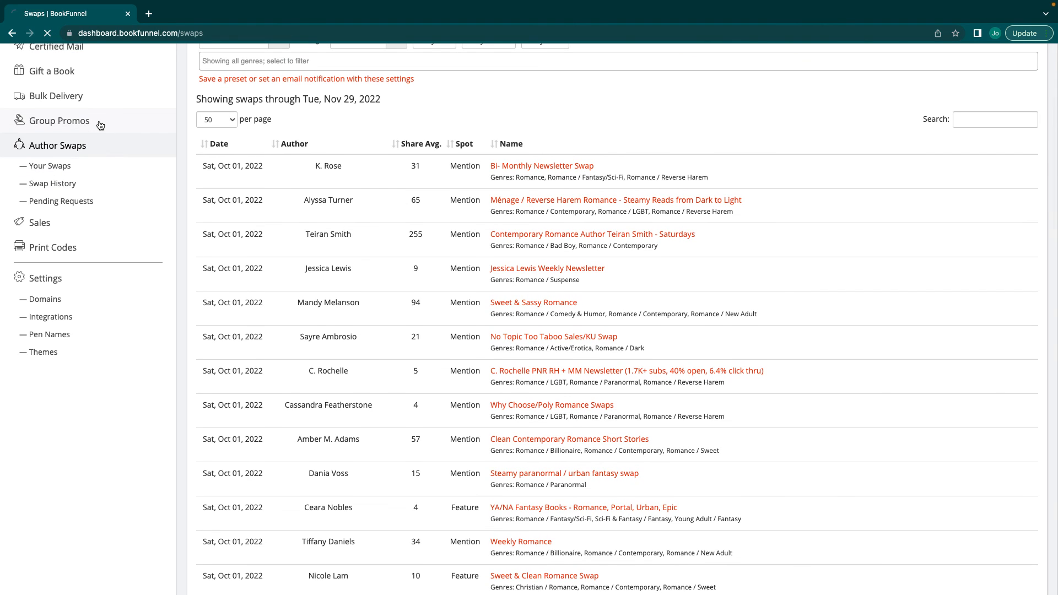
Go to Group Promos and expand Action & Adventure to browse its 22 recruiting promos.
{"action": "left_click", "coordinate": [60, 120]}
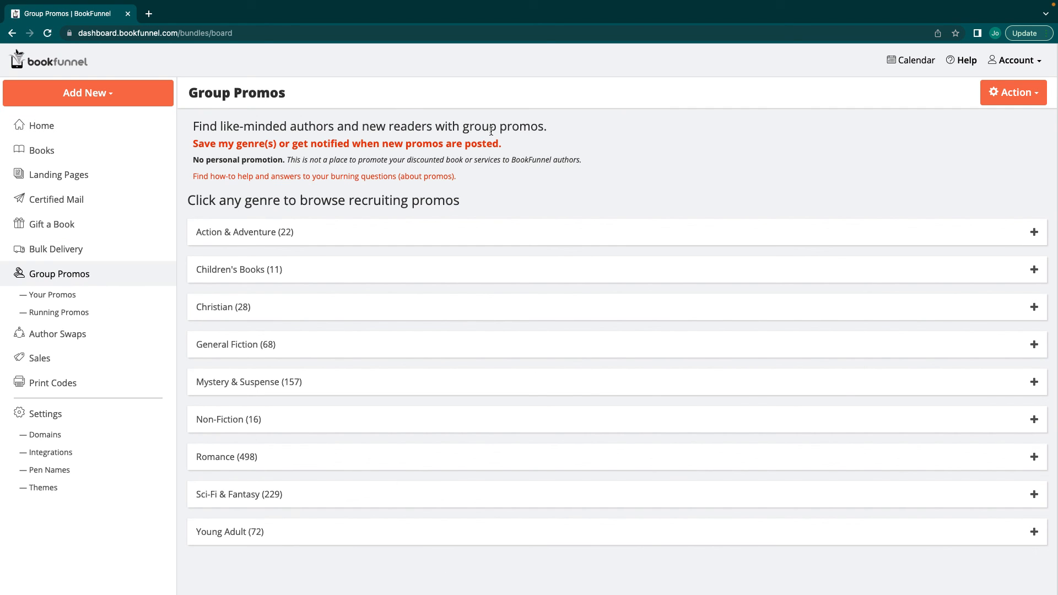
{"action": "left_click", "coordinate": [244, 231]}
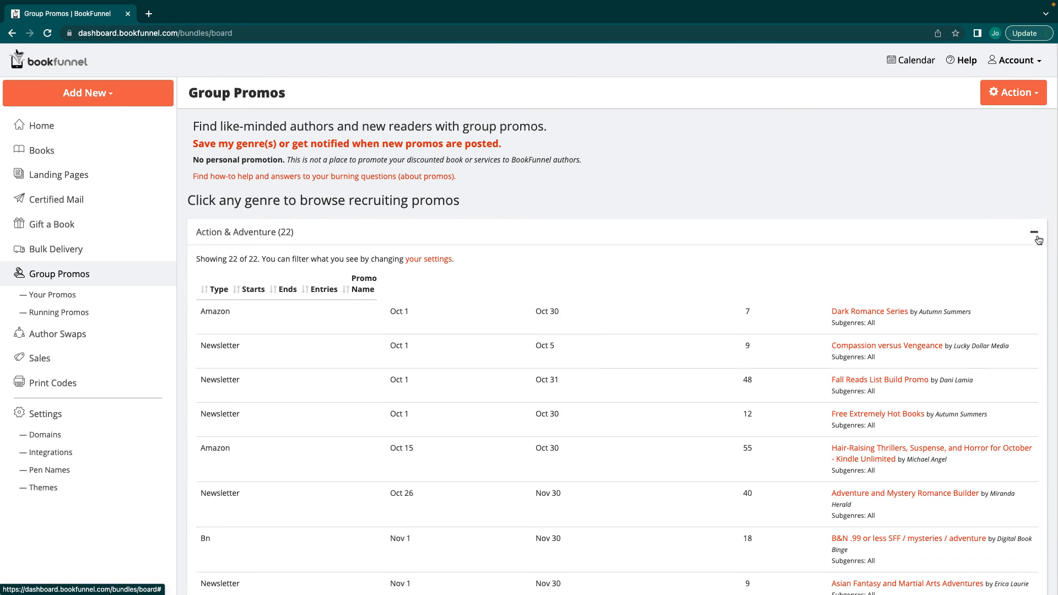
{"action": "scroll", "scroll_direction": "down", "scroll_amount": 3}
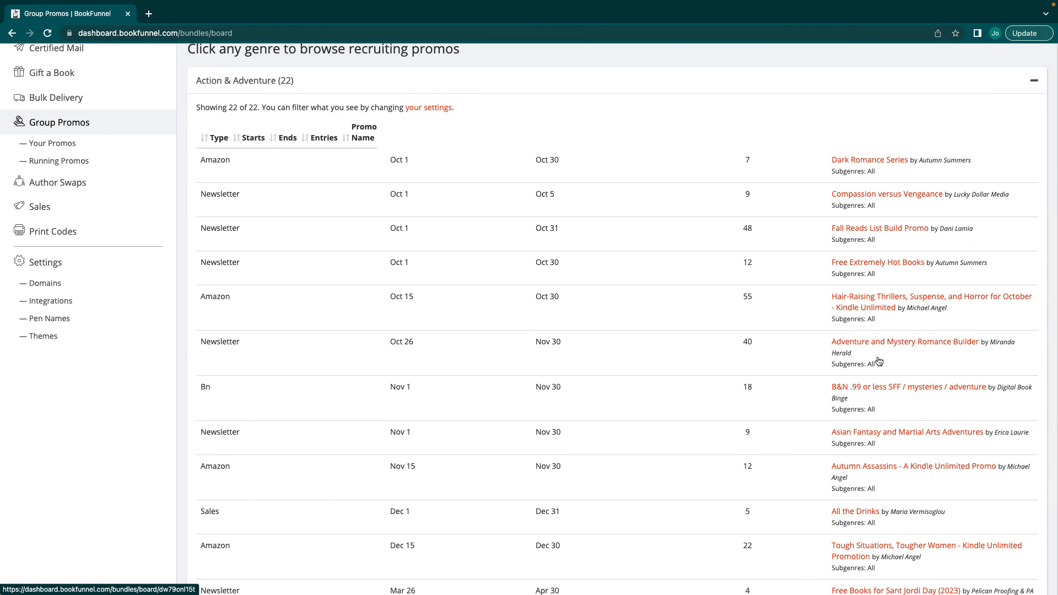
{"action": "scroll", "scroll_direction": "down", "scroll_amount": 3}
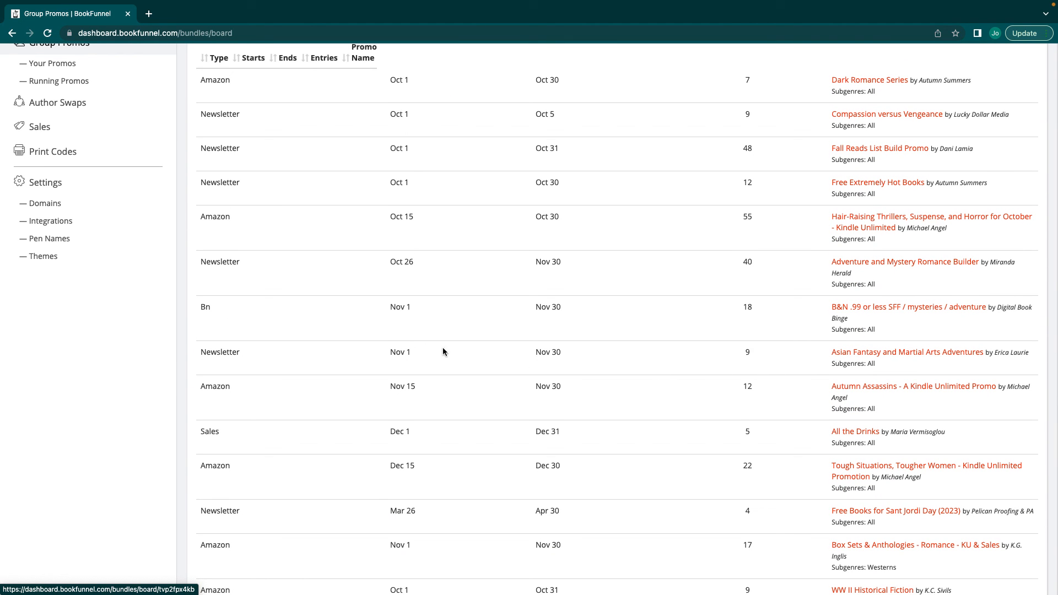
{"action": "mouse_move", "coordinate": [253, 313]}
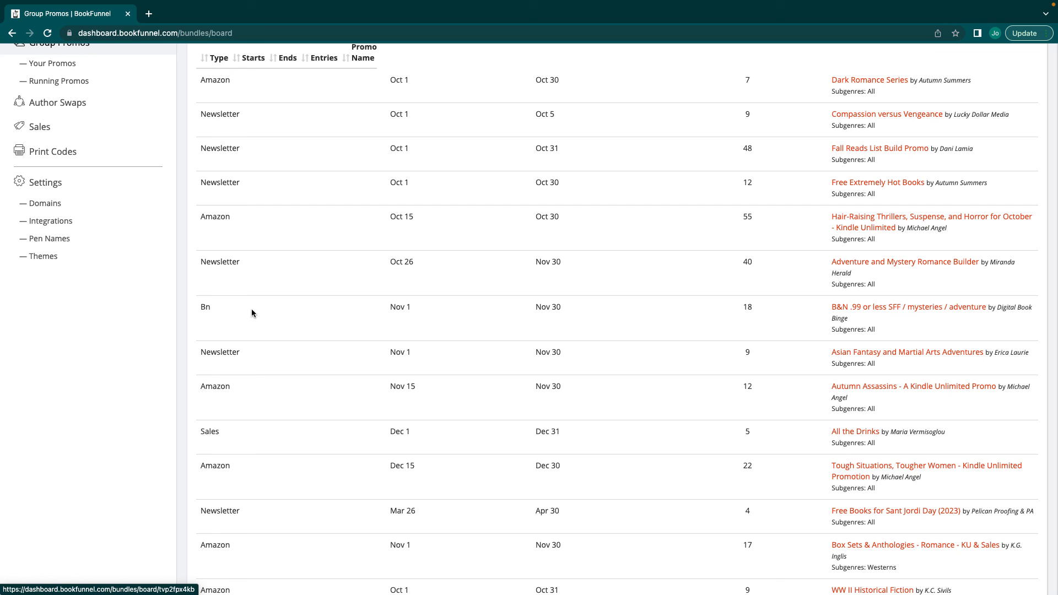
{"action": "mouse_move", "coordinate": [891, 321]}
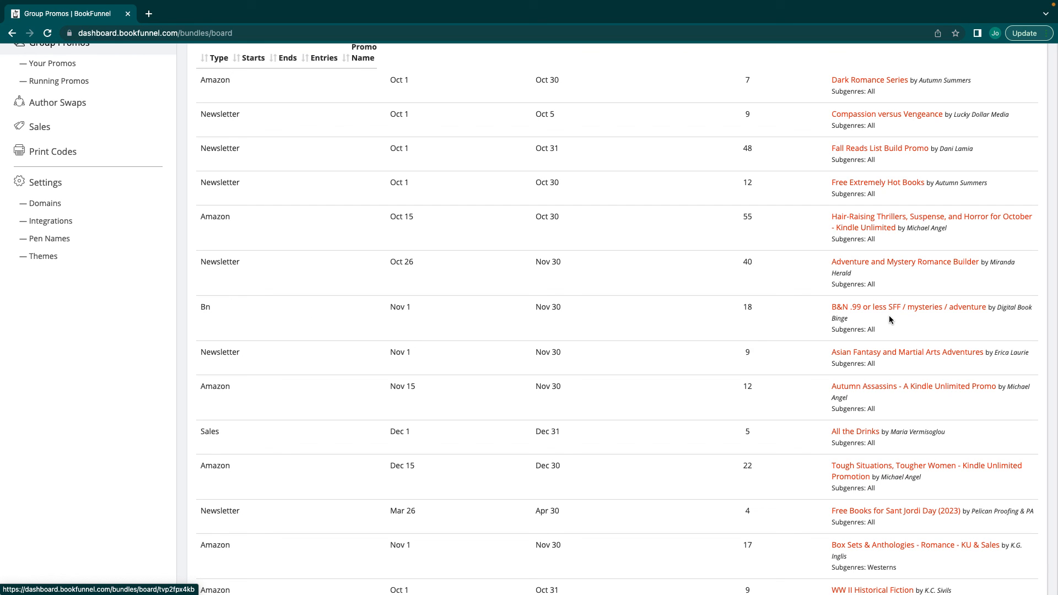
{"action": "scroll", "scroll_direction": "down", "scroll_amount": 3}
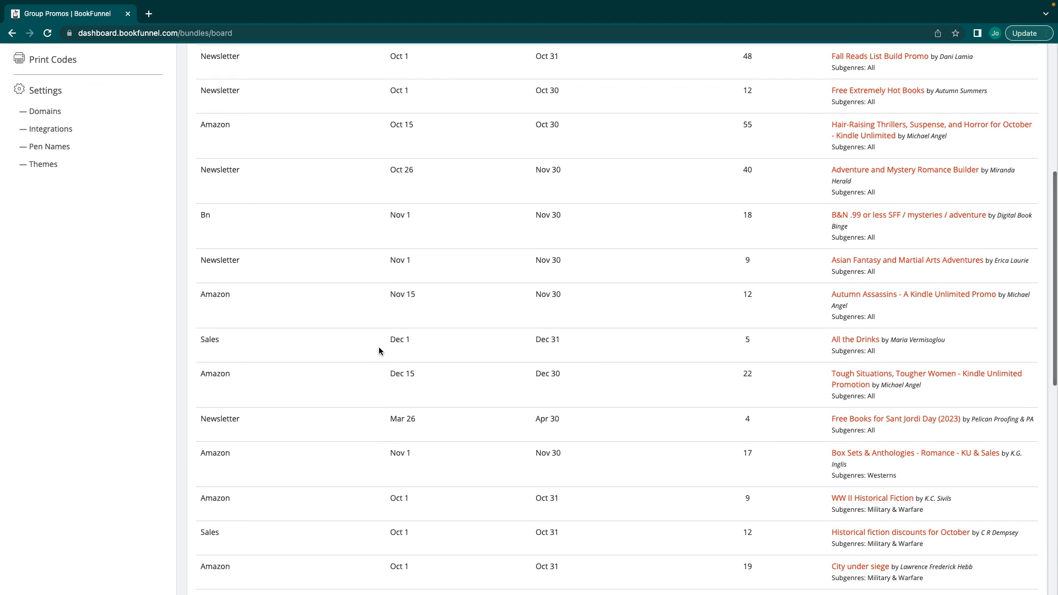